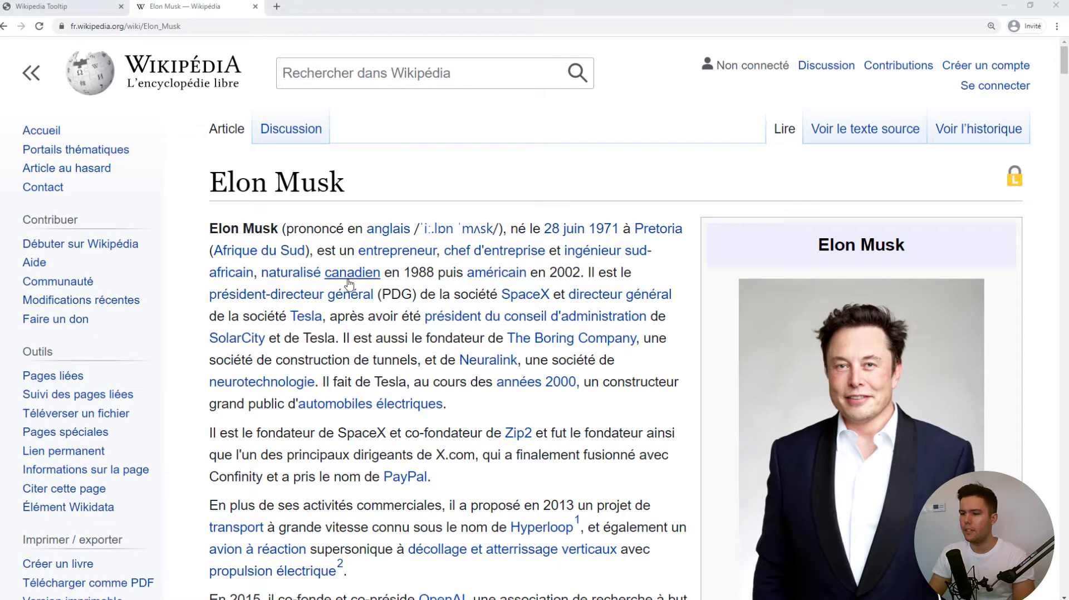
mouse_move(396, 250)
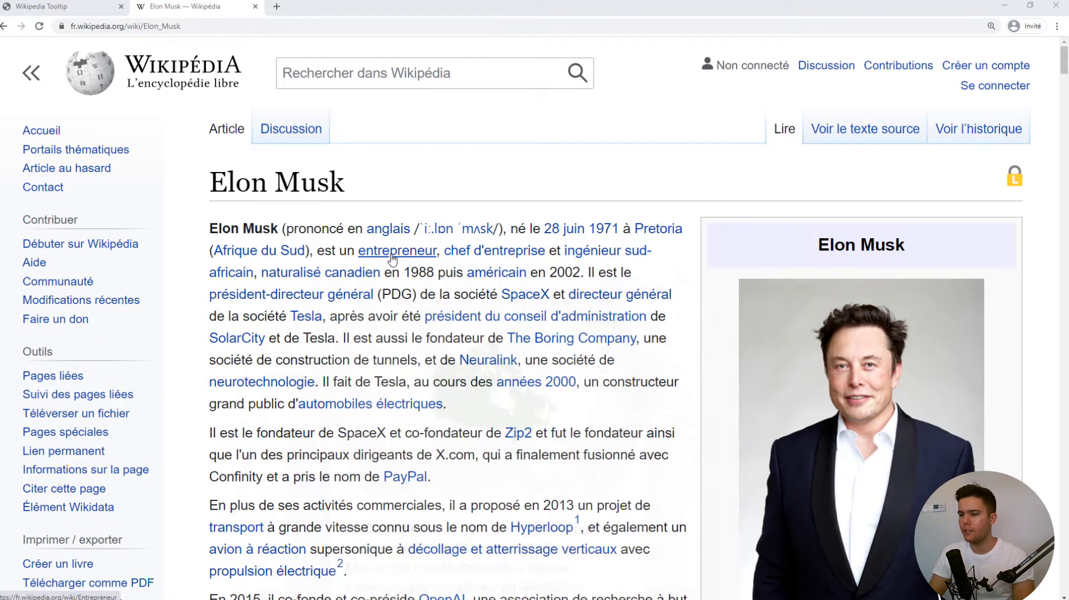
mouse_move(493, 251)
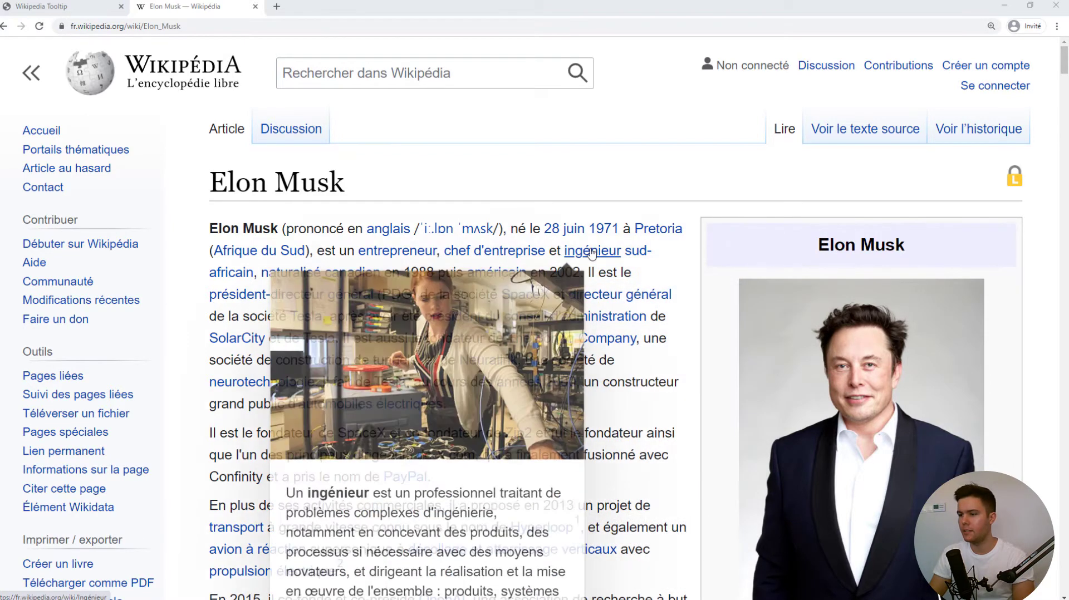
mouse_move(658, 228)
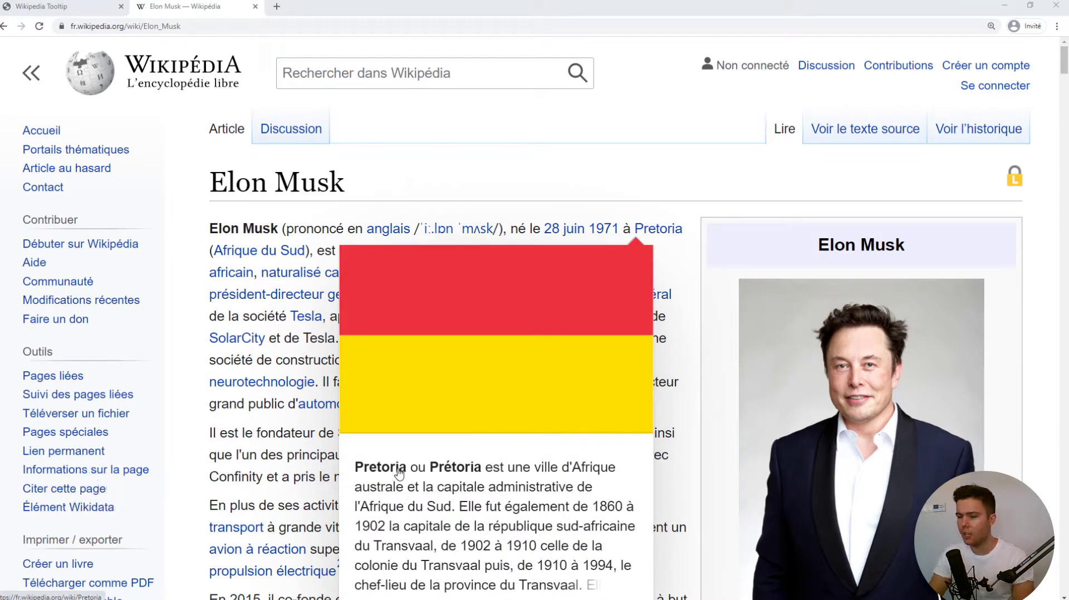
mouse_move(290, 271)
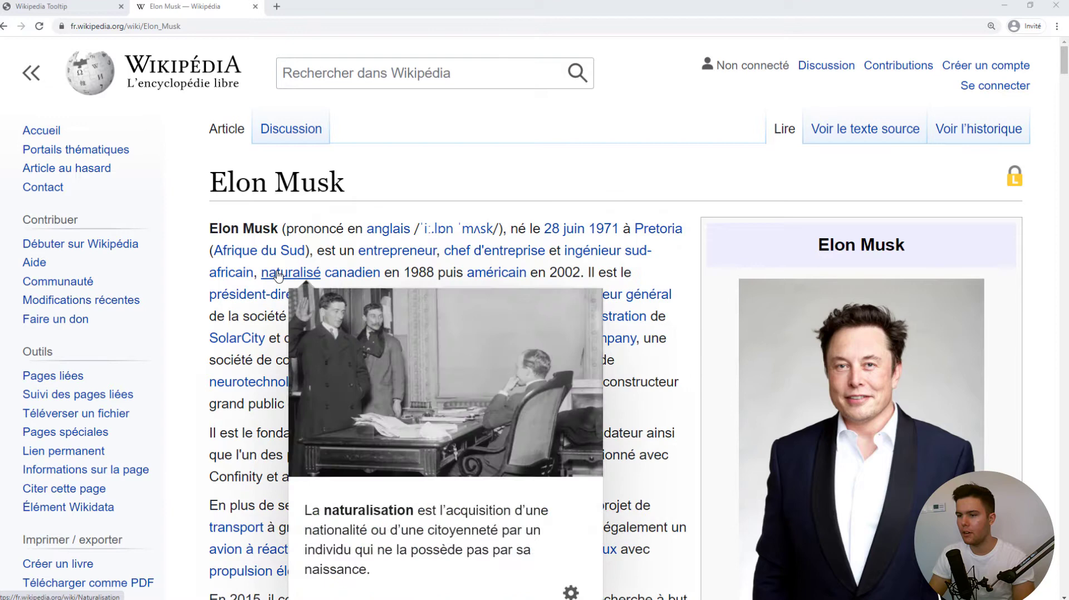
mouse_move(396, 250)
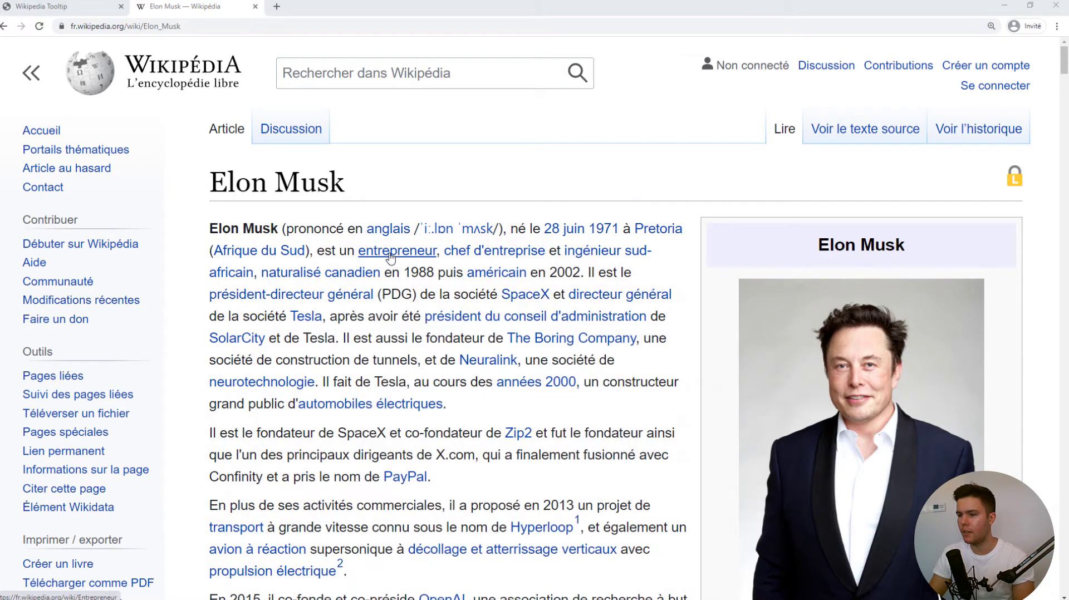
mouse_move(495, 250)
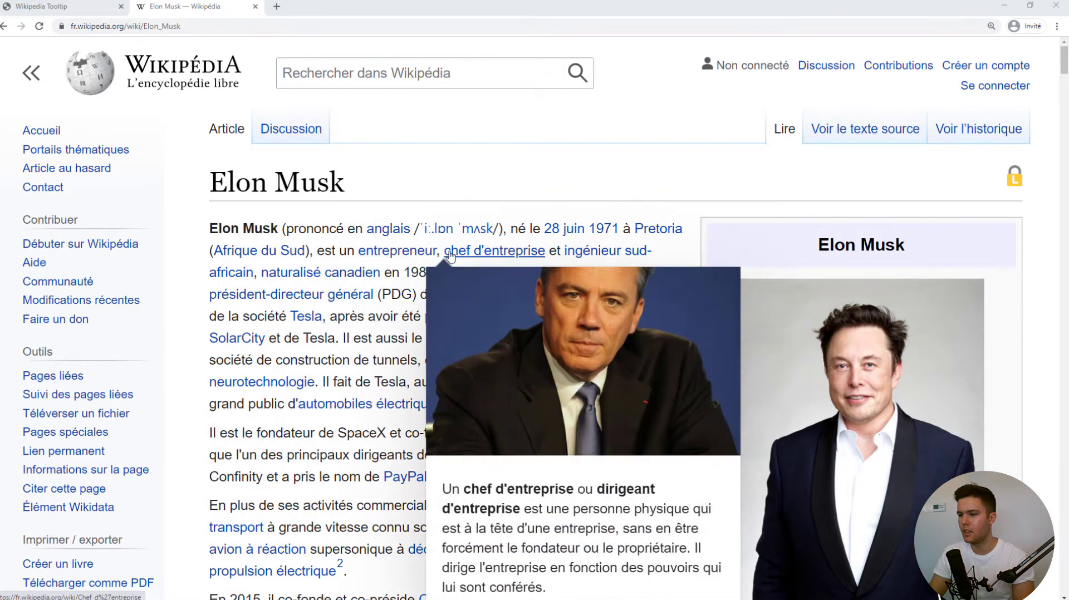
mouse_move(326, 228)
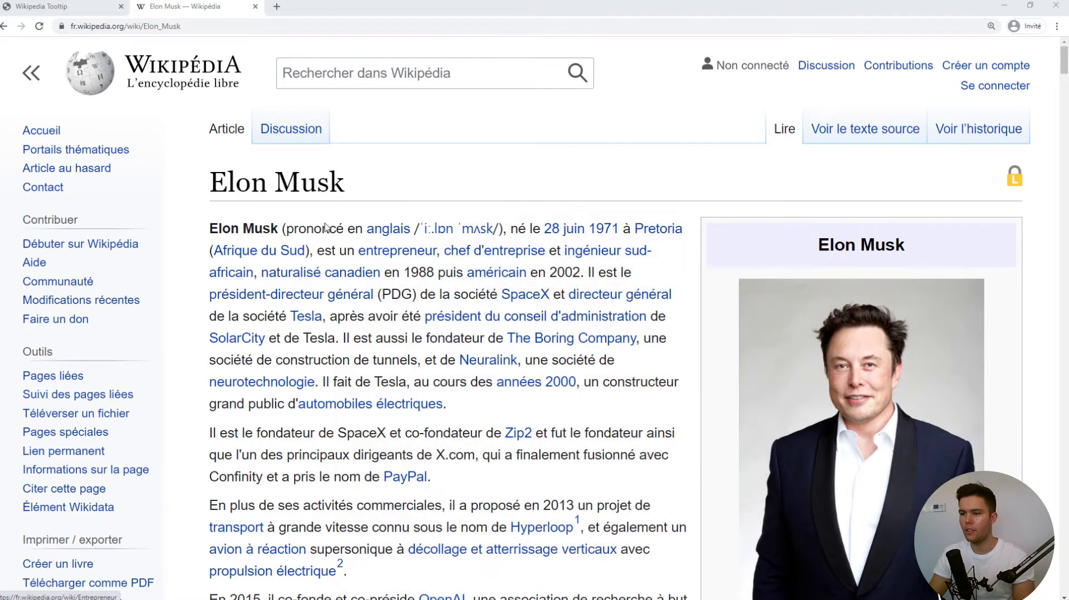
- Show and then hide DevTools on the Elon Musk article
key(F12)
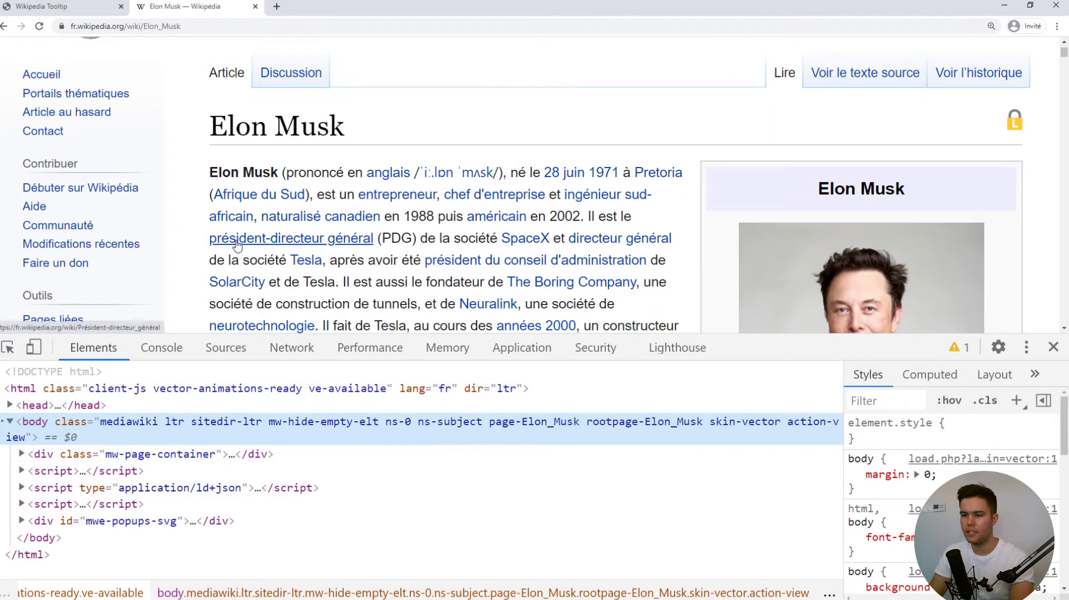
mouse_move(191, 249)
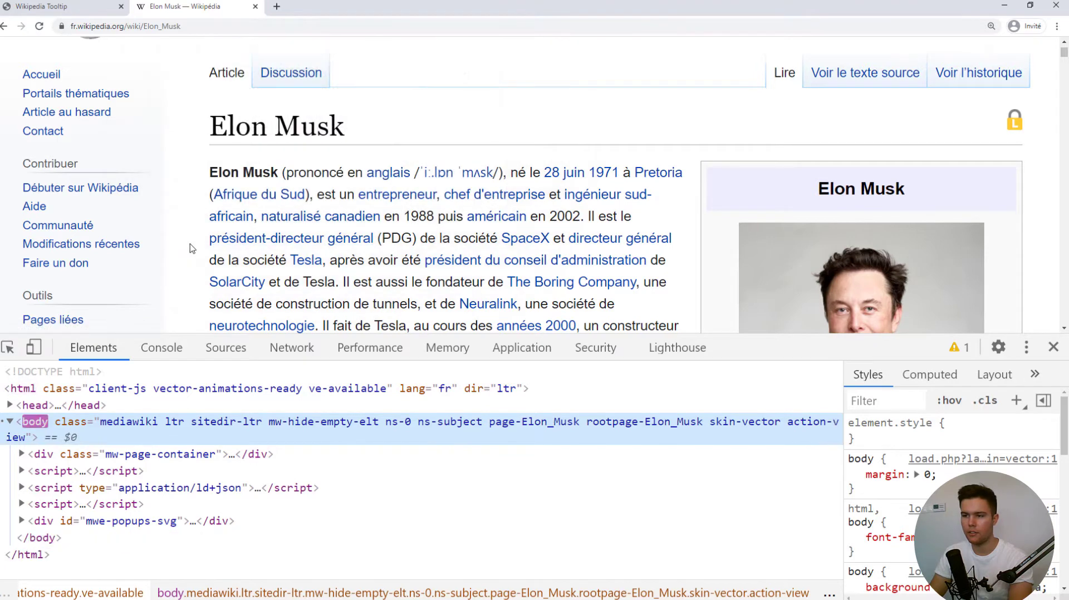
mouse_move(291, 238)
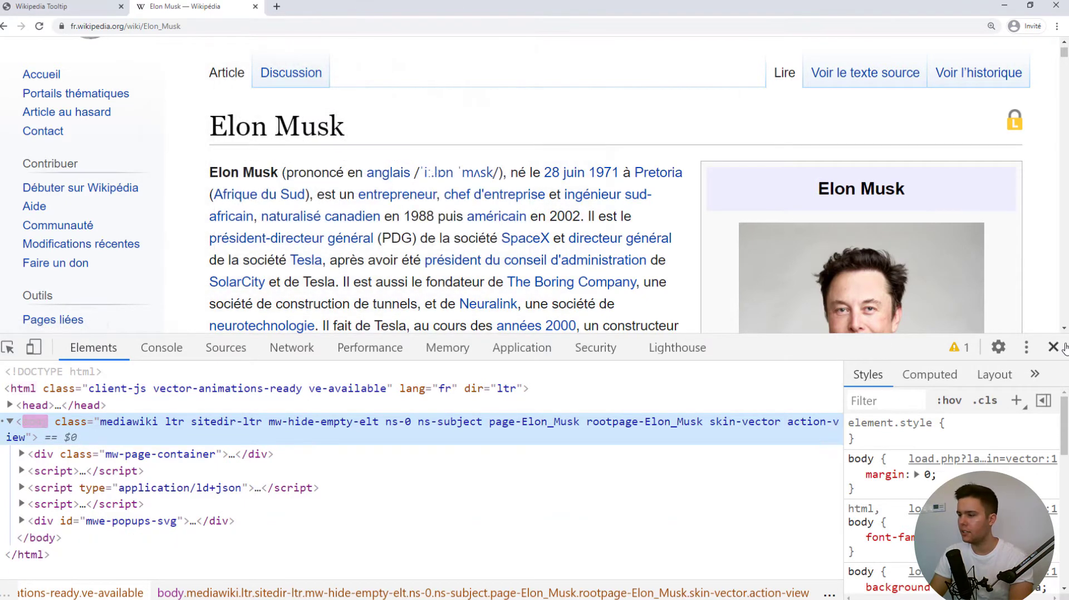
click(1052, 347)
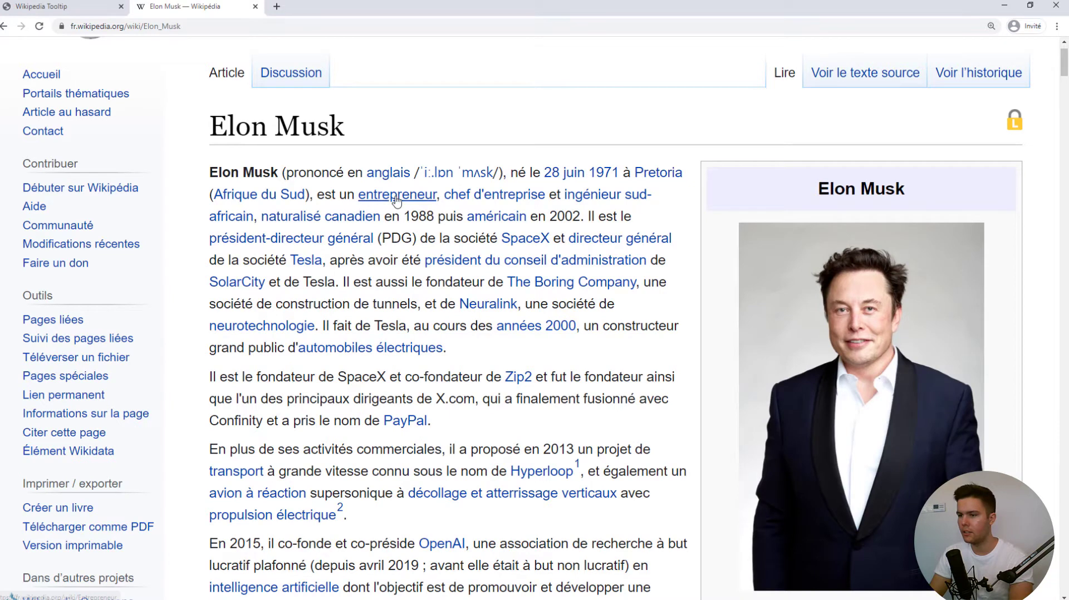
mouse_move(397, 198)
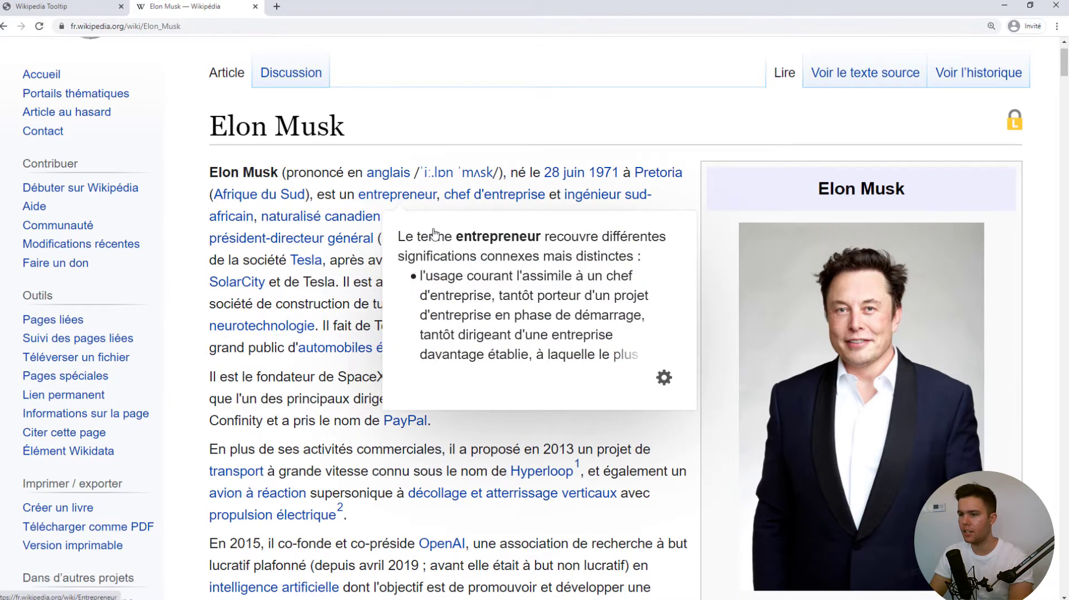
- Open the Entrepreneur article in a new tab, return to Elon Musk and reopen DevTools
click(396, 194)
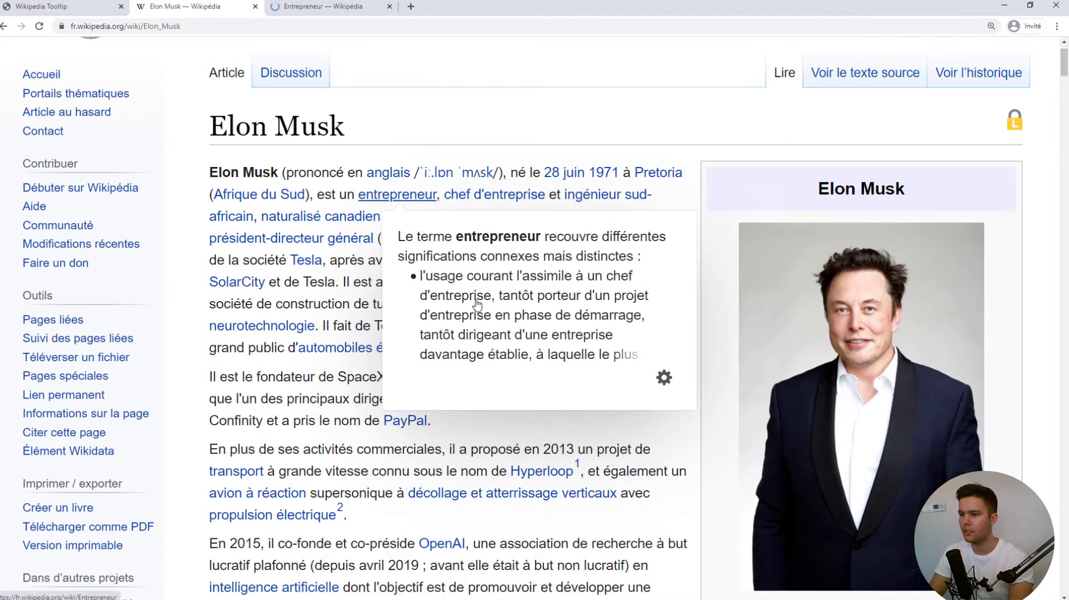
click(396, 195)
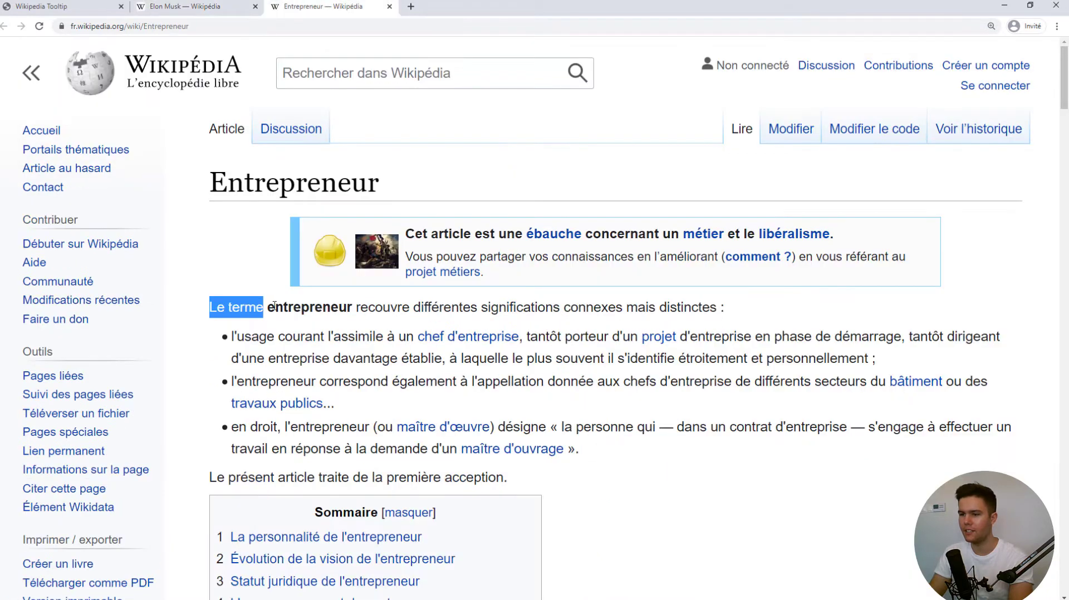
click(194, 7)
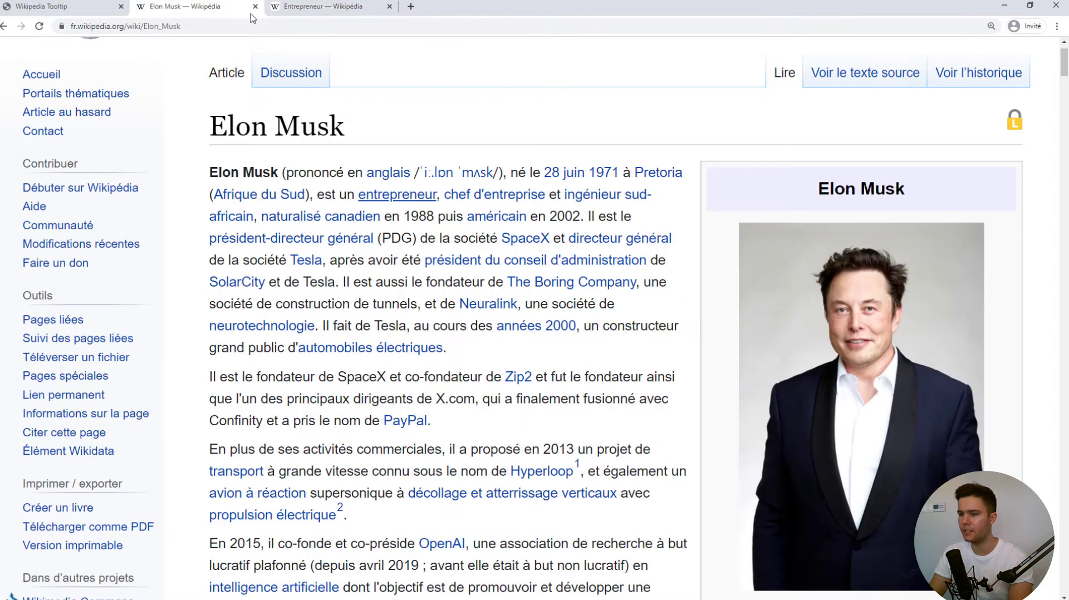
mouse_move(396, 194)
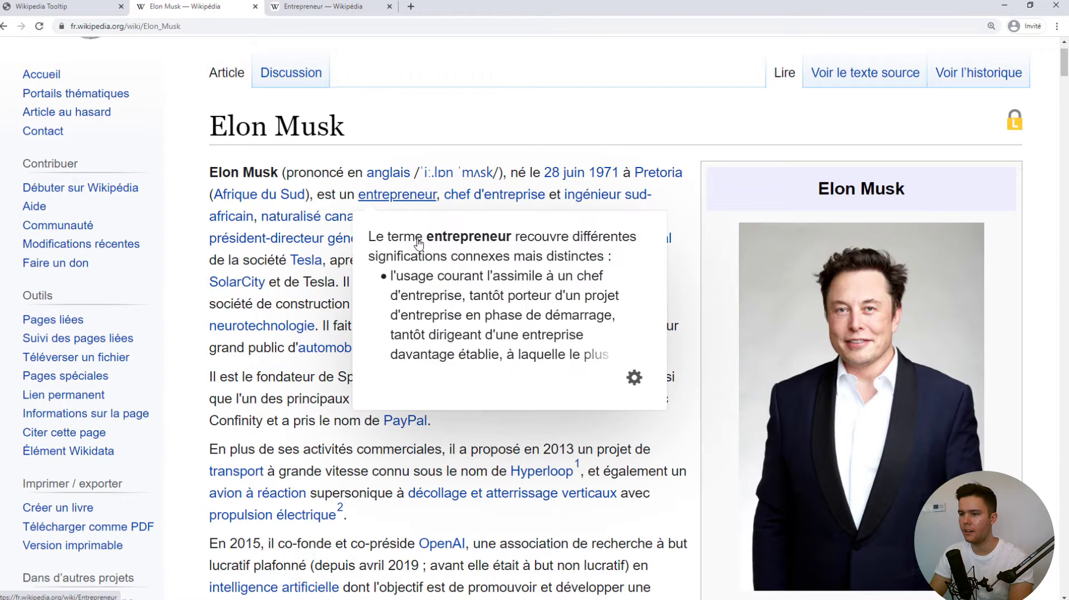
key(F12)
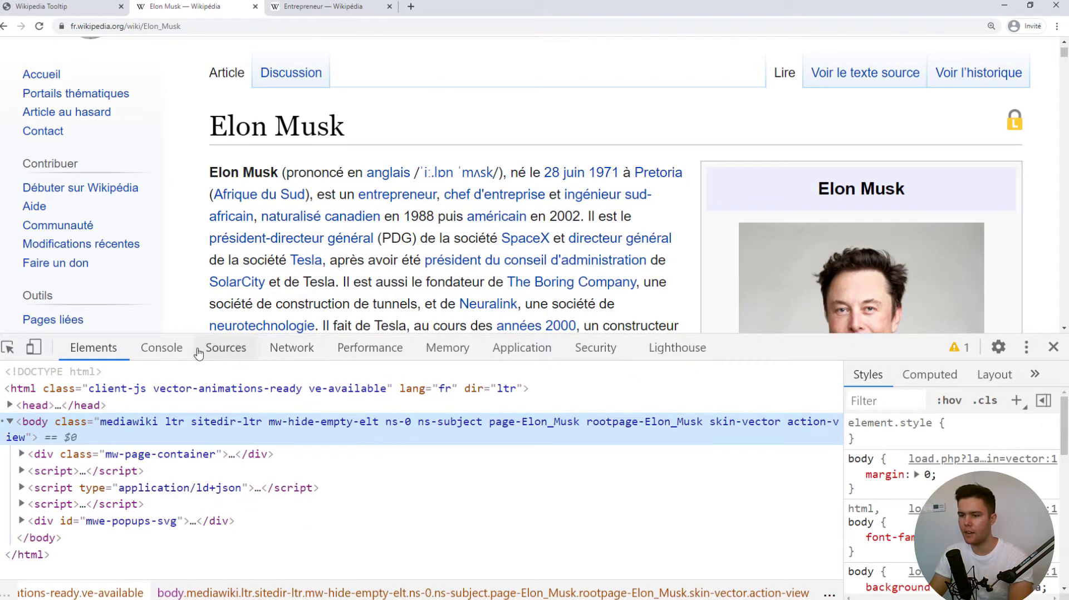
- View the Entrepreneur xhr request's JSON preview in the Network panel
click(291, 347)
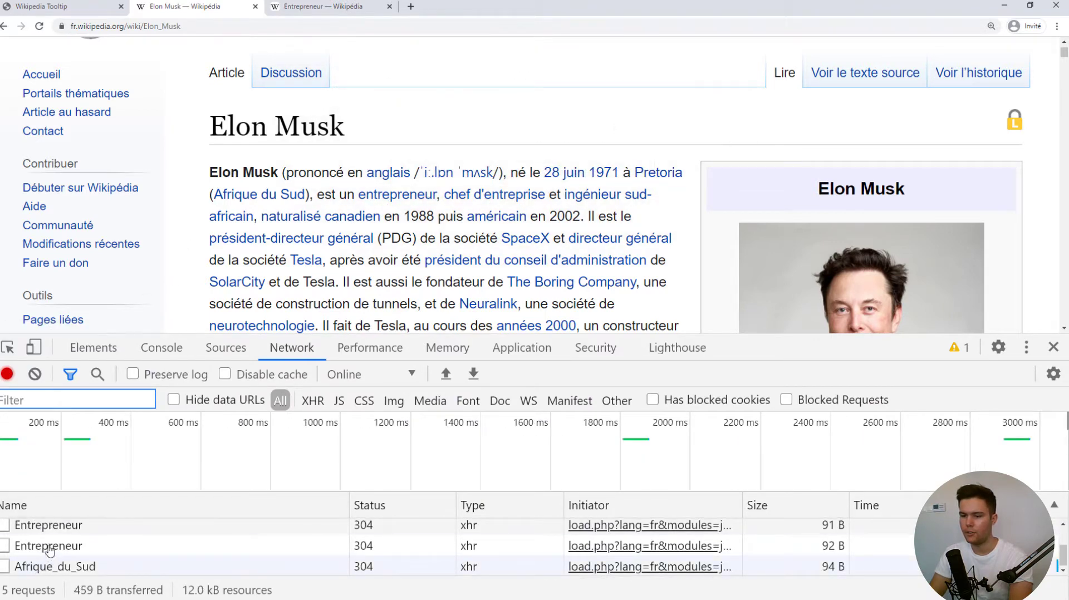
click(50, 546)
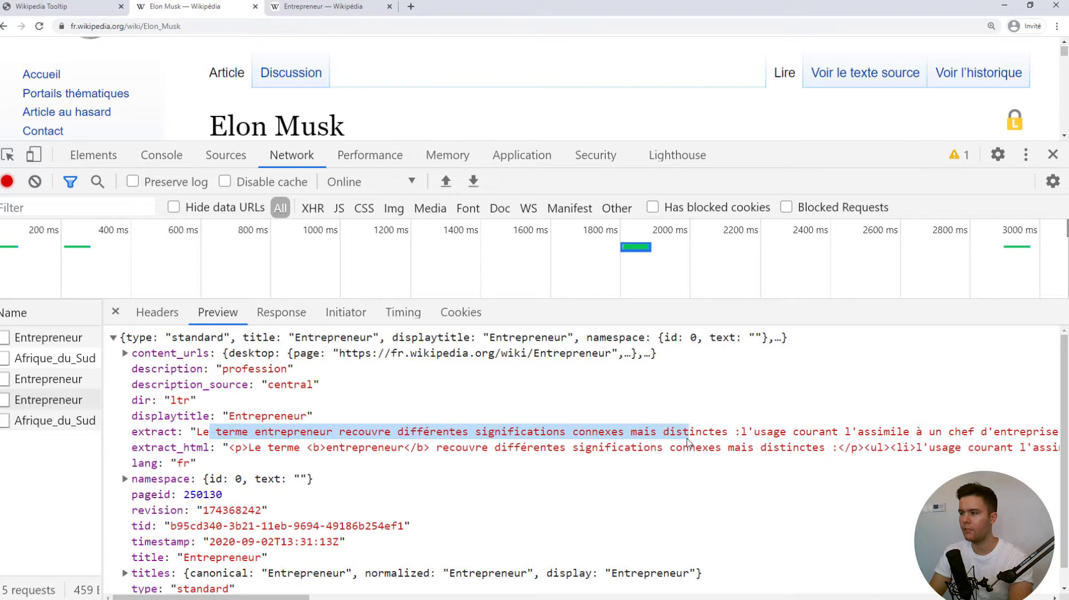
click(1052, 154)
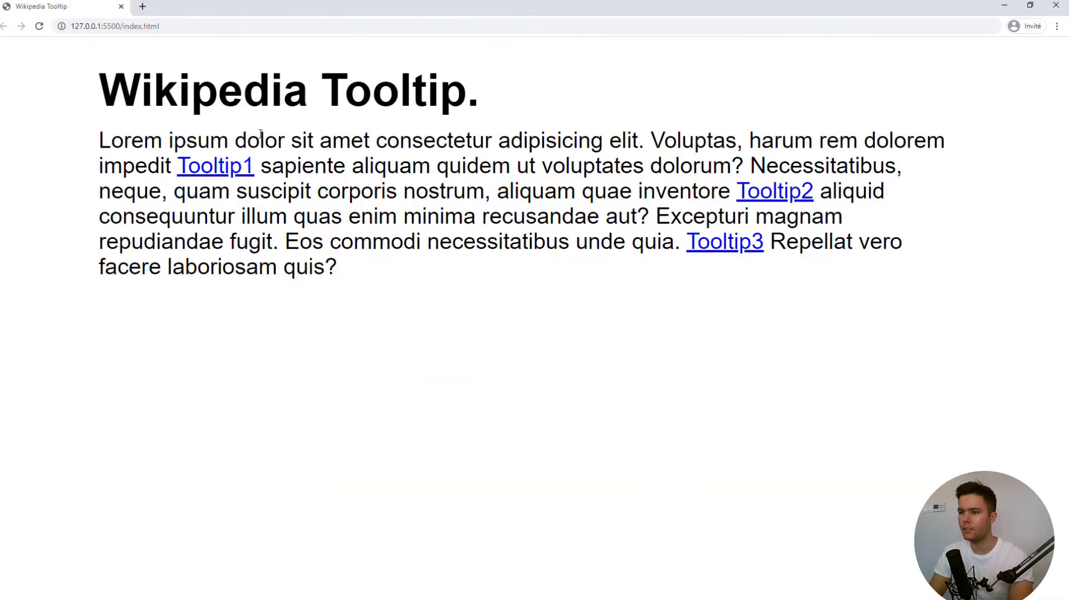
mouse_move(774, 192)
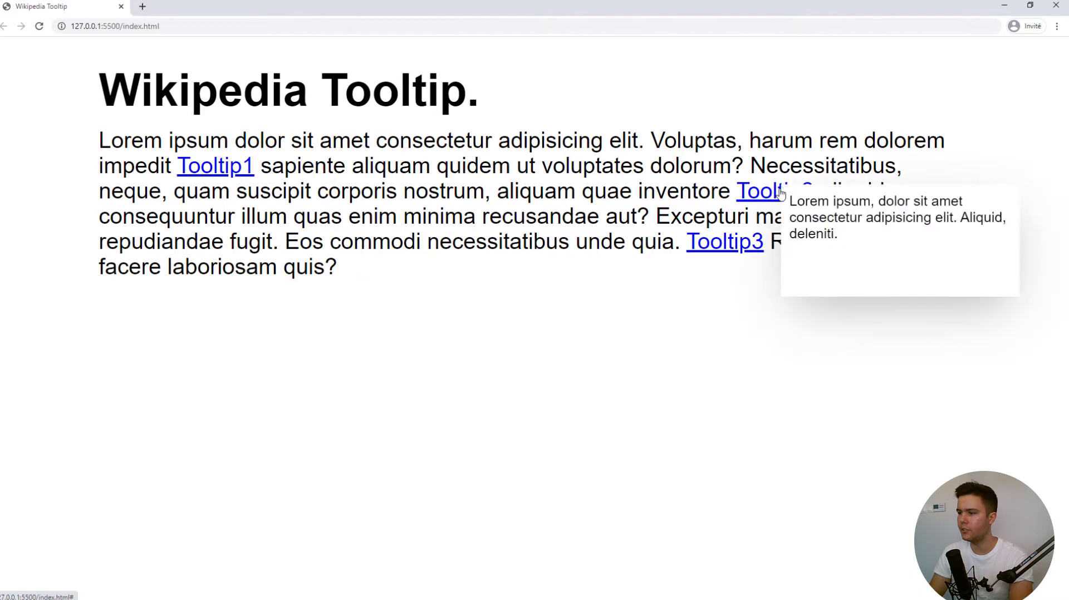
mouse_move(338, 171)
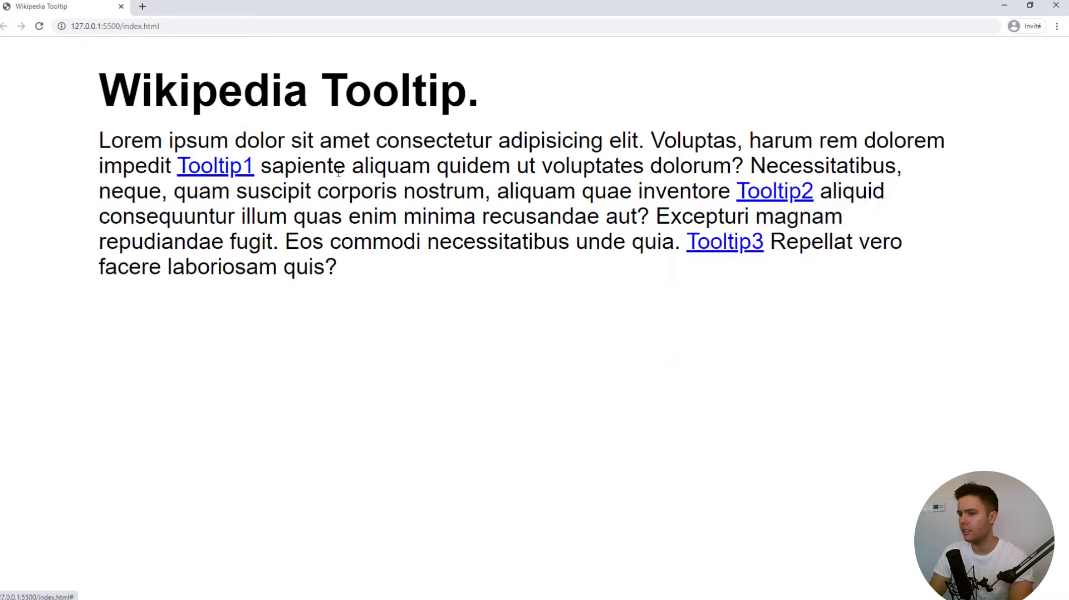
mouse_move(215, 166)
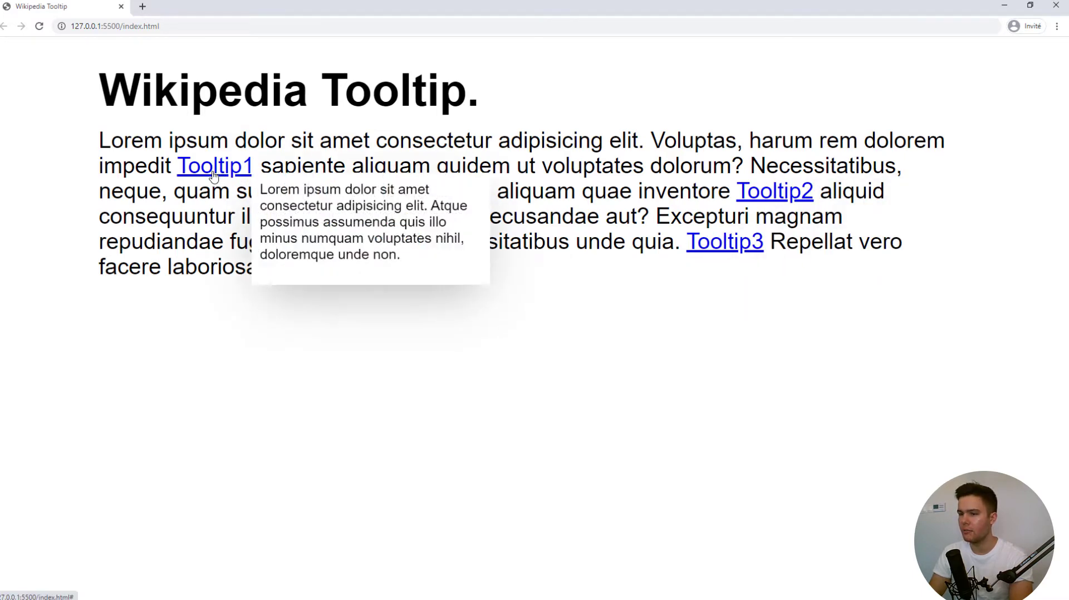
mouse_move(723, 242)
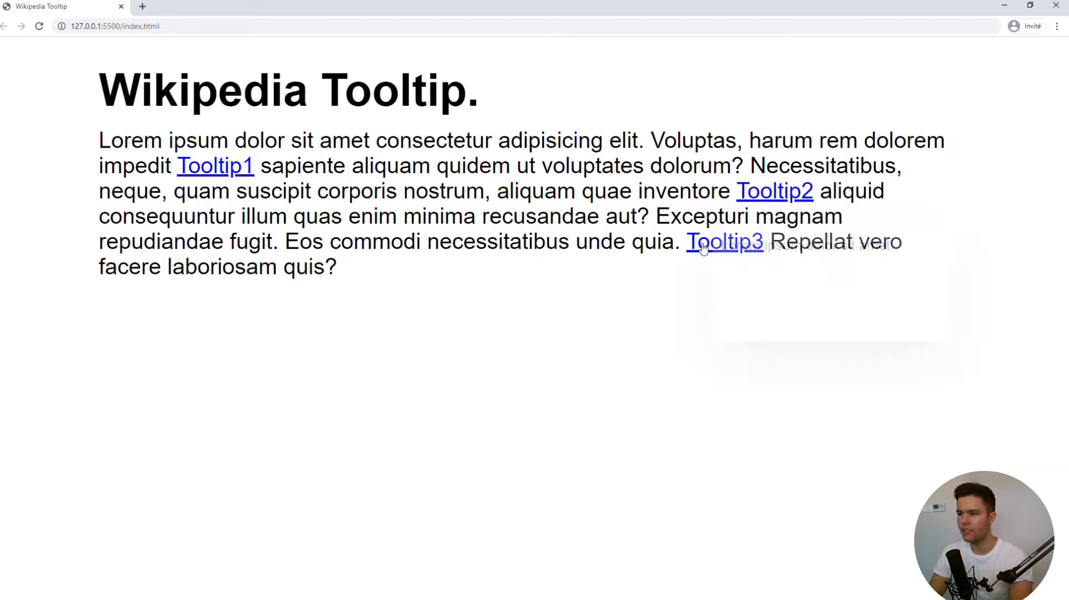
mouse_move(214, 166)
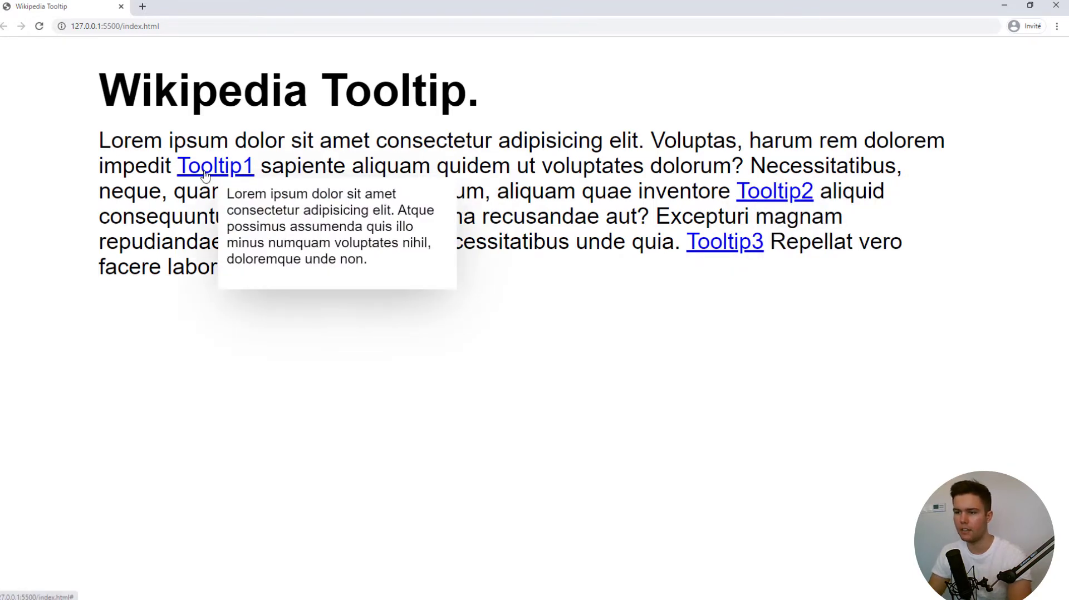
mouse_move(223, 19)
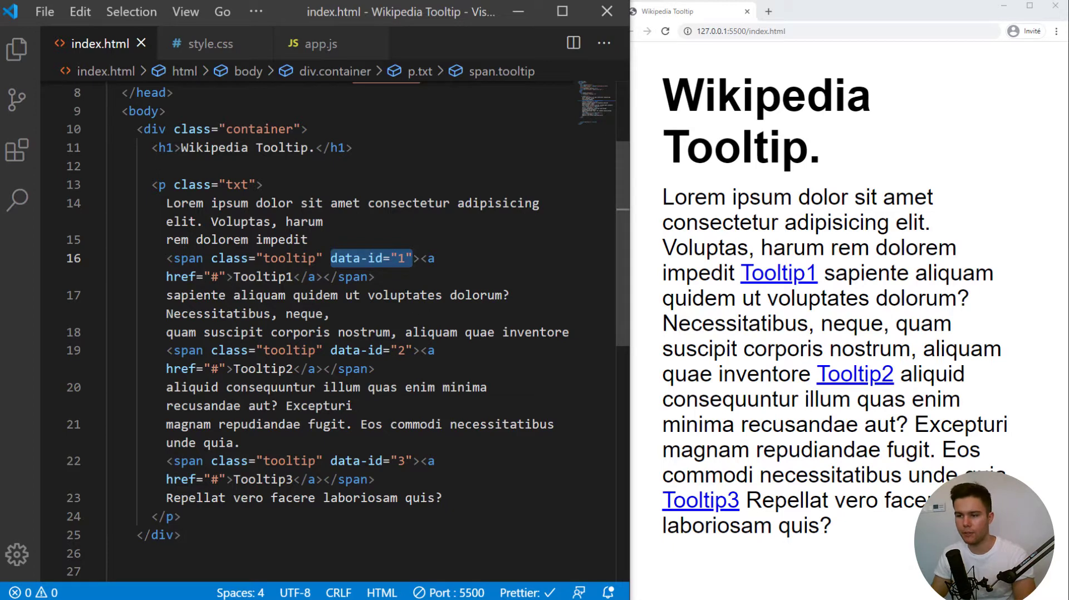
- Add a div.tooltip-container holding lorem ipsum placeholder text in index.html
text(di)
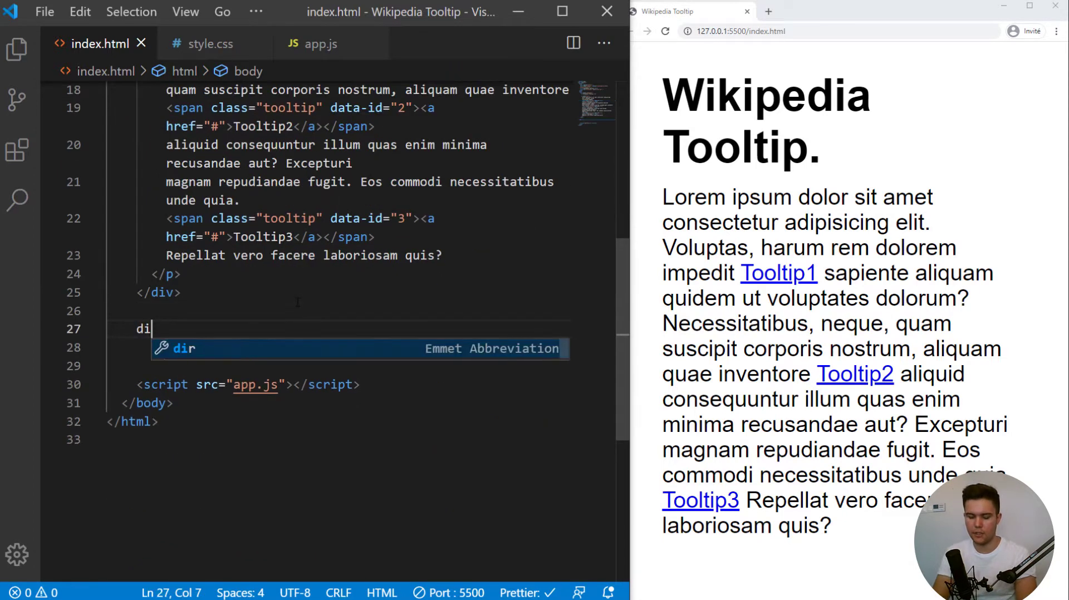
text(v.to)
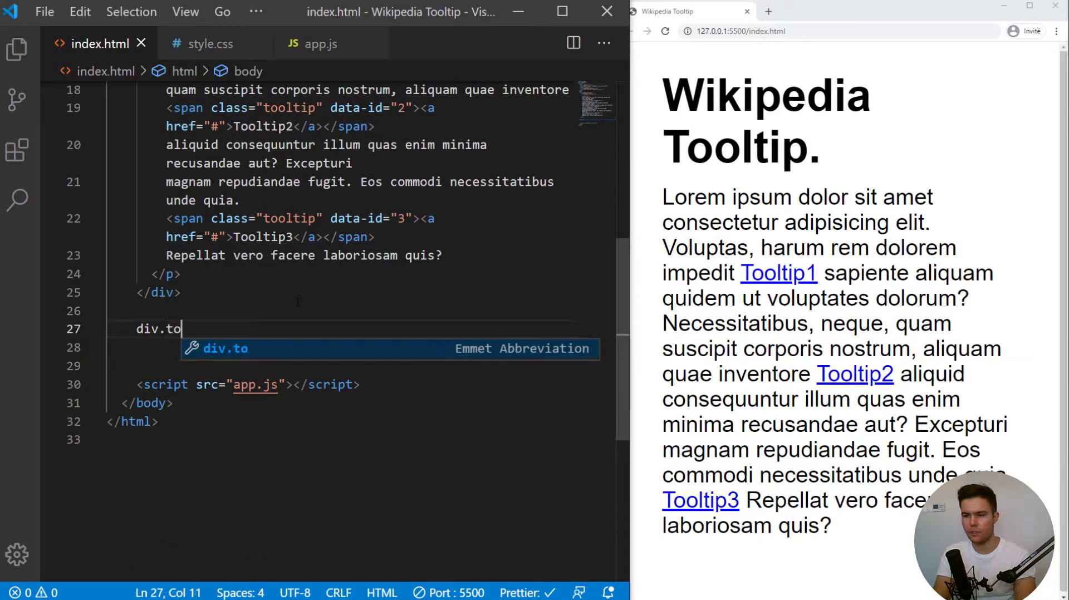
key(Tab)
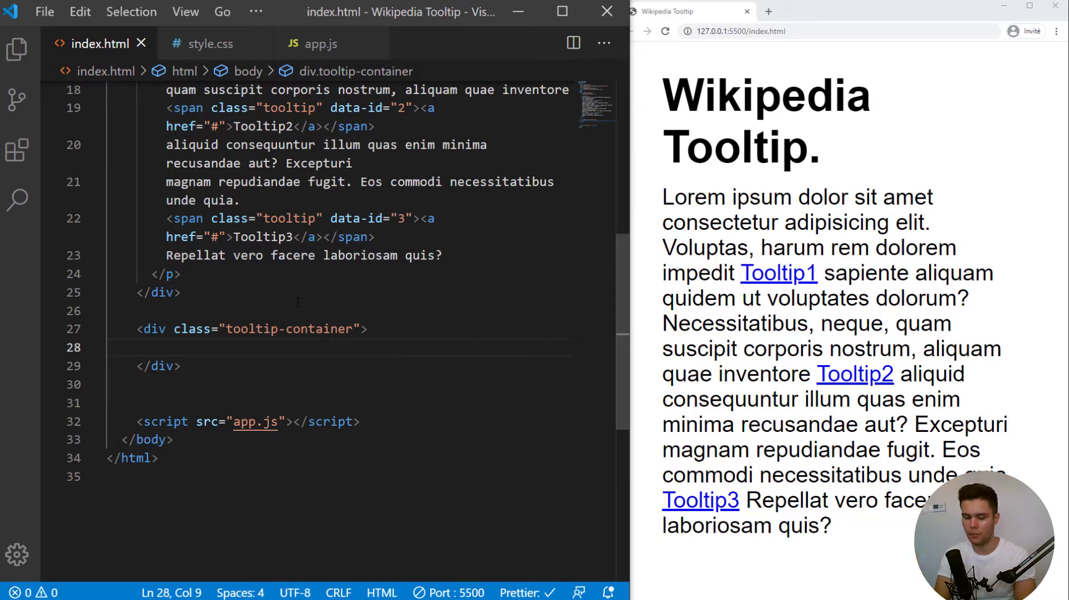
text(Lorem ipsum, dolor sit amet consectetur adipisicing elit. Libero tenetur non laborum dolorem laboriosam quo quibusdam assumenda dolores eveniet. Ipsum?)
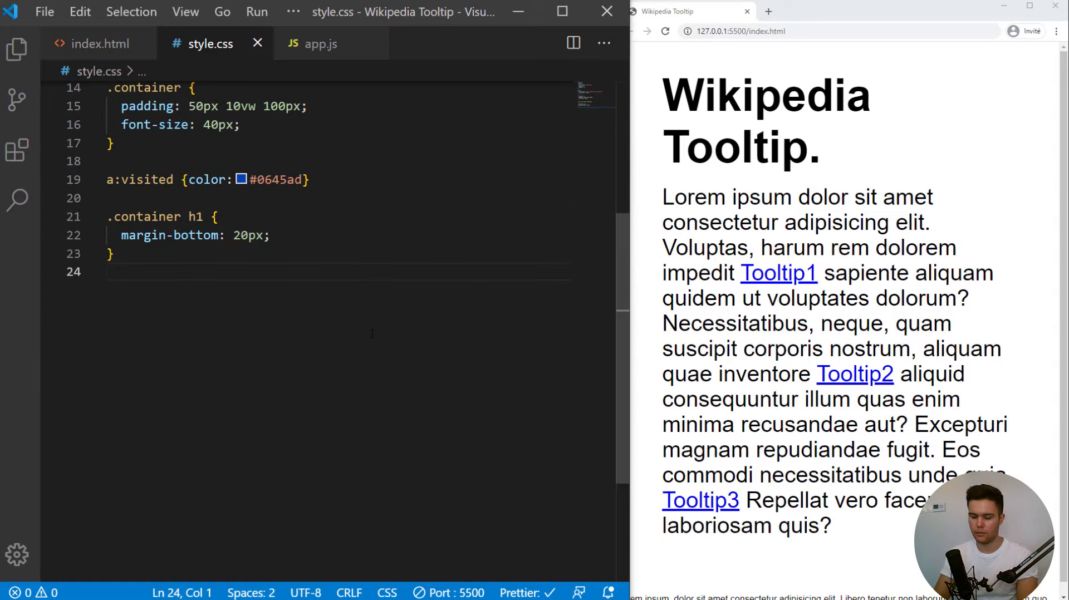
- Give .tooltip-container width 425px, min-height 200px, padding and a larger font size
text(.t)
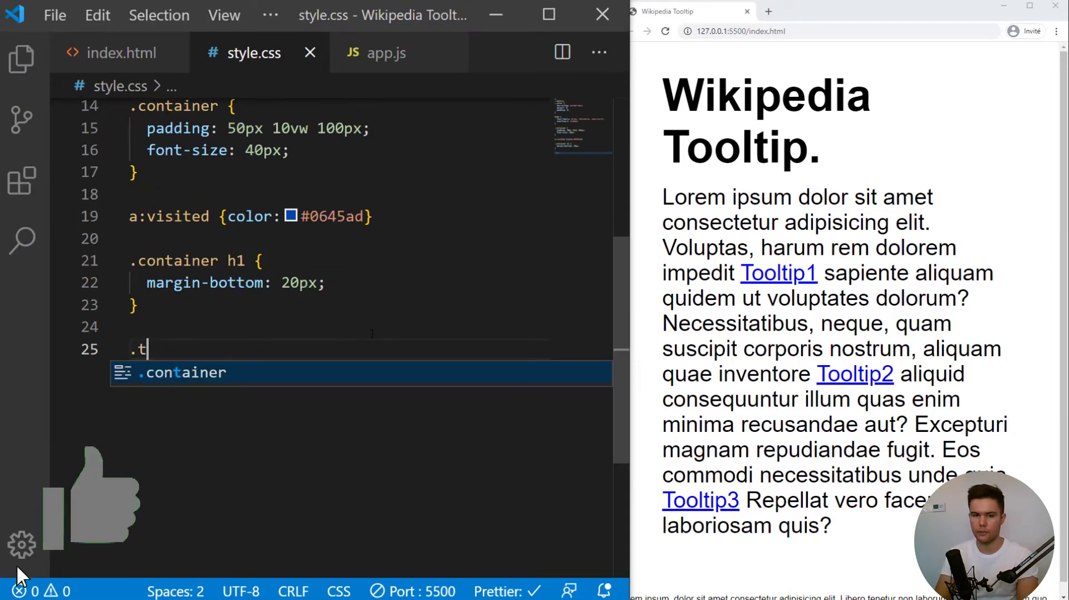
text(ooltip-container {)
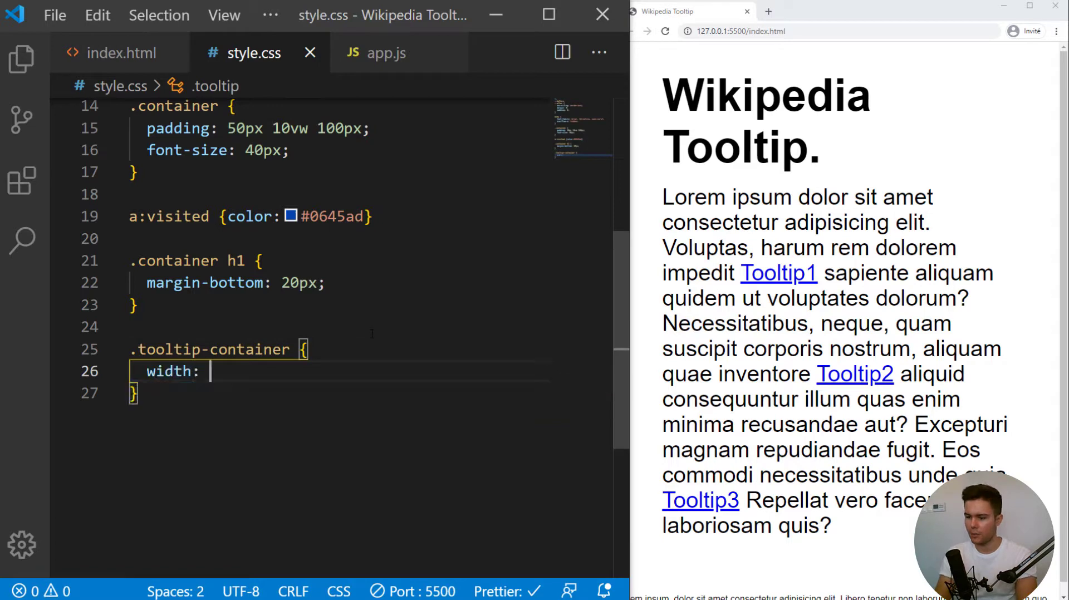
text(425px;)
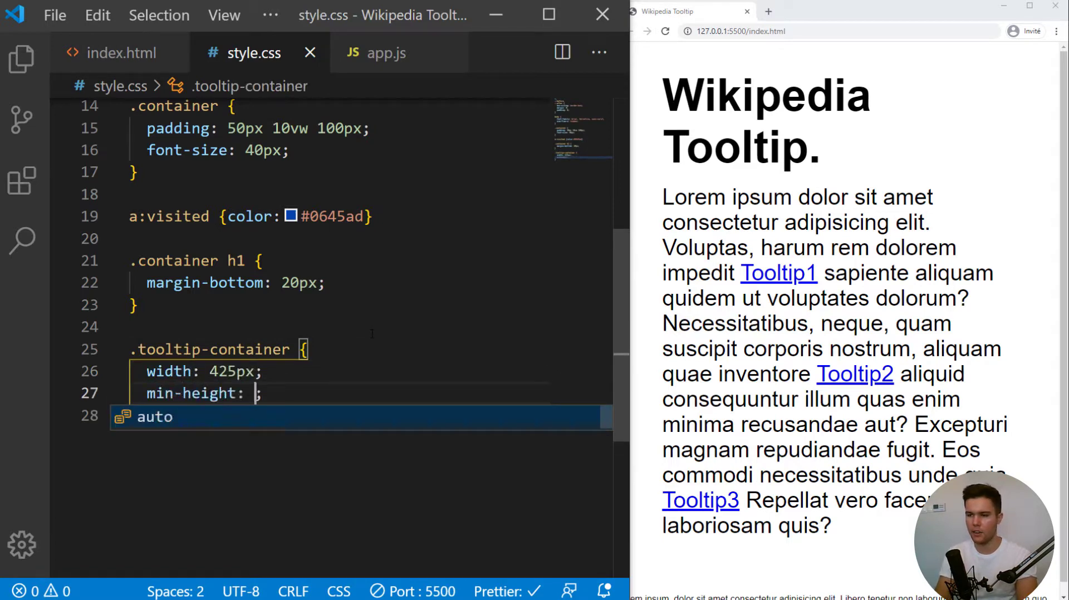
text(200px;)
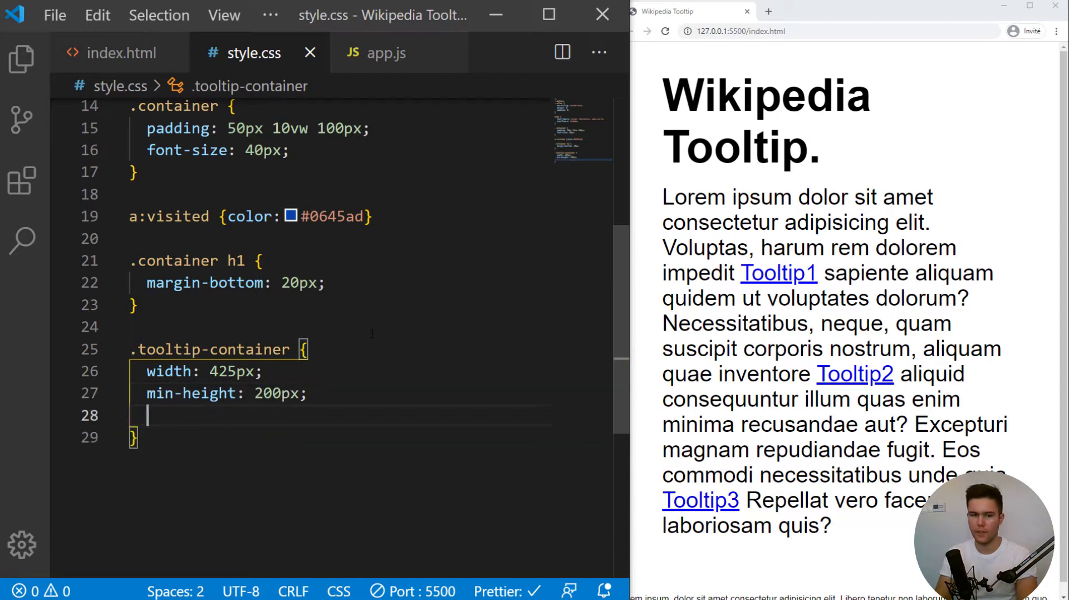
text(height: auto;)
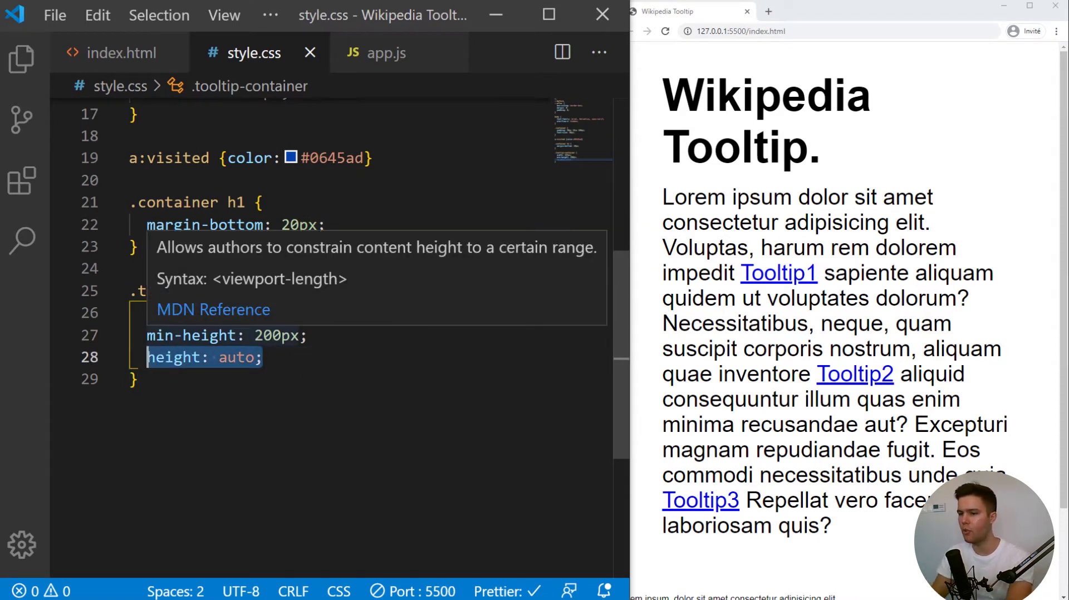
key(Delete)
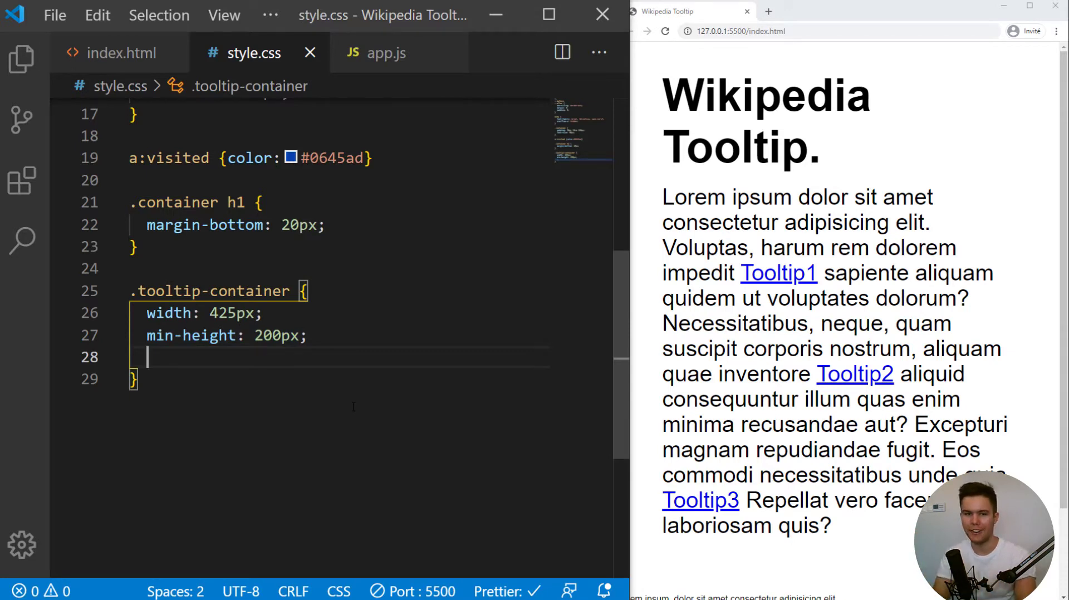
text(padding: 15px;)
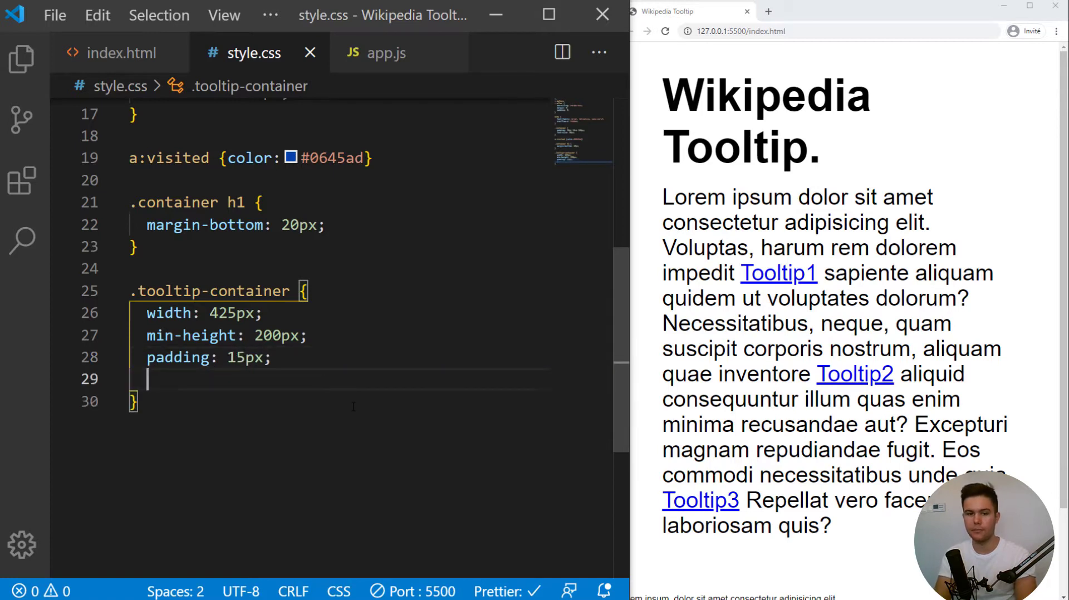
text(fontsize: 25px;)
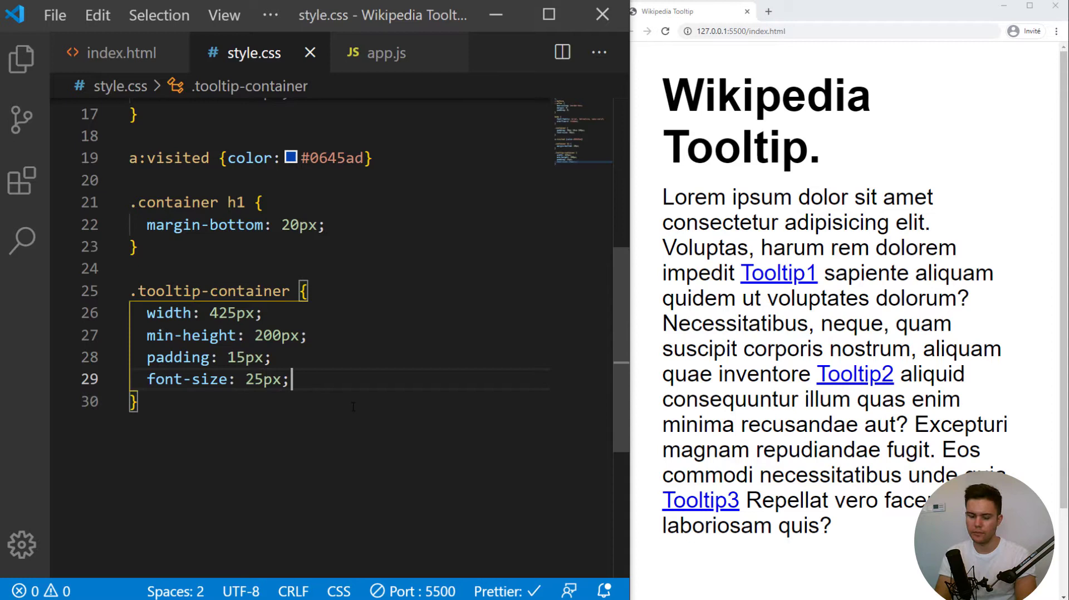
- Add a white background and a 0 30px 90px -20px rgba(0,0,0,0.3) box shadow
text(backgro)
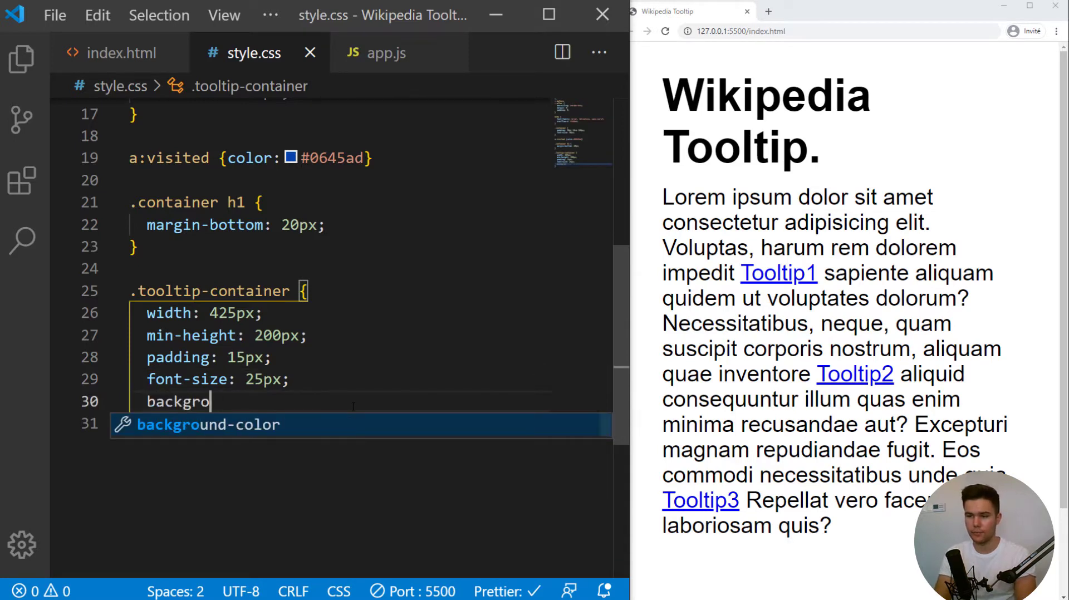
text(und: white;)
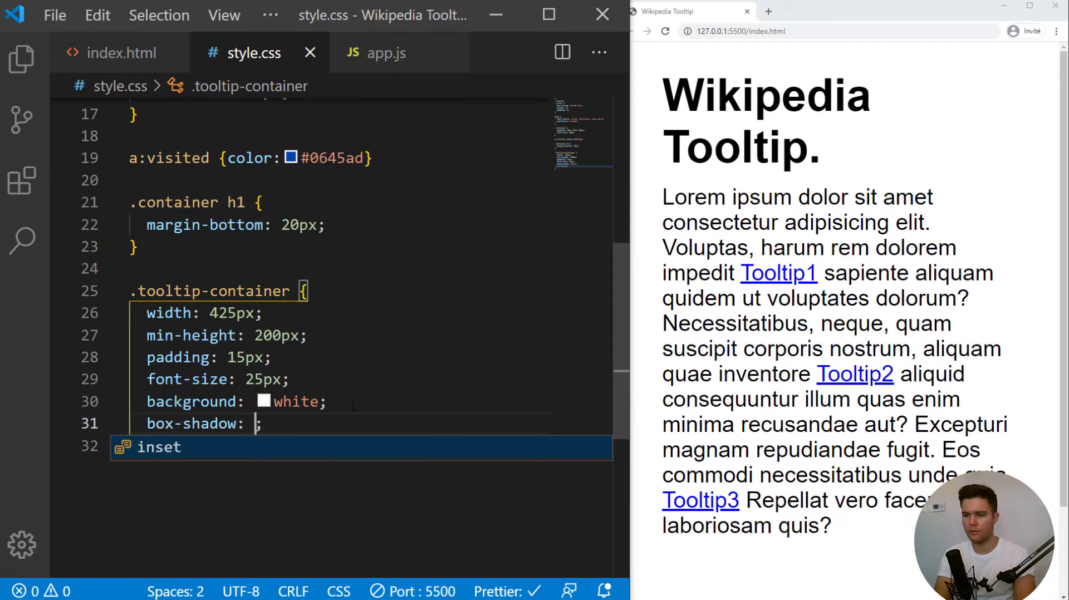
text(0)
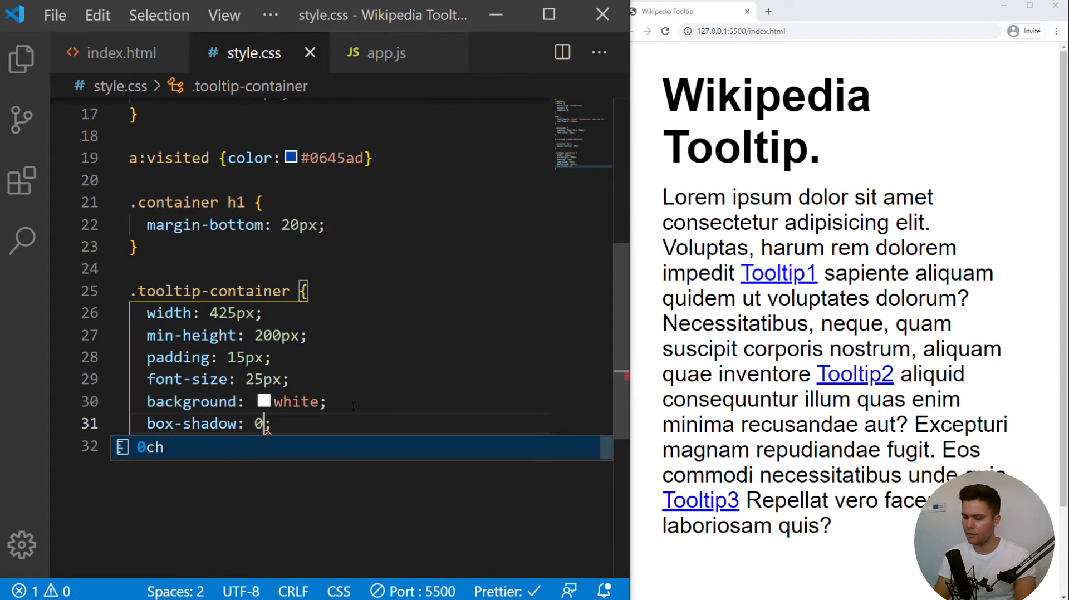
text(30px)
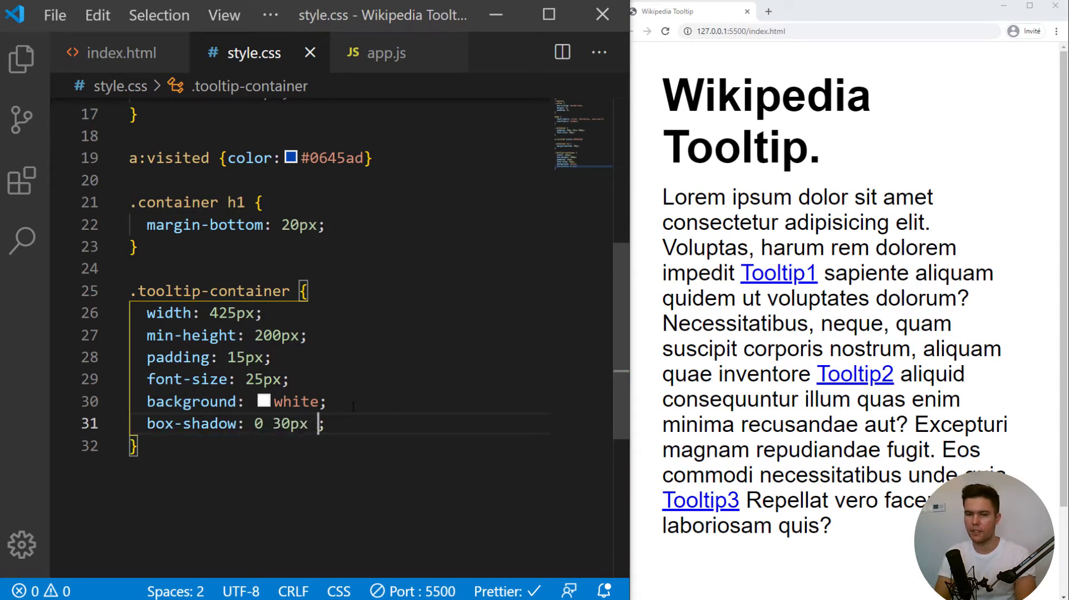
text(90px -)
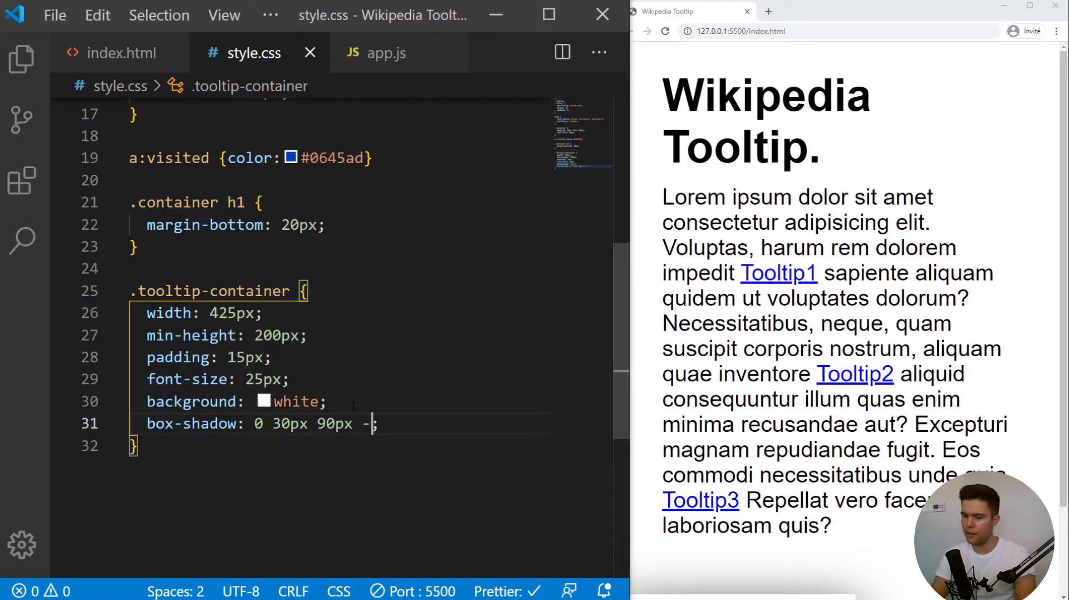
text(20px rgba()
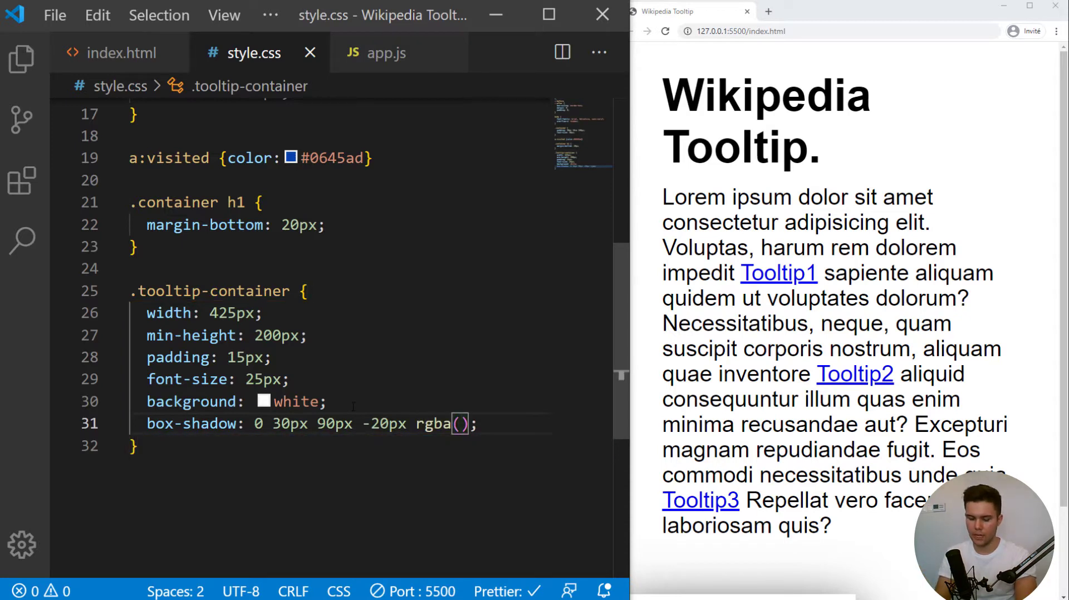
text(0,0,0,0.)
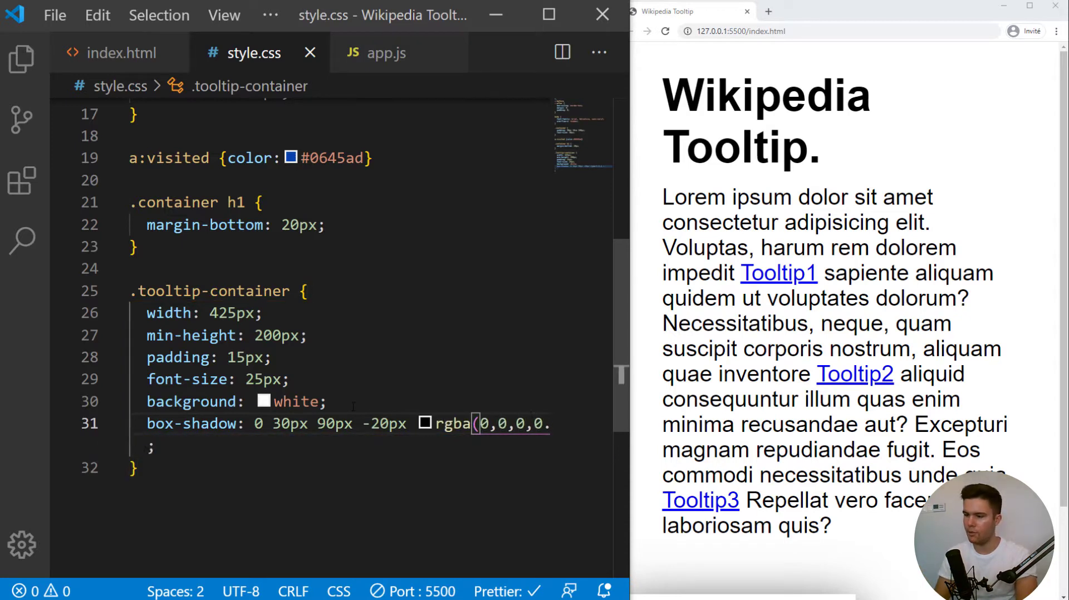
text(3))
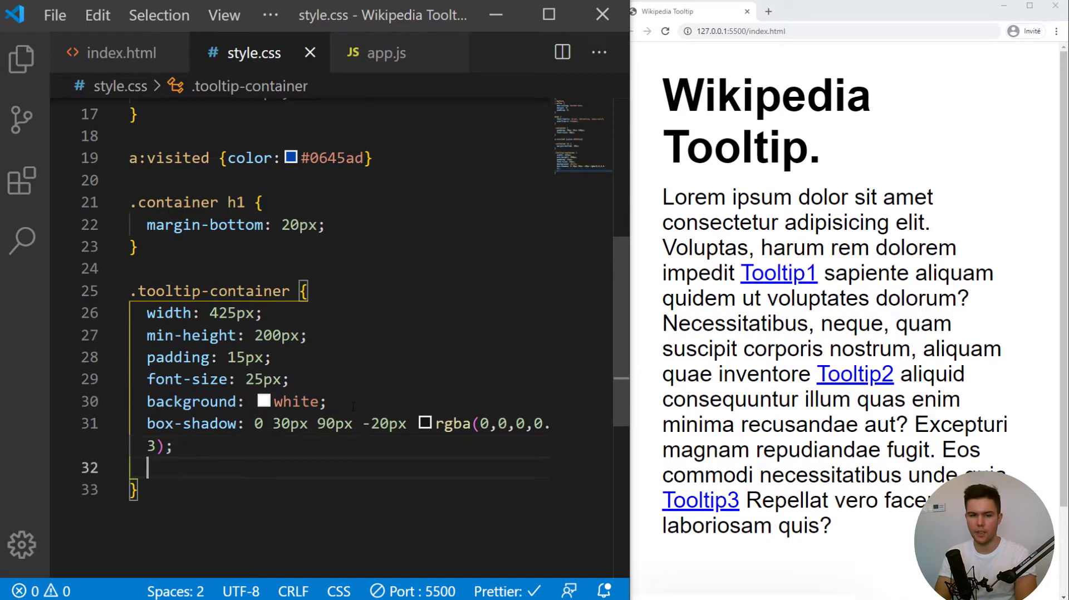
- Make it position absolute with z-index 100, display none and opacity 0
text(position: absolute;)
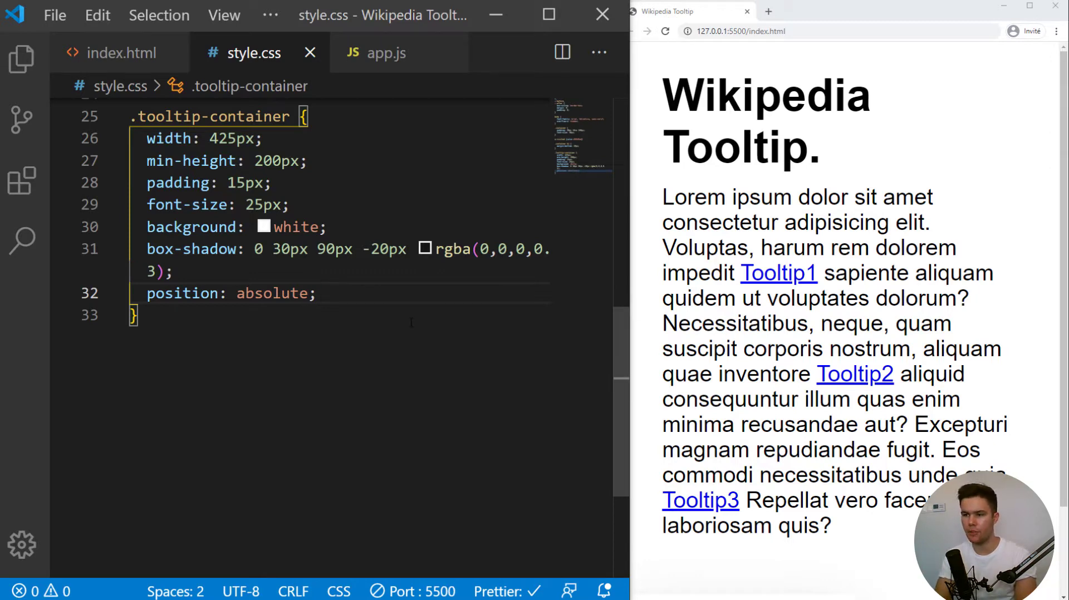
text(zin)
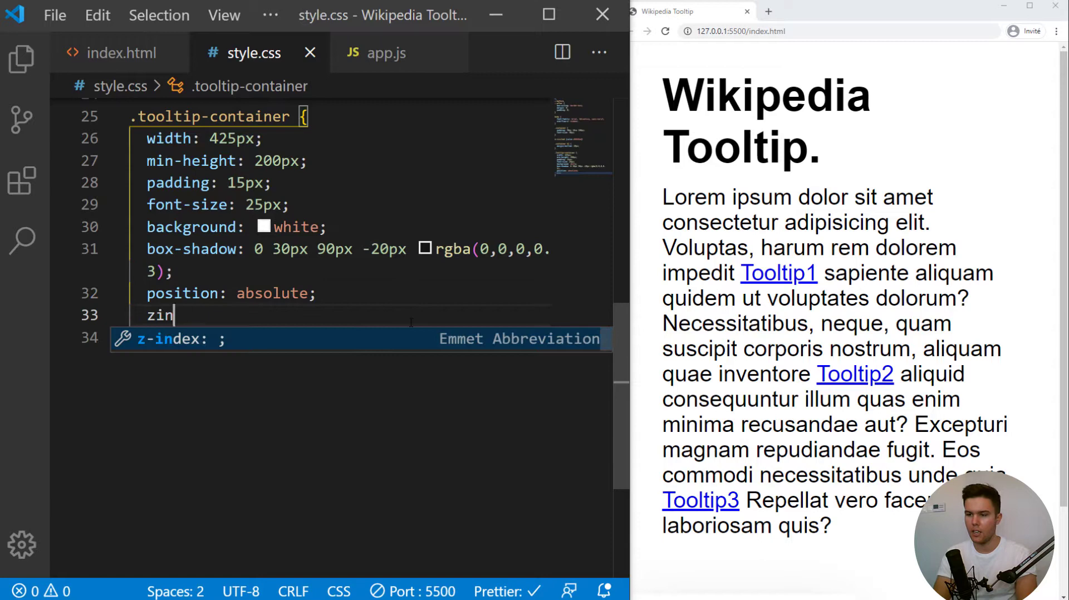
text(-index: 100;)
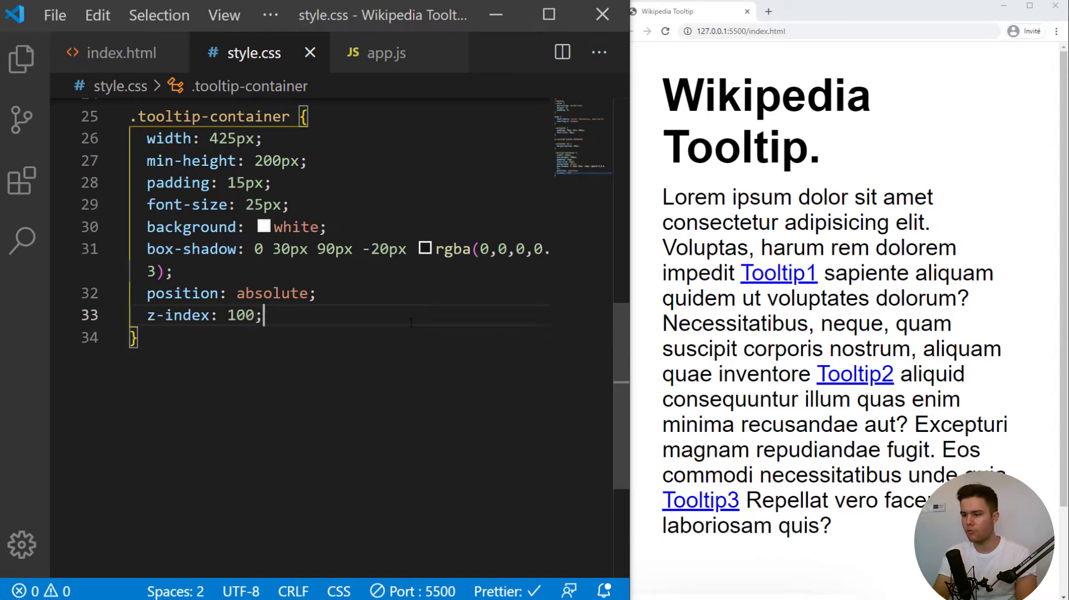
key(enter)
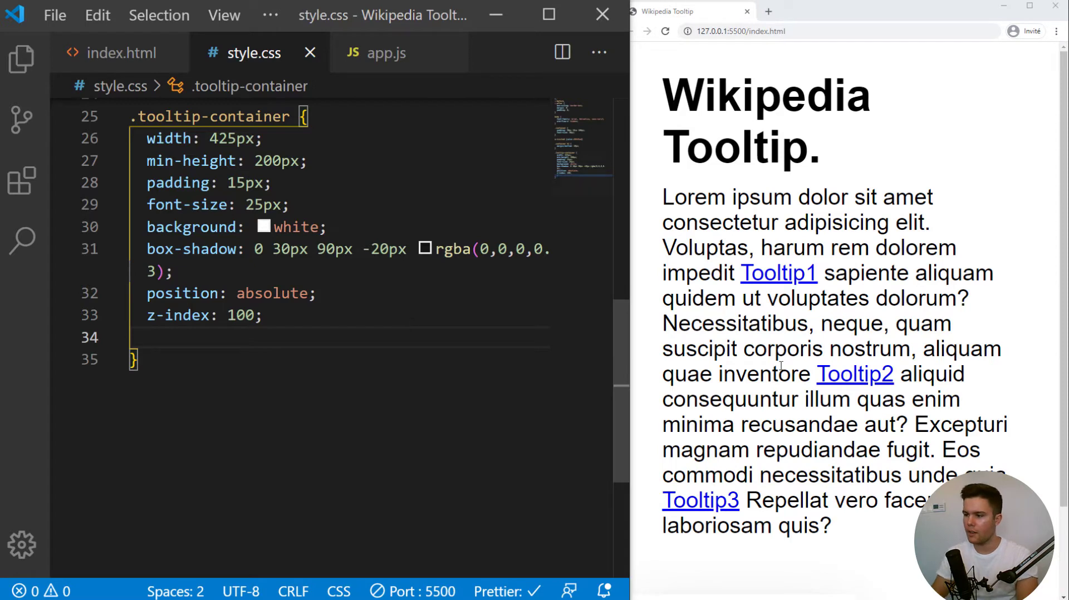
scroll(down, 3)
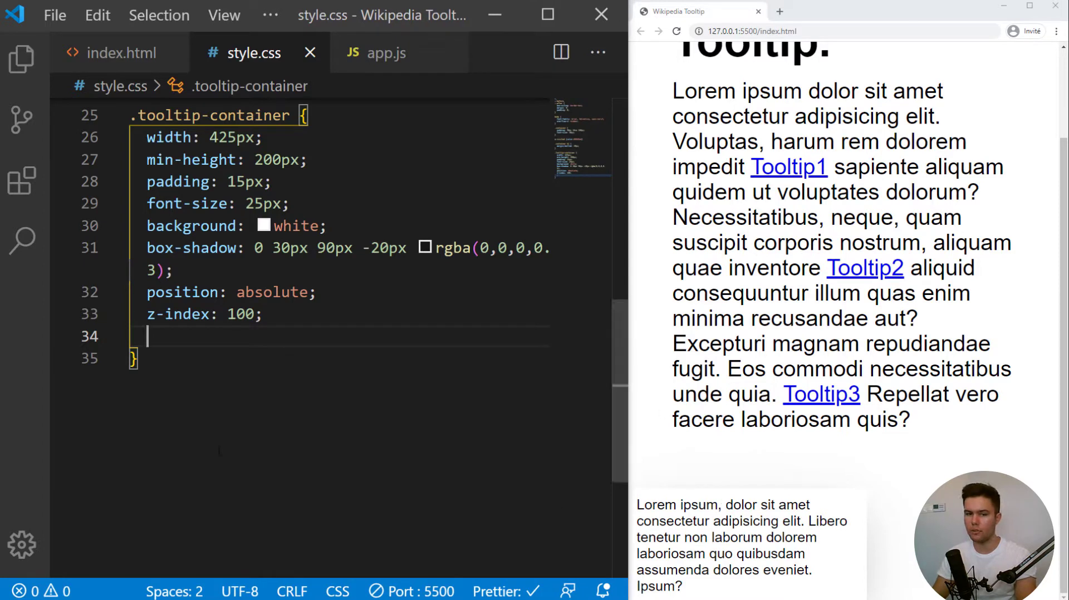
text(display: n)
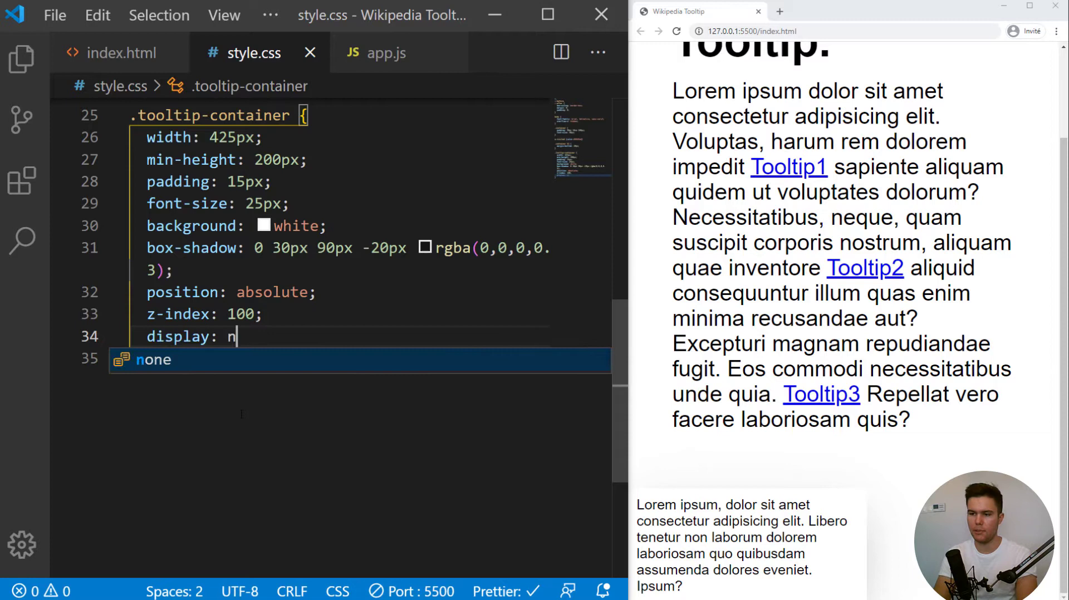
text(opacit)
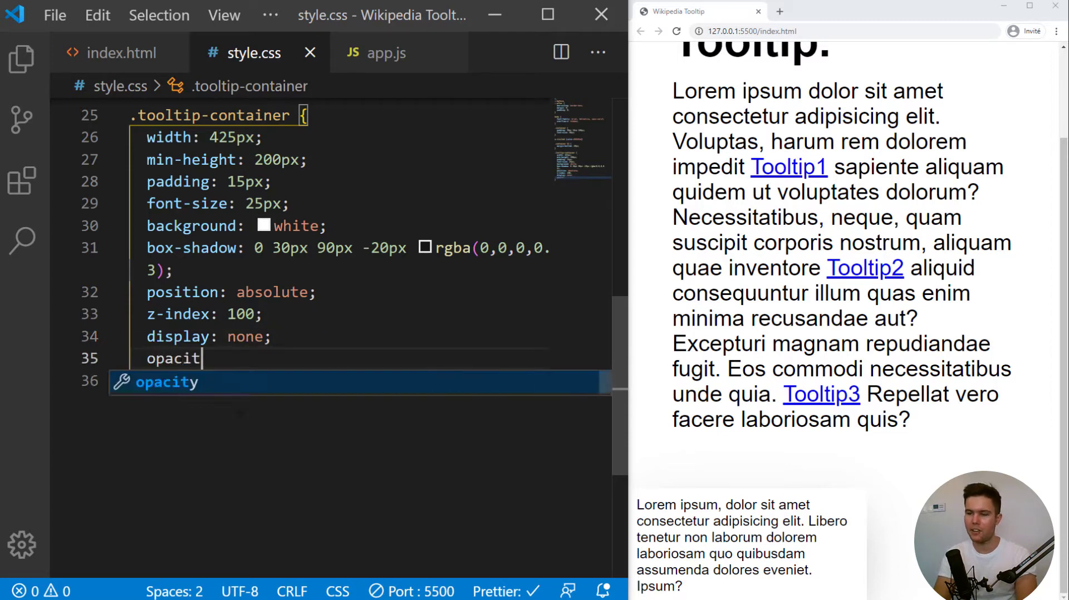
text(y: 0;)
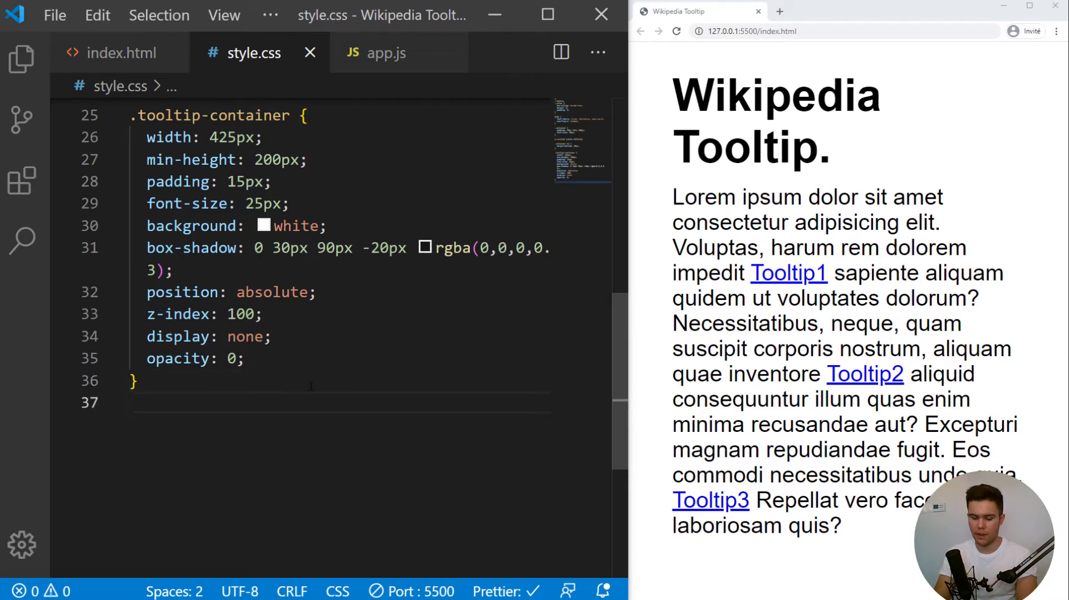
- Add .fade-in with display block and animation fade 0.2s linear forwards
text(.fade-in {)
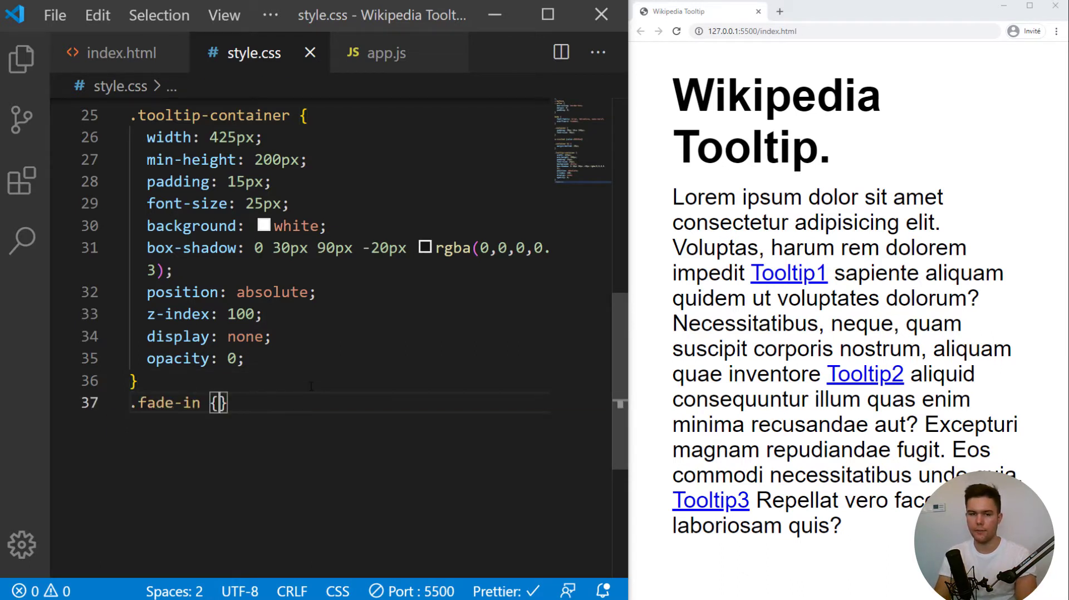
text(display: block;)
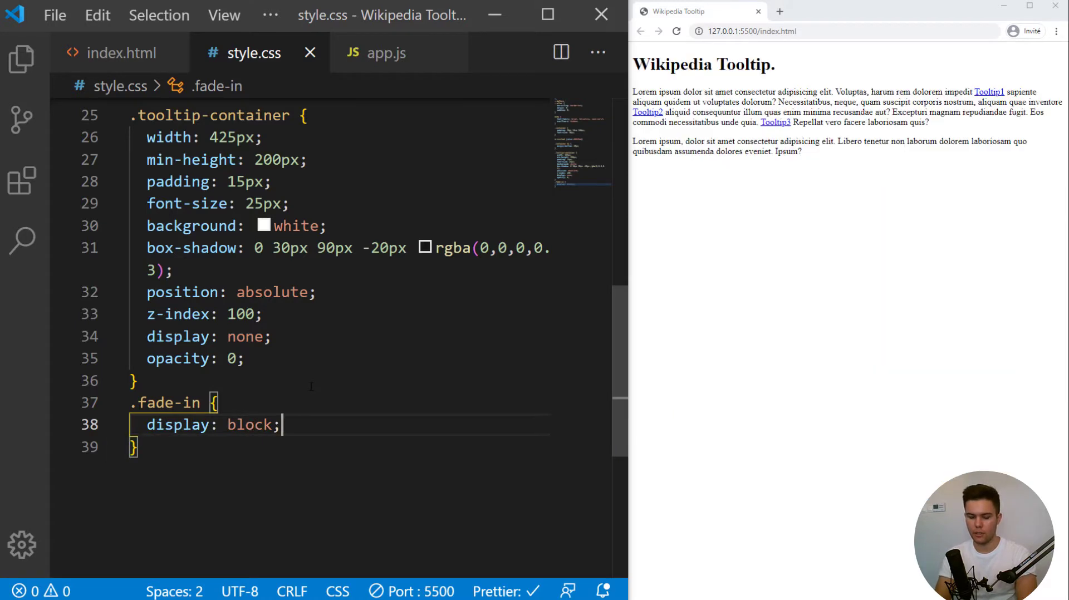
text(animation:)
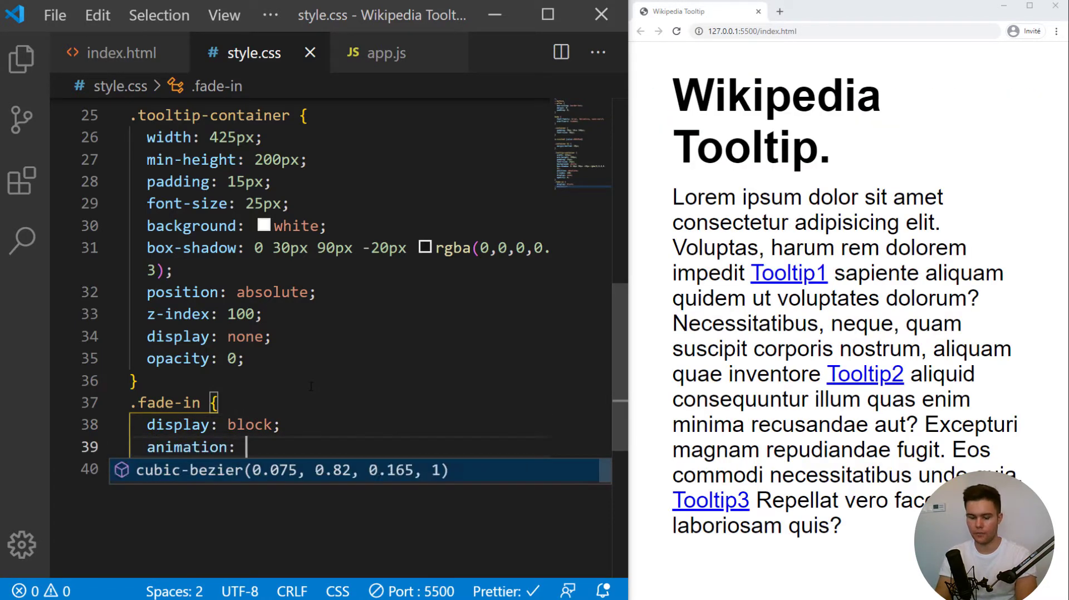
text(fade 0.2s)
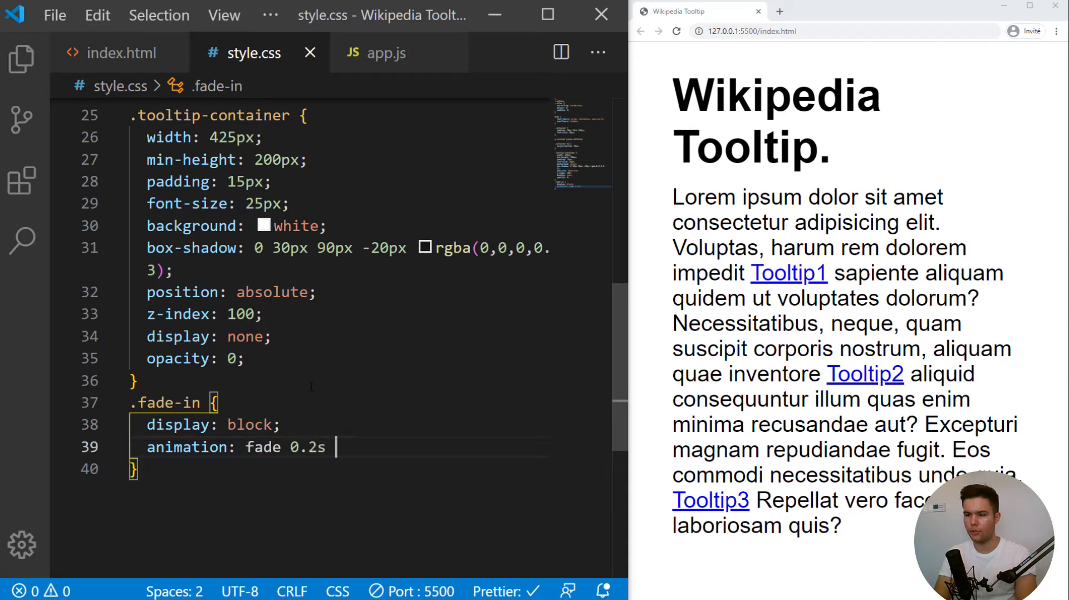
text(linear)
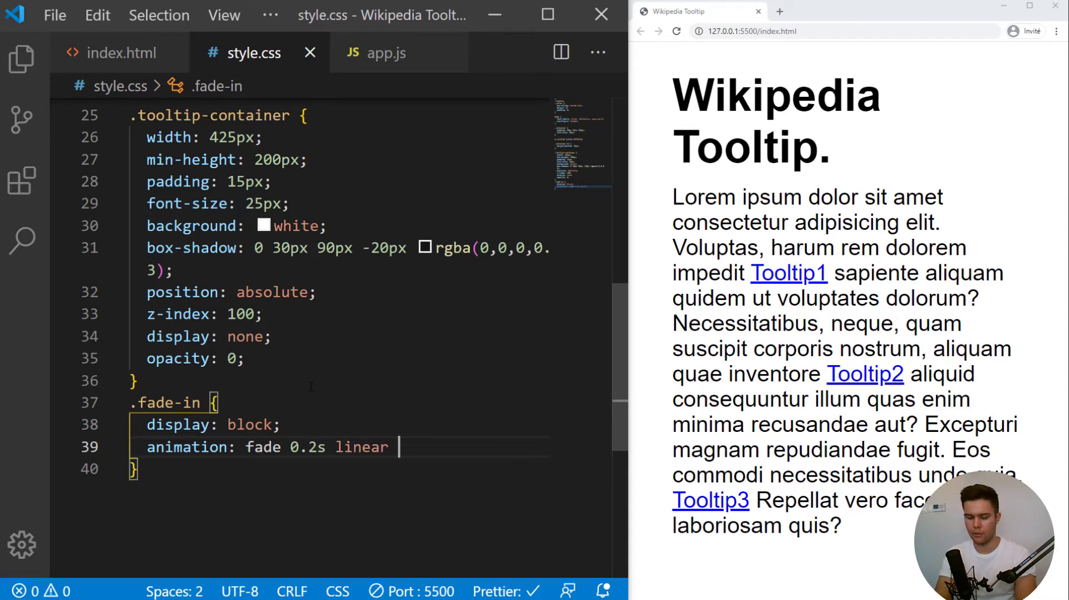
text(forwards;)
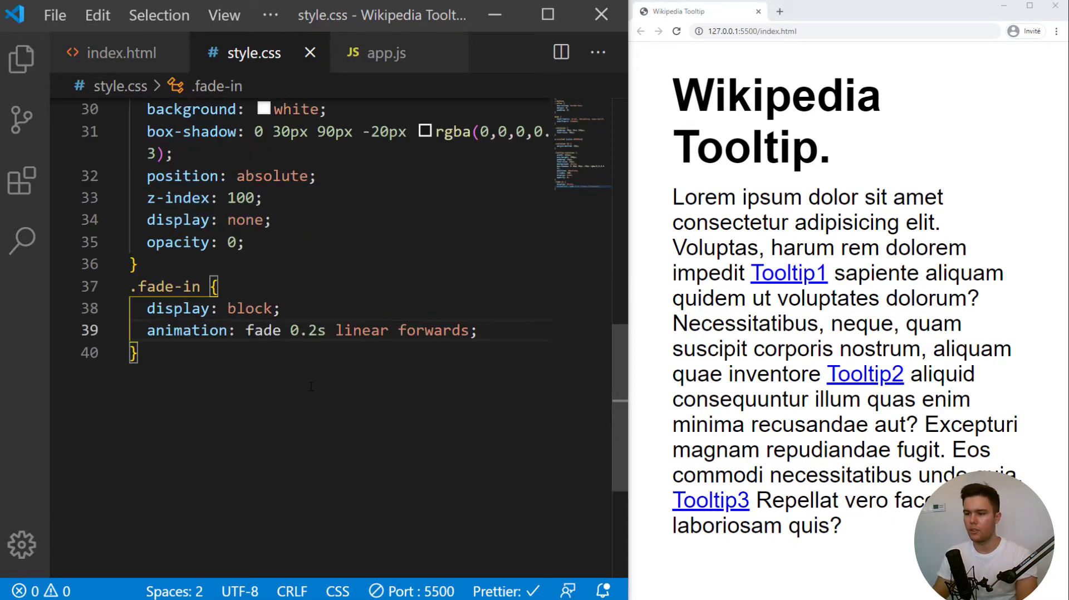
double_click(433, 331)
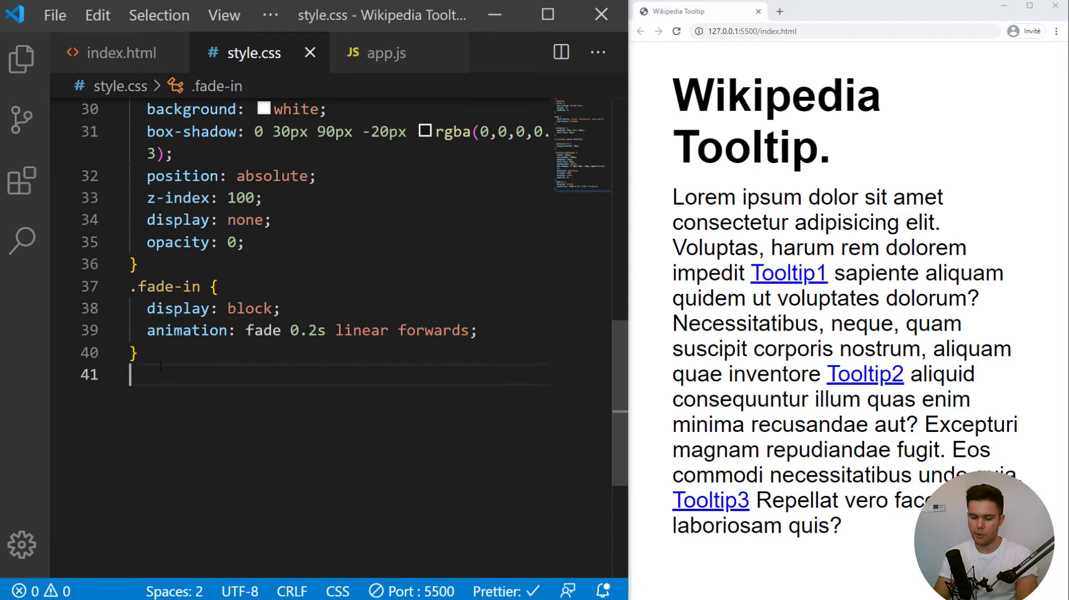
text(@keyframes fade {)
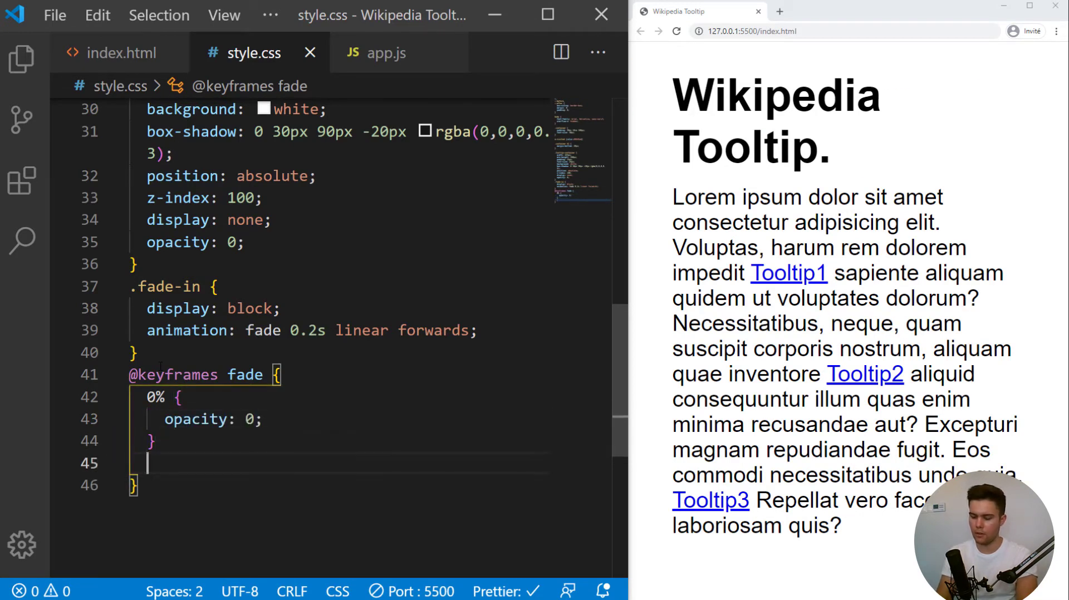
text(100% {)
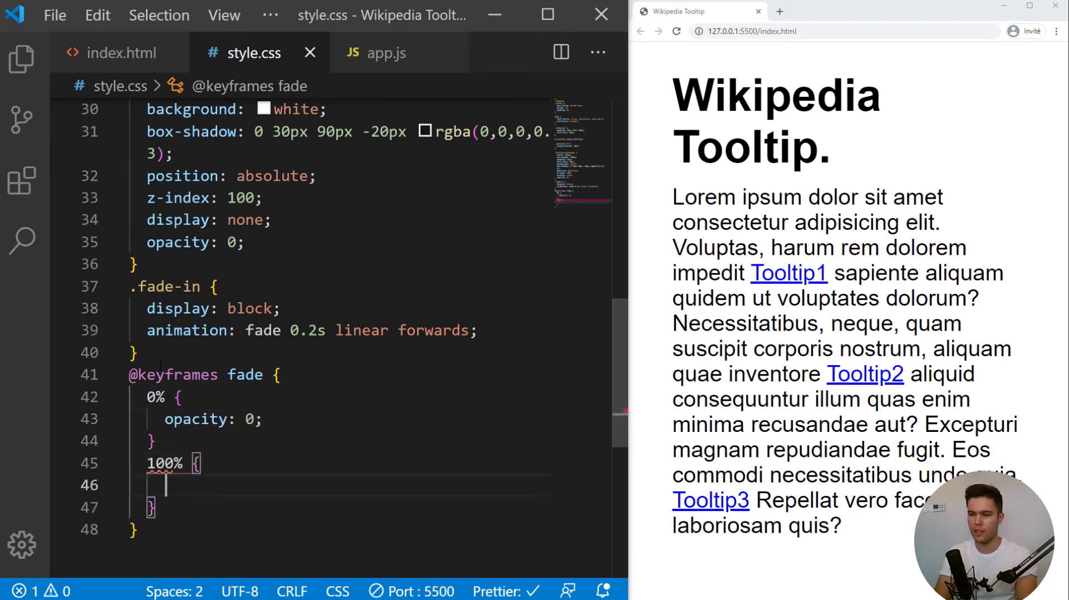
text(opacity: 1;)
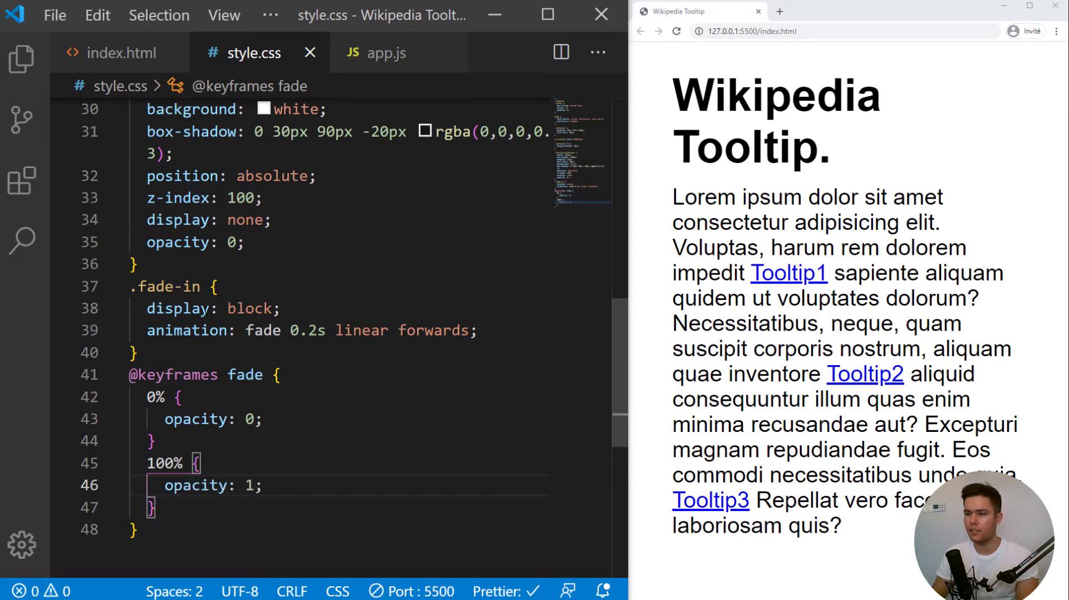
double_click(245, 219)
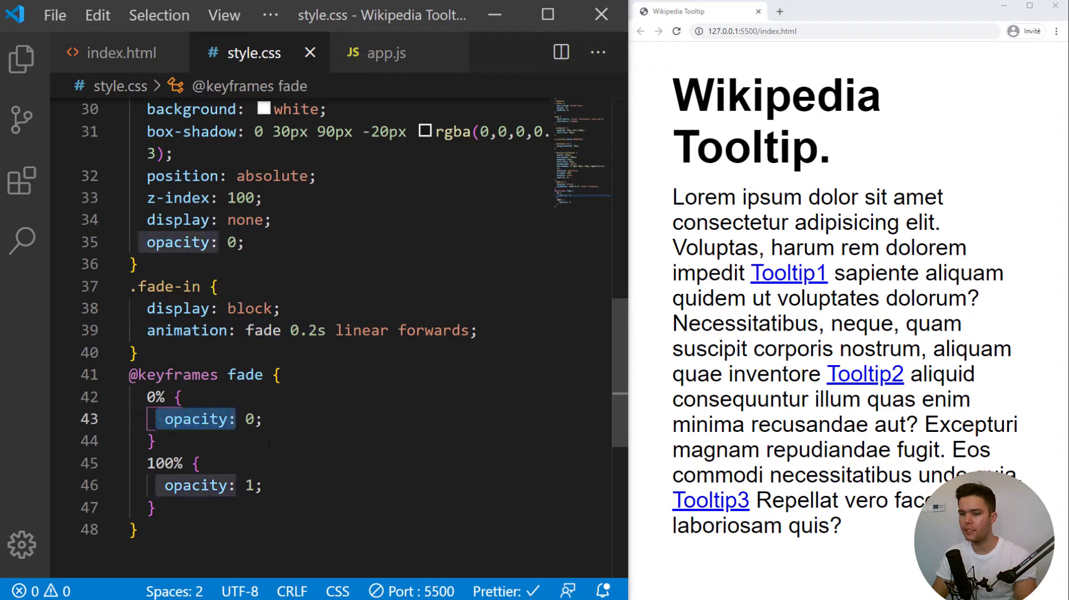
click(205, 219)
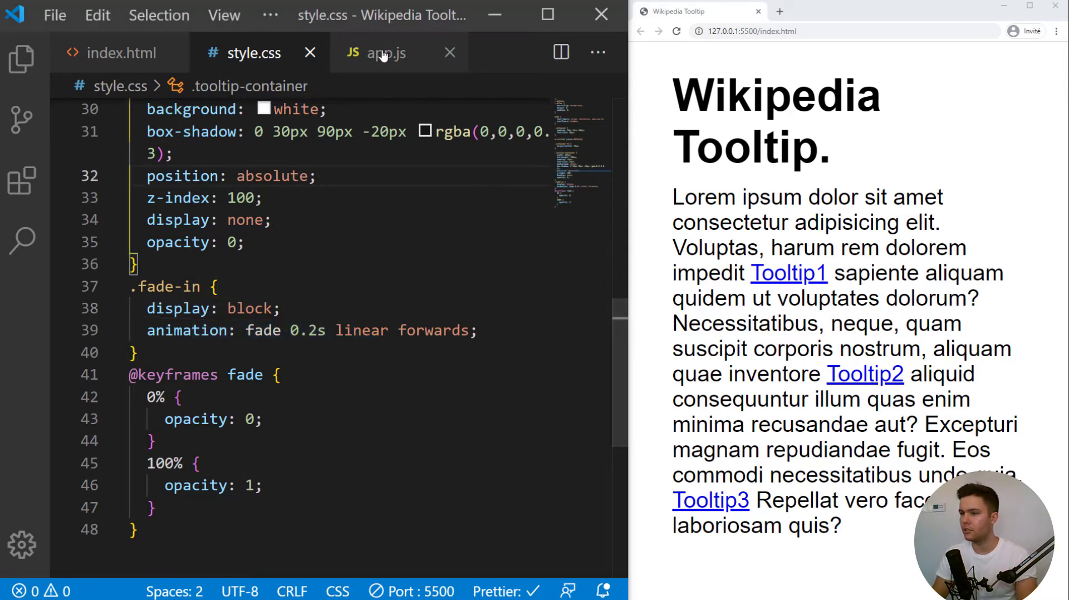
- In app.js declare tooltips as Array.from(document.querySelectorAll('.tooltip'))
click(387, 52)
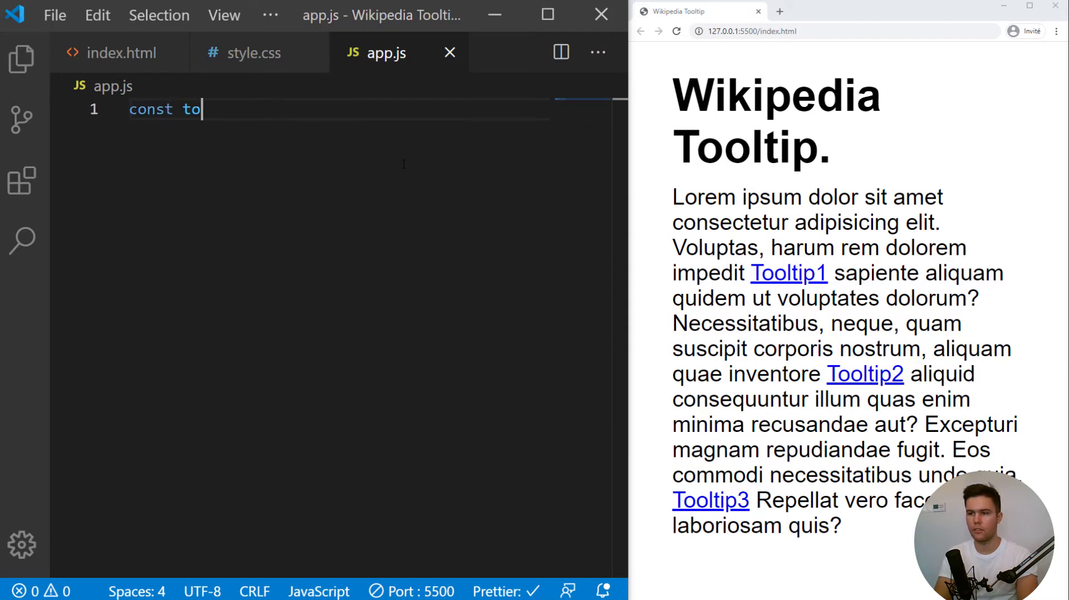
text(oltips =)
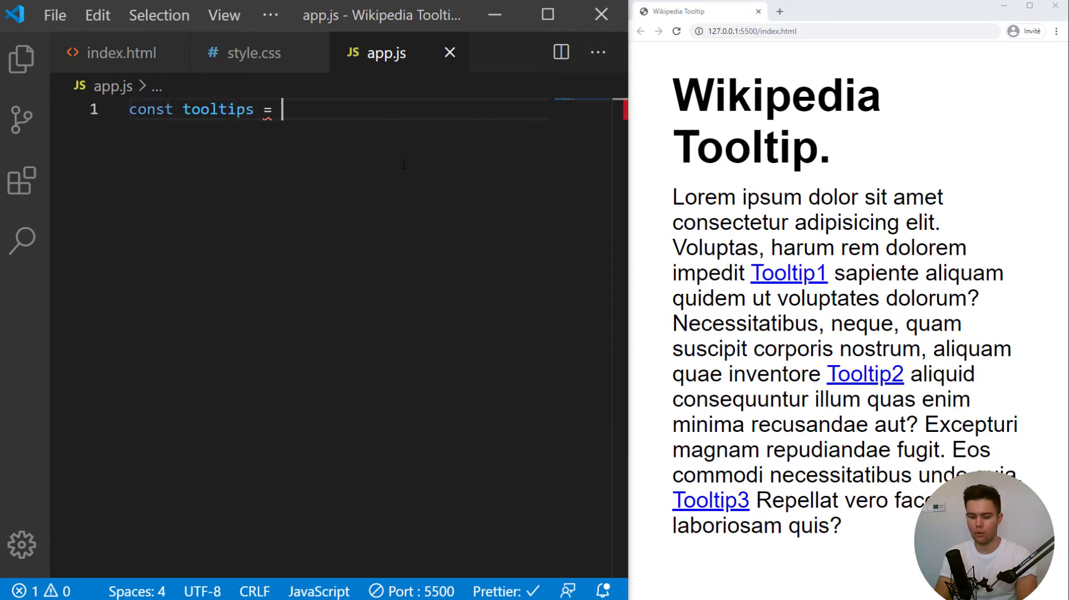
text(Array.from()
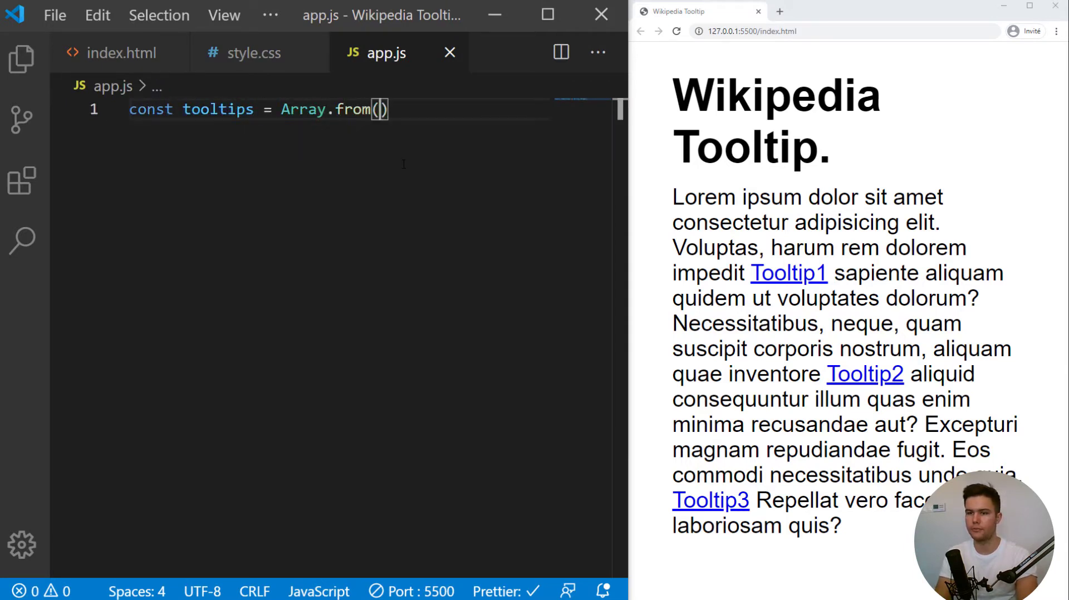
text(document.querySelectorAll(')
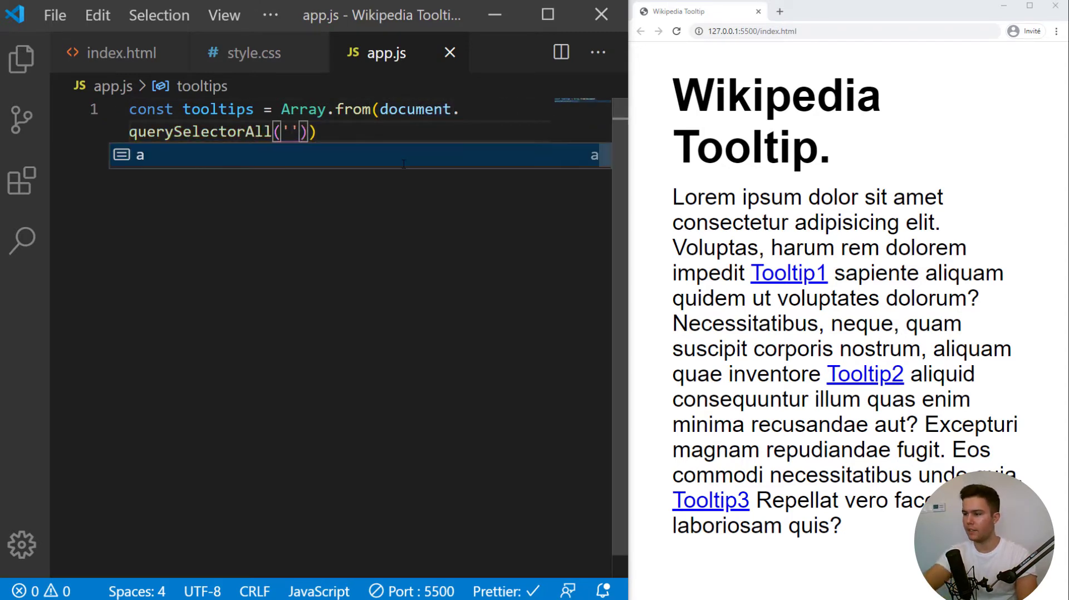
text(.tool)
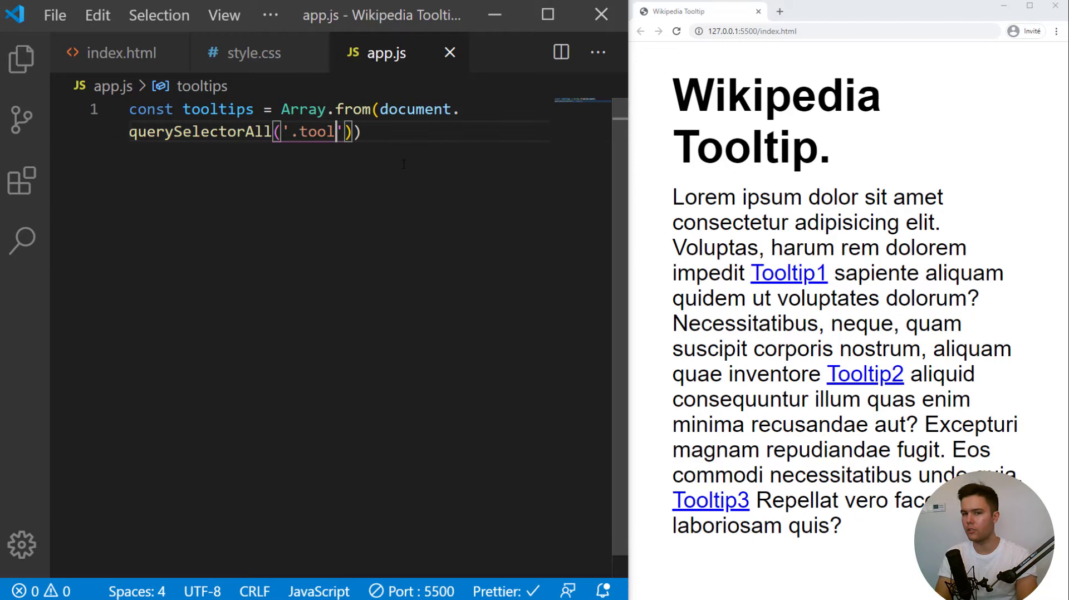
text(tip)
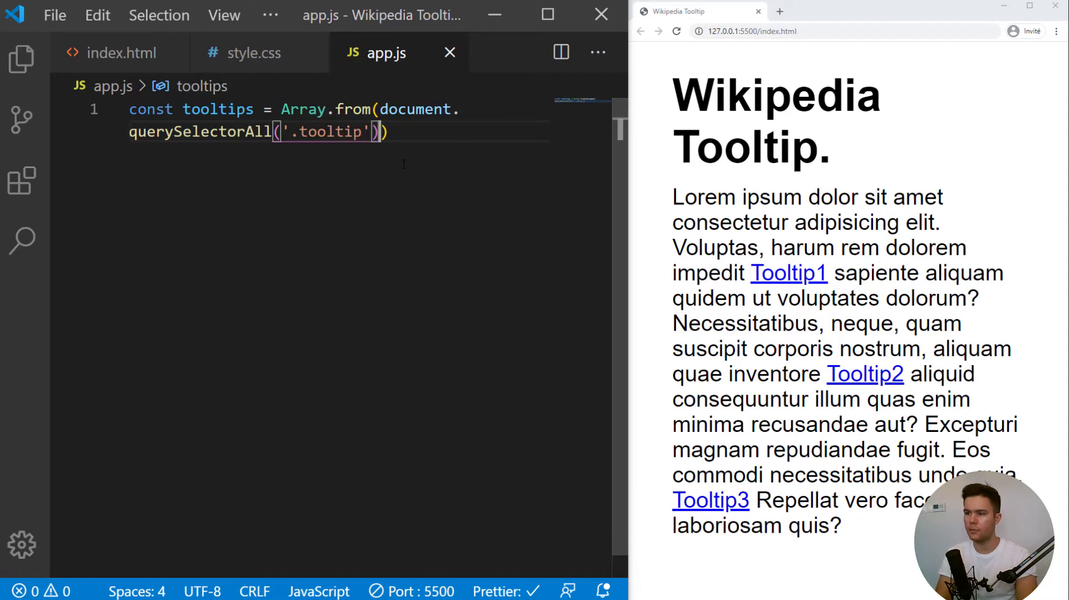
text(;)
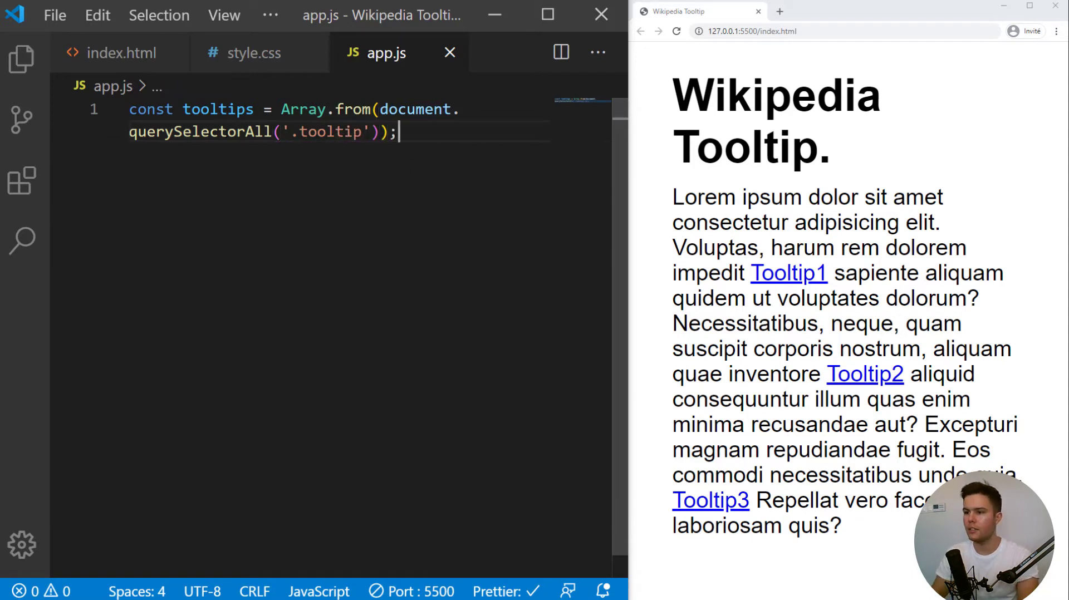
double_click(199, 131)
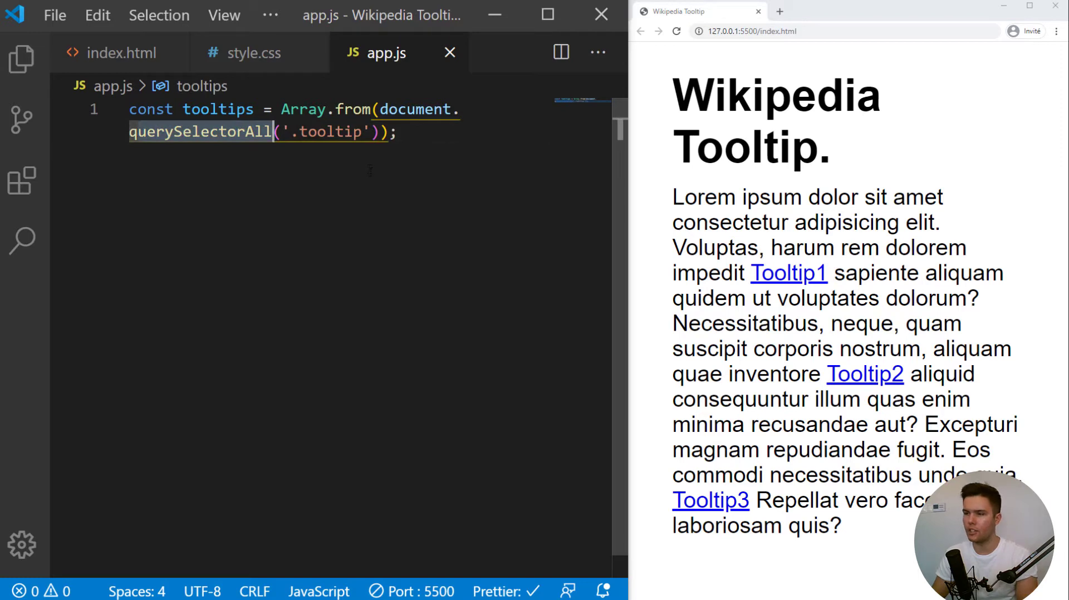
double_click(303, 109)
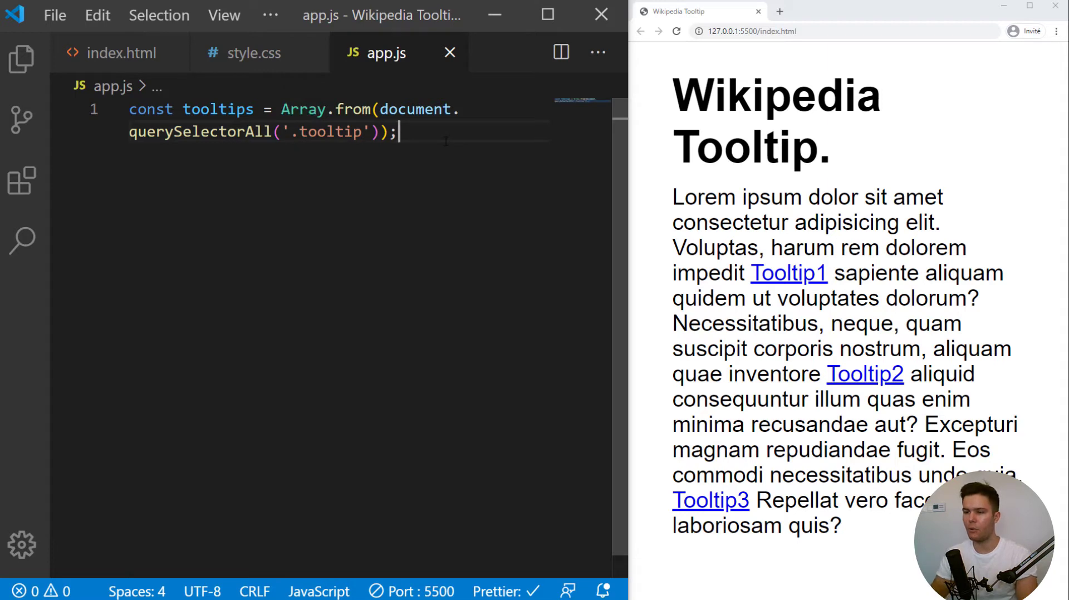
- Declare tooltipContainer as document.querySelector('.tooltip-container')
text(const)
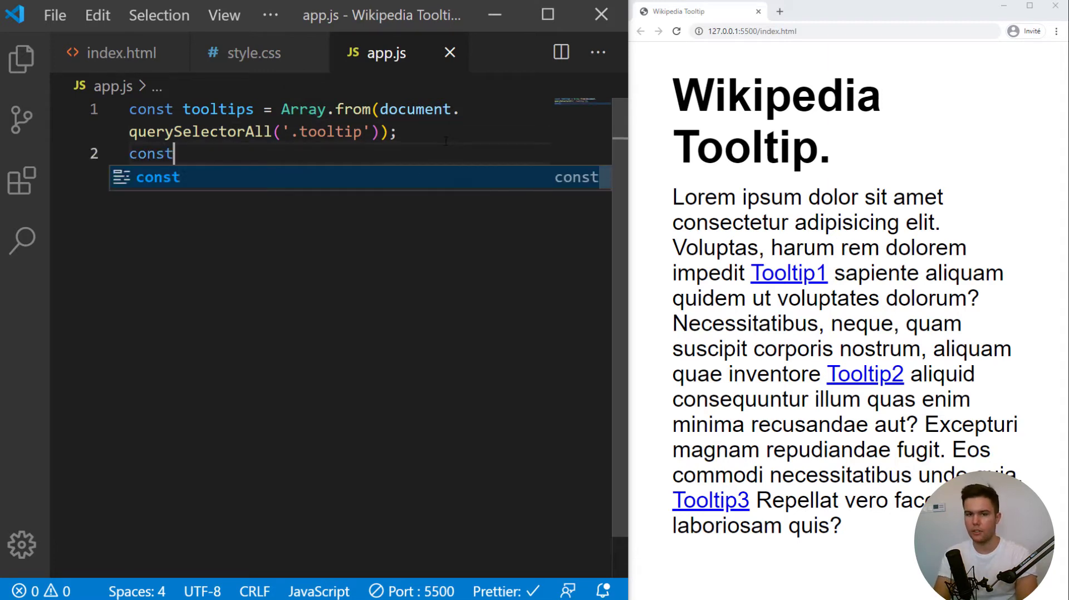
text(tooltipContainer = document.querySelector(')
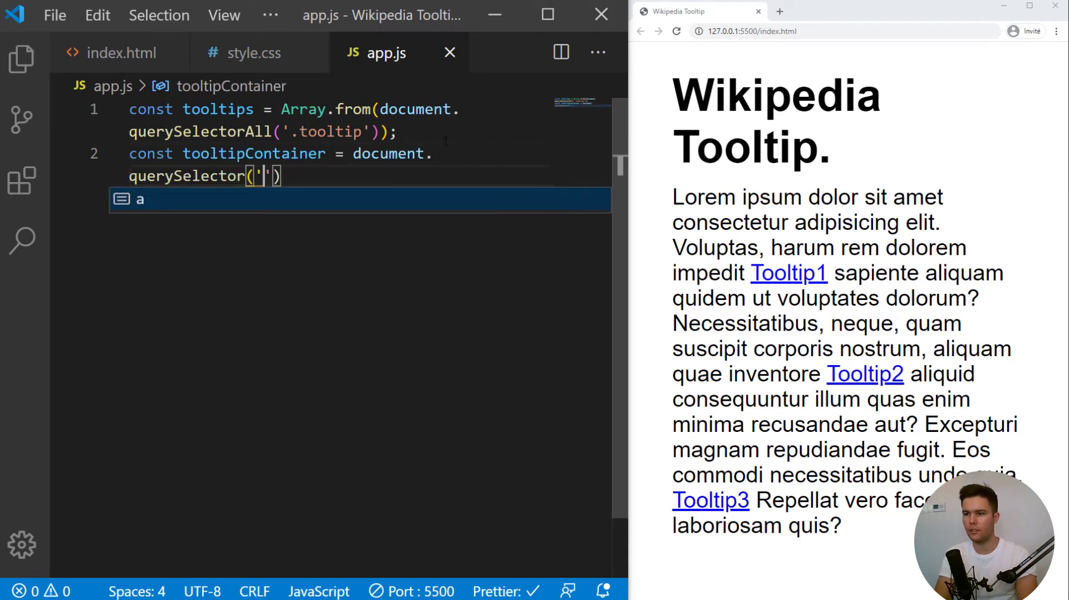
text(.tooltip-container)
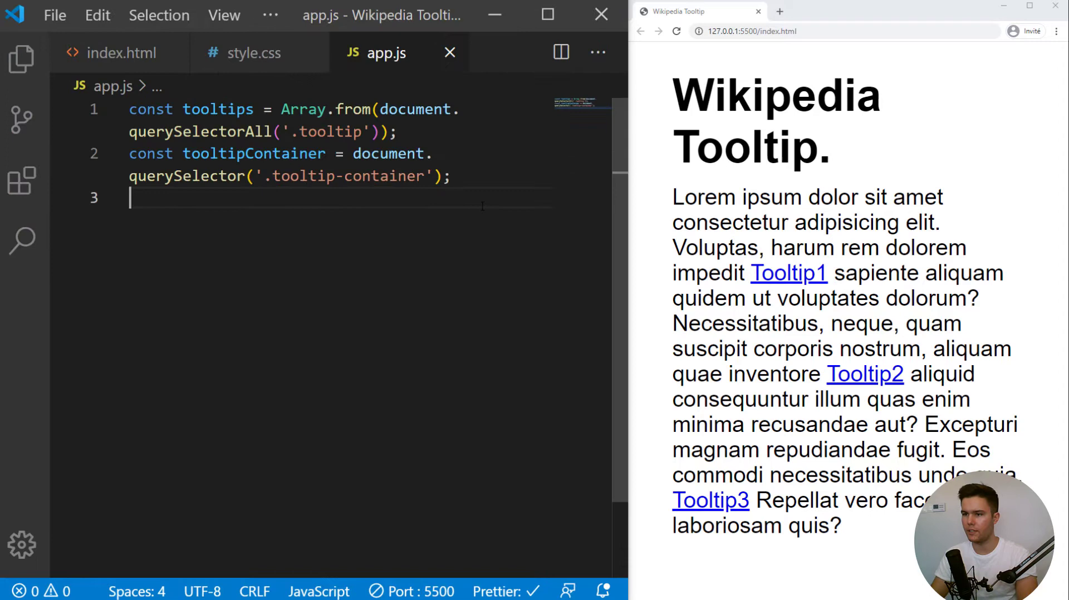
key(Enter)
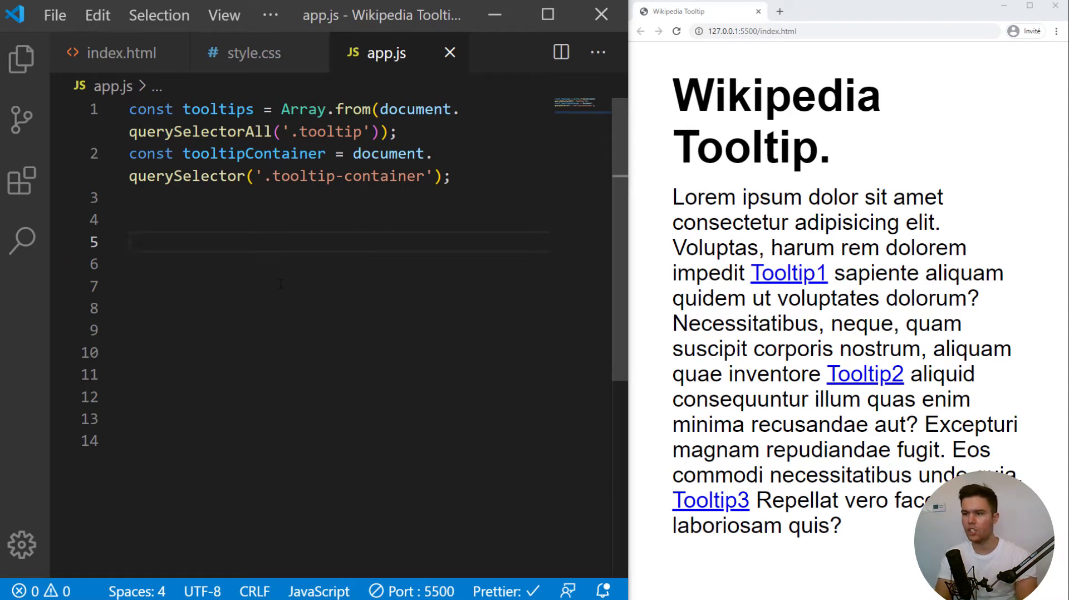
- Write a tooltips.forEach loop attaching a mouseenter listener to each tooltip
text(tooltips)
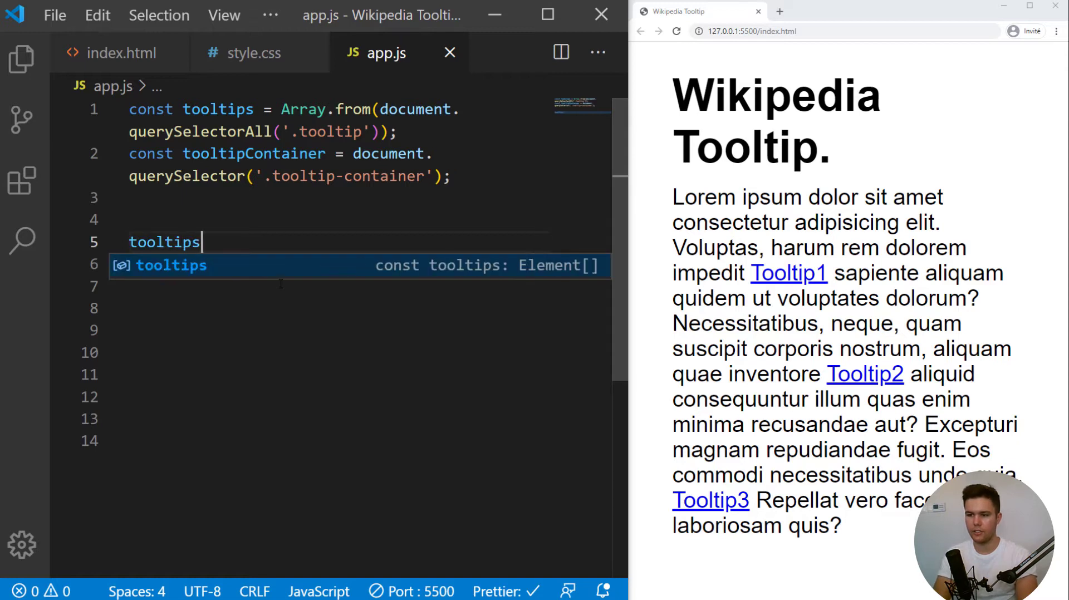
text(.forEach())
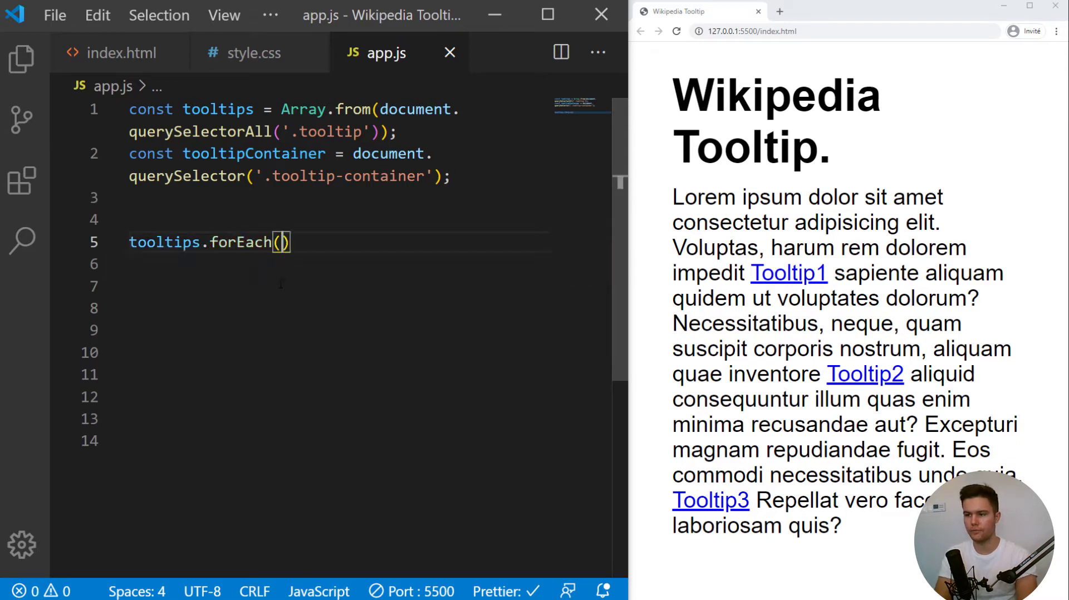
text(toolti)
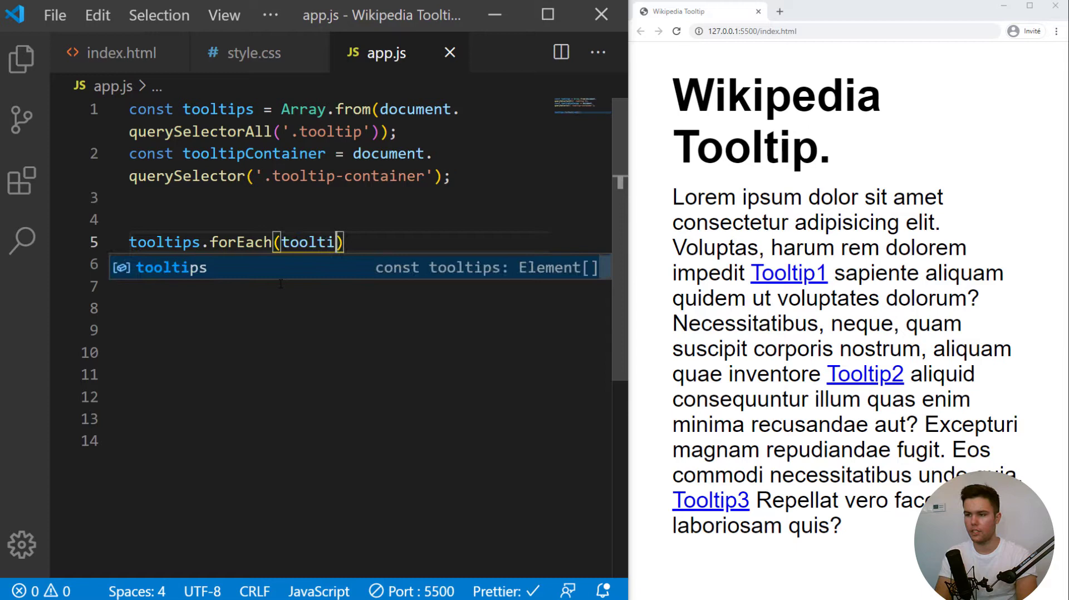
text(=> {)
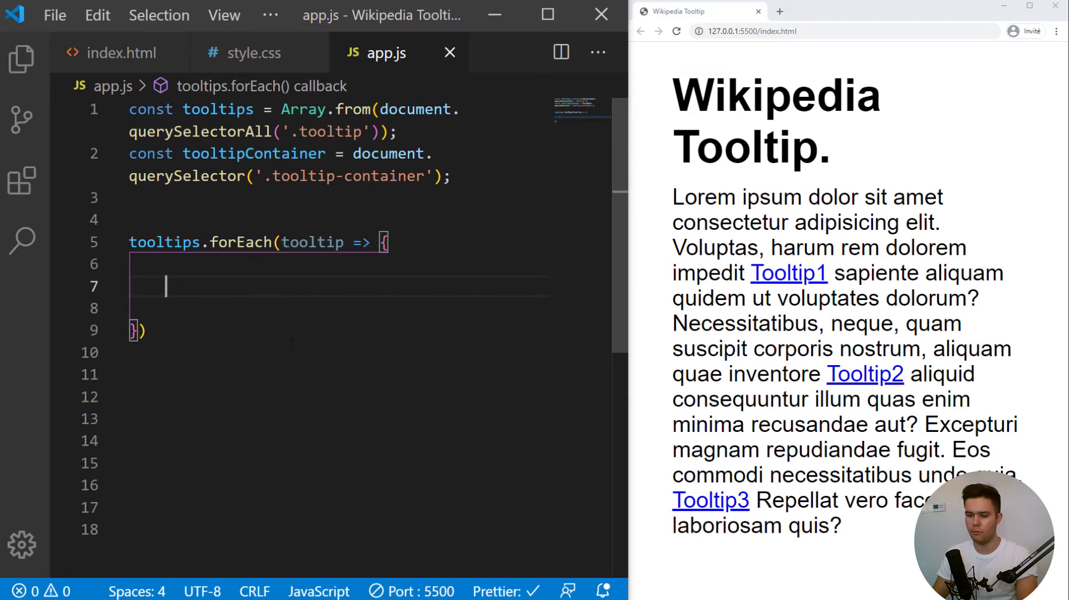
text(tooltip)
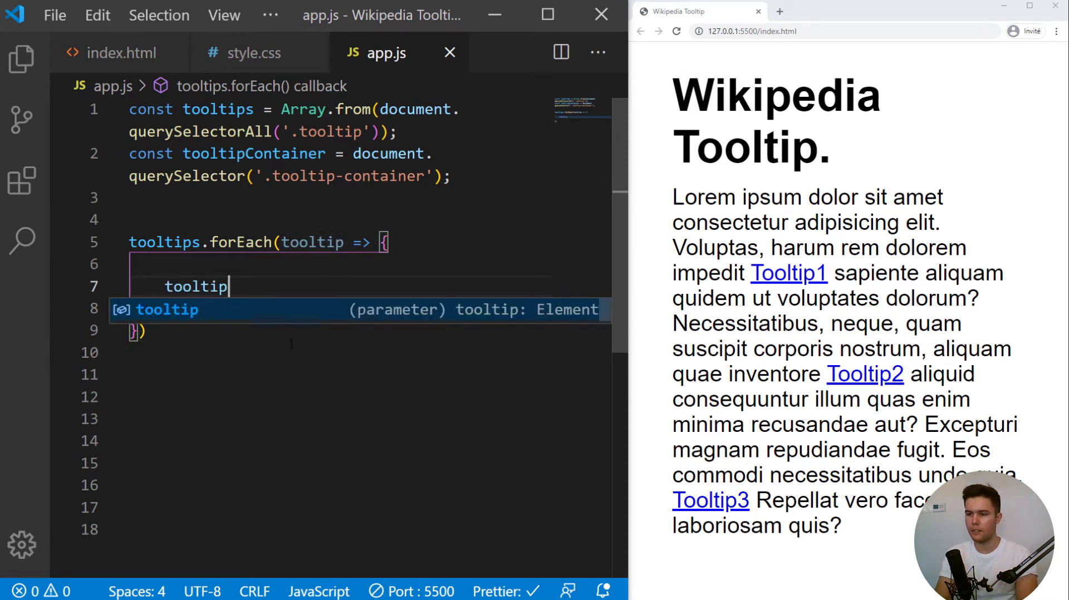
text(.ad)
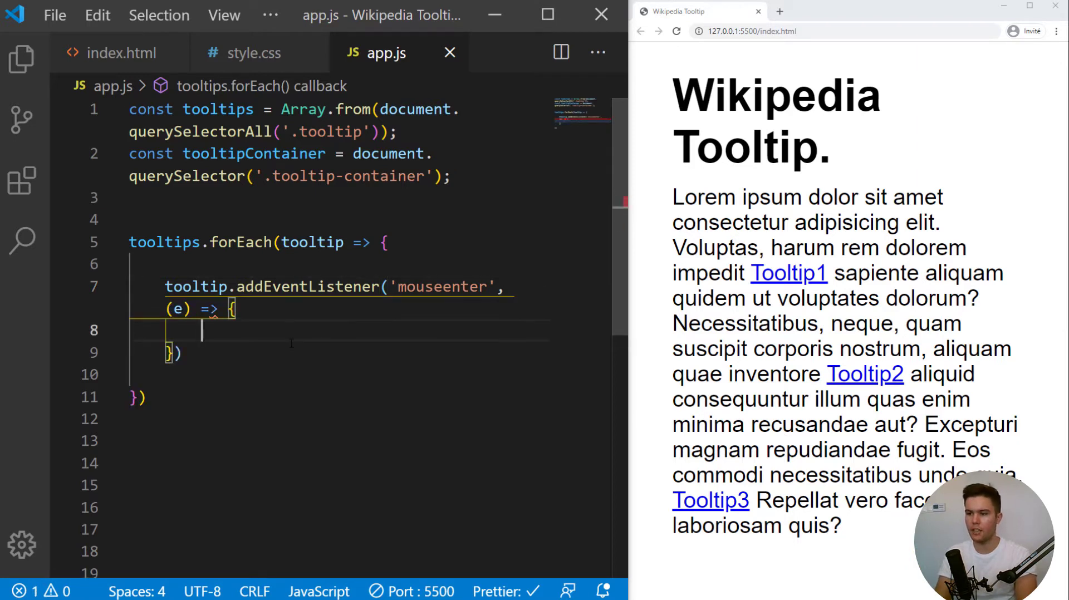
key(enter)
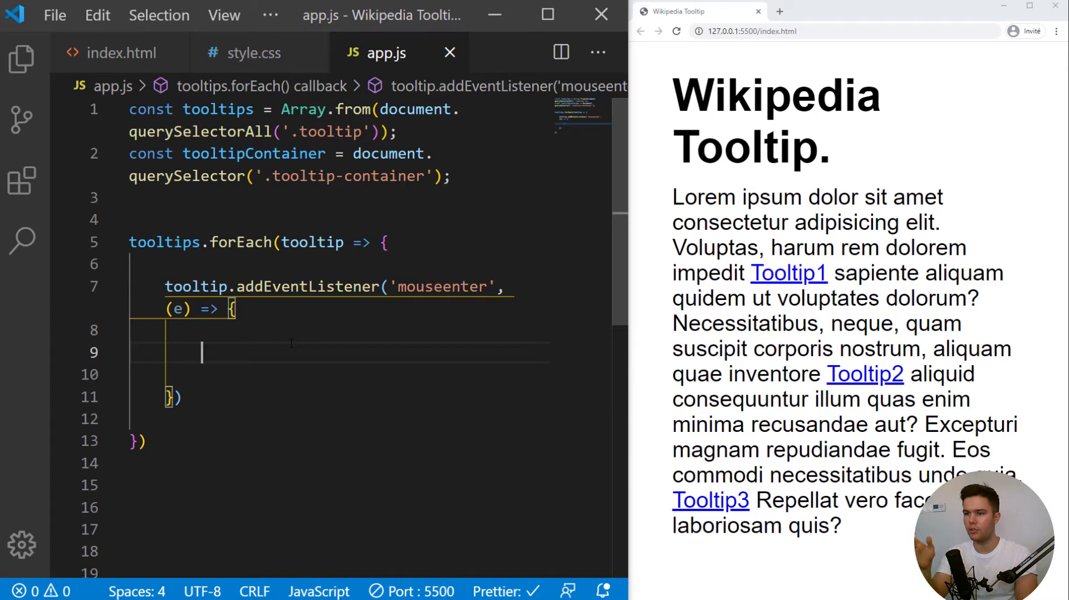
- Inside the handler call tooltipContainer.classList.add('fade-in')
text(t)
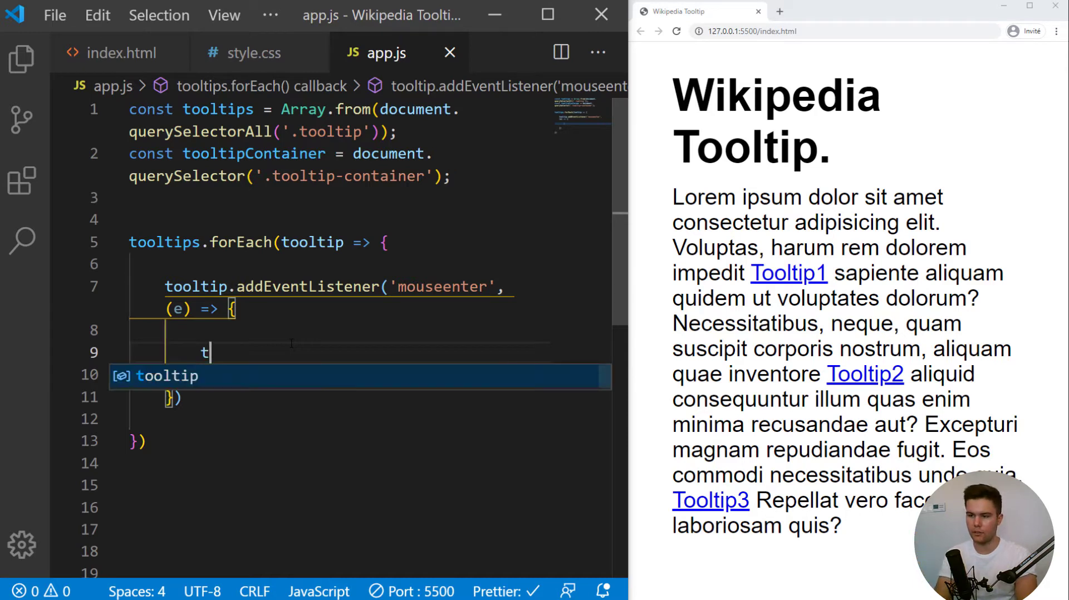
text(ooltipContainer)
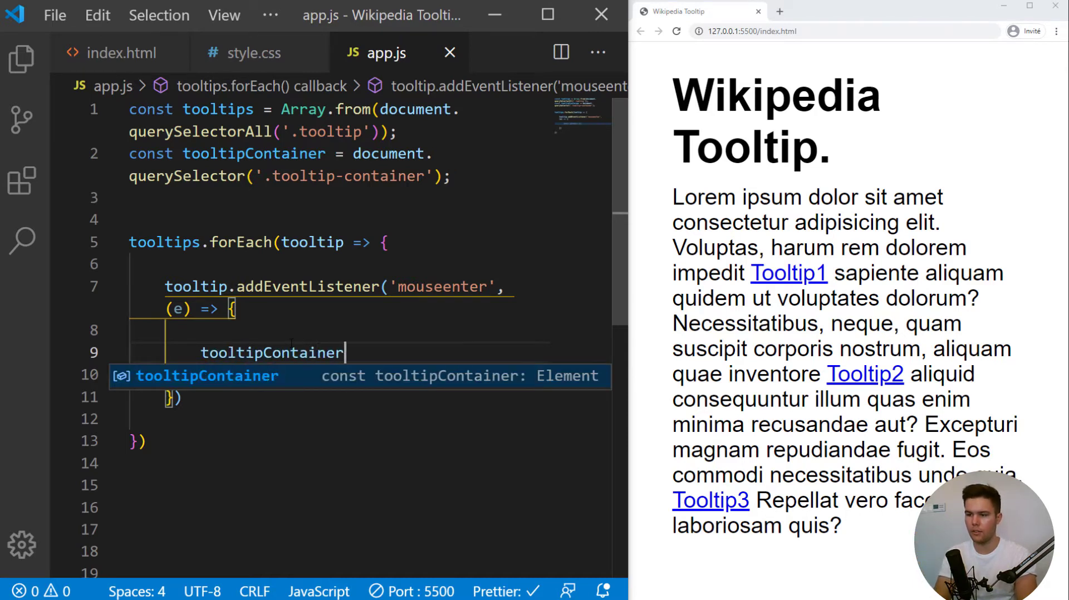
text(.classList)
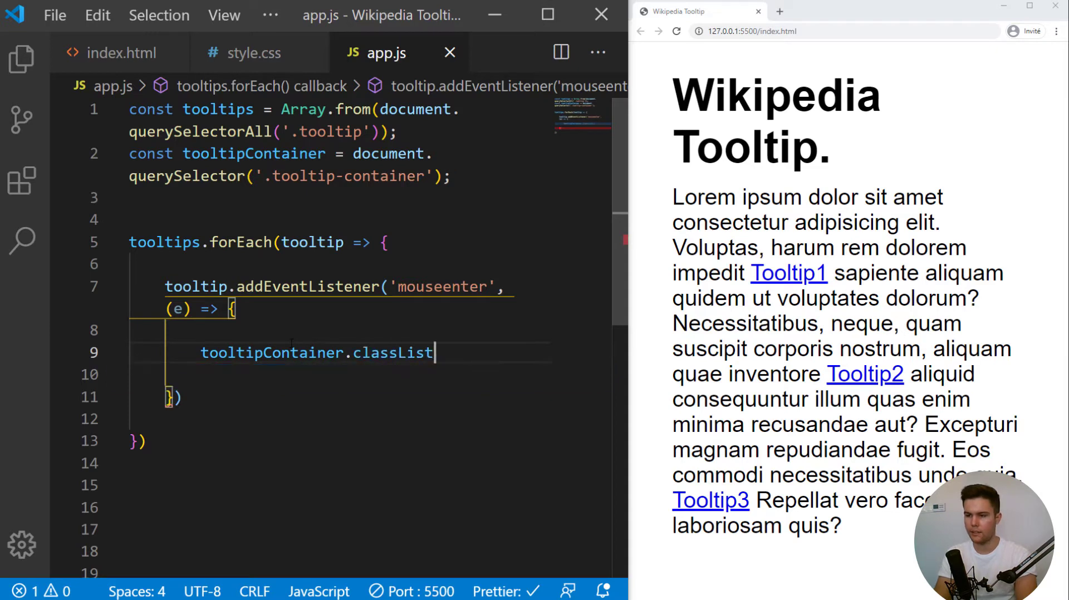
text(.add)
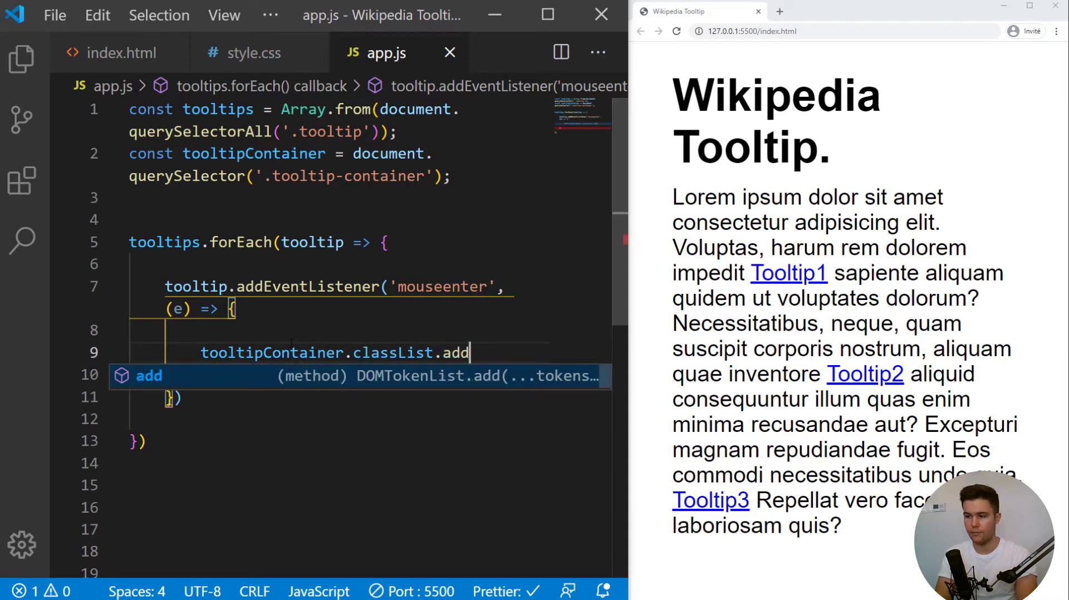
text(('fade-i)
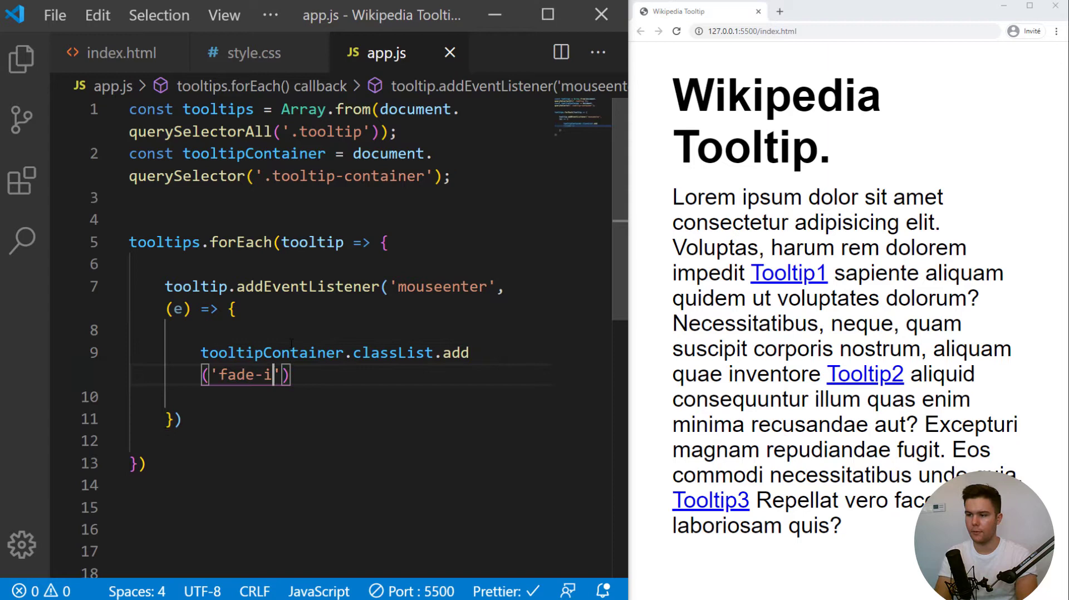
text(n)
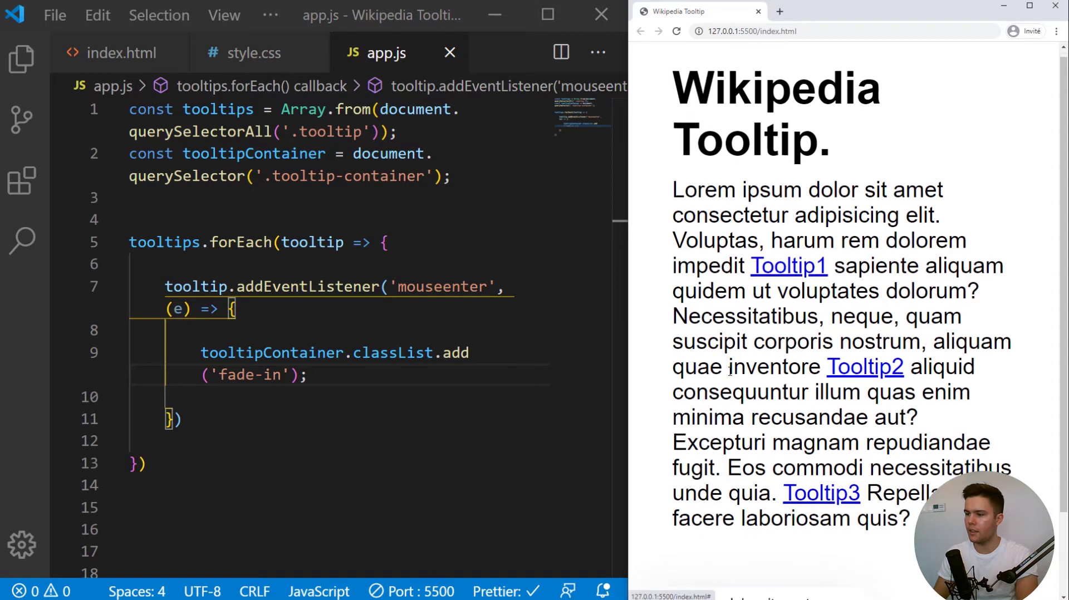
scroll(down, 3)
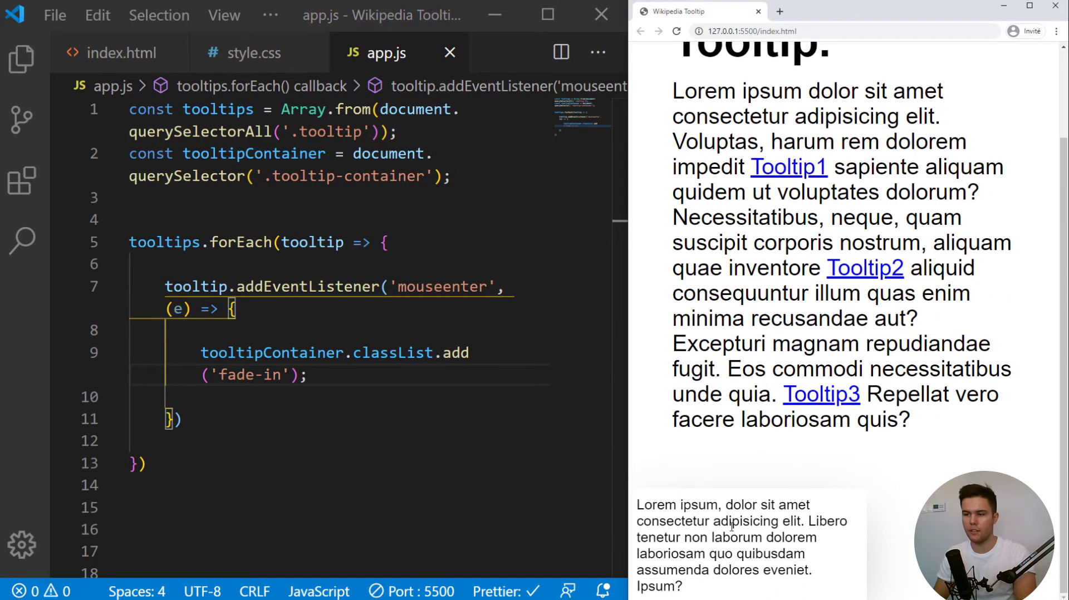
scroll(down, 3)
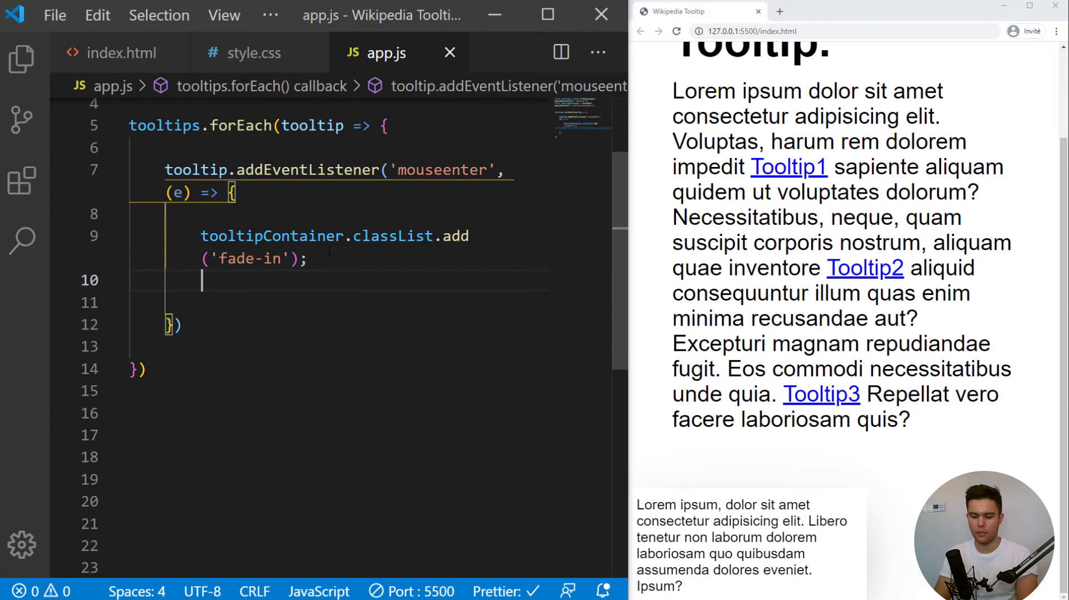
- Set tooltipContainer.style.left to e.pageX + "px"
text(tooltipContainer.s)
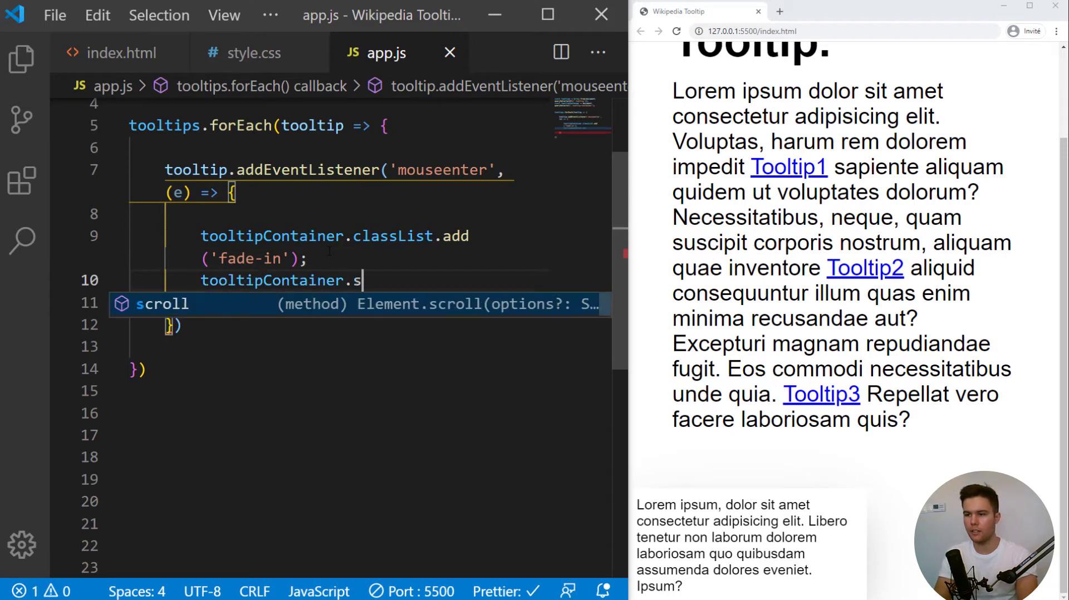
key(Backspace)
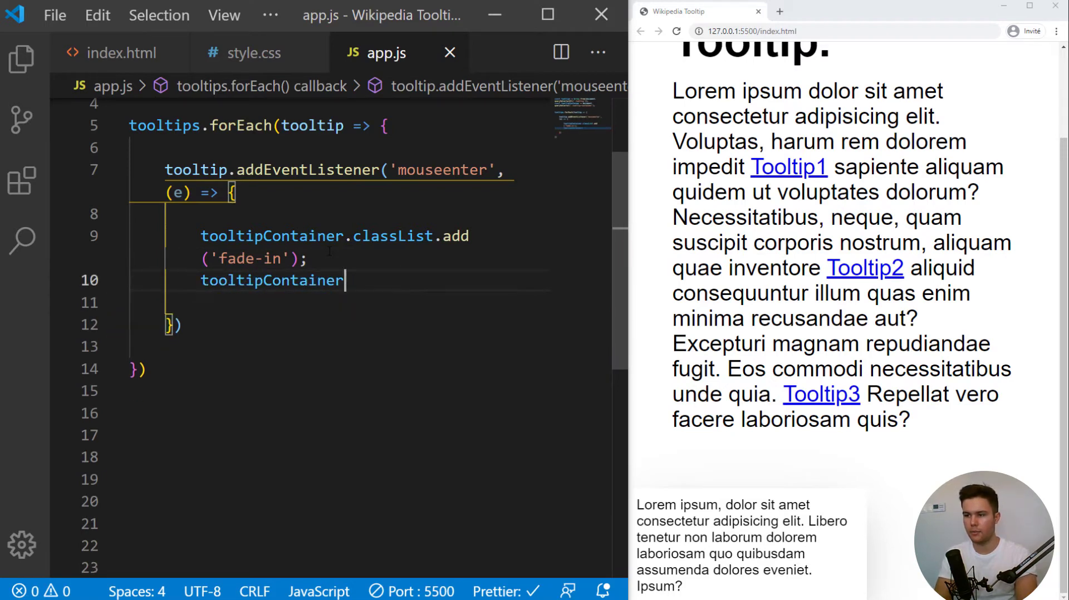
text(.style .)
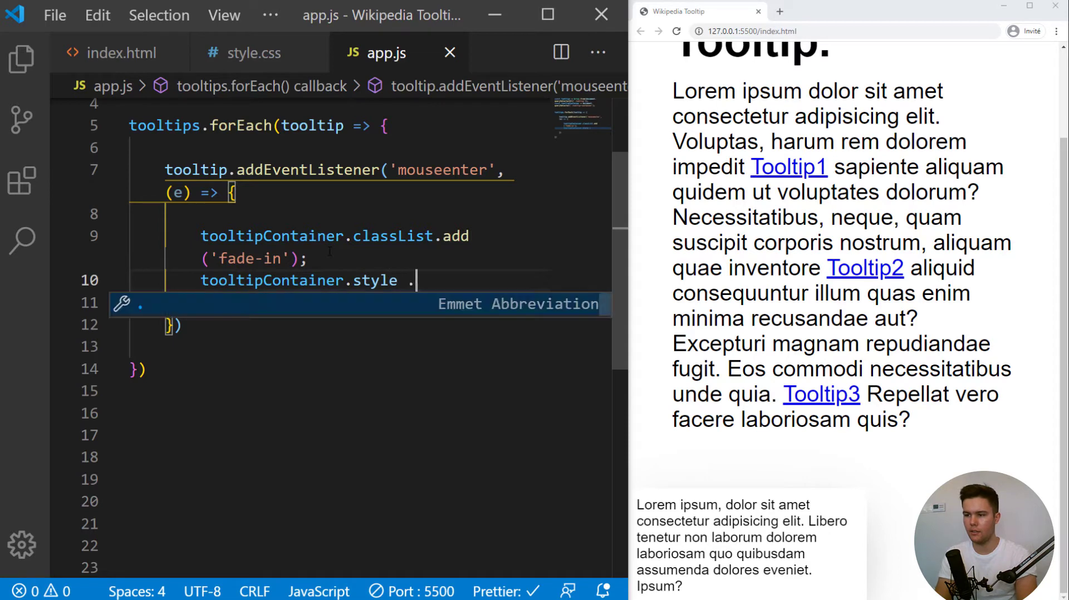
text(left =)
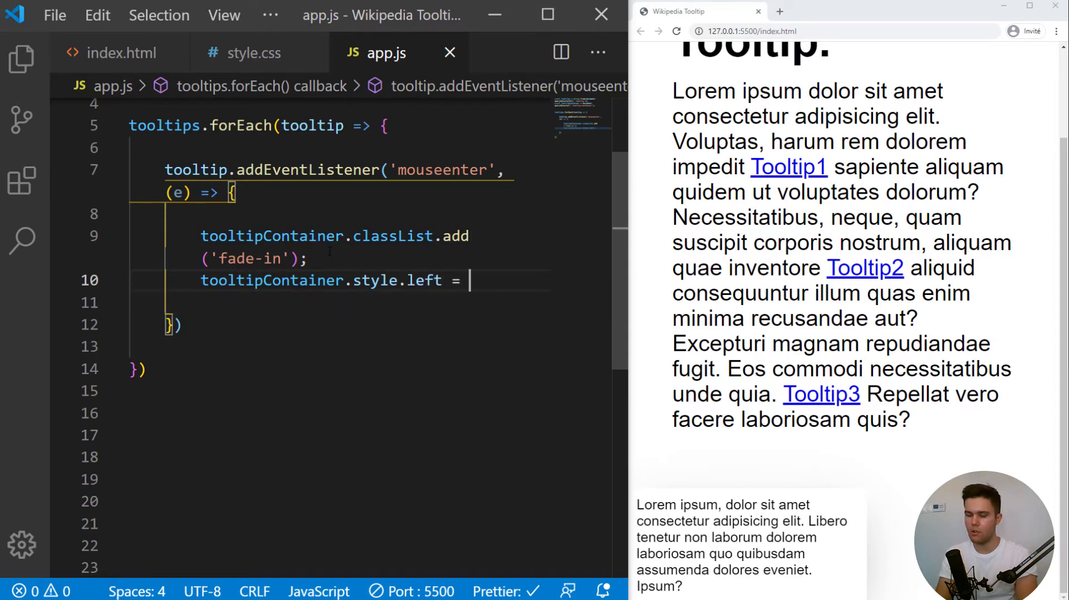
text(e.cl)
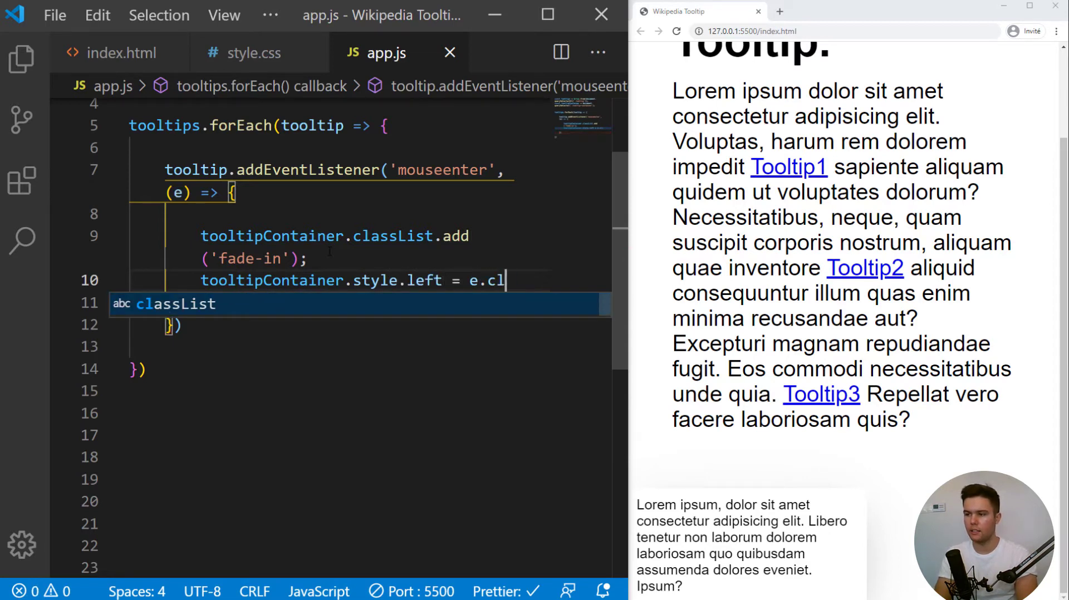
text(ageX)
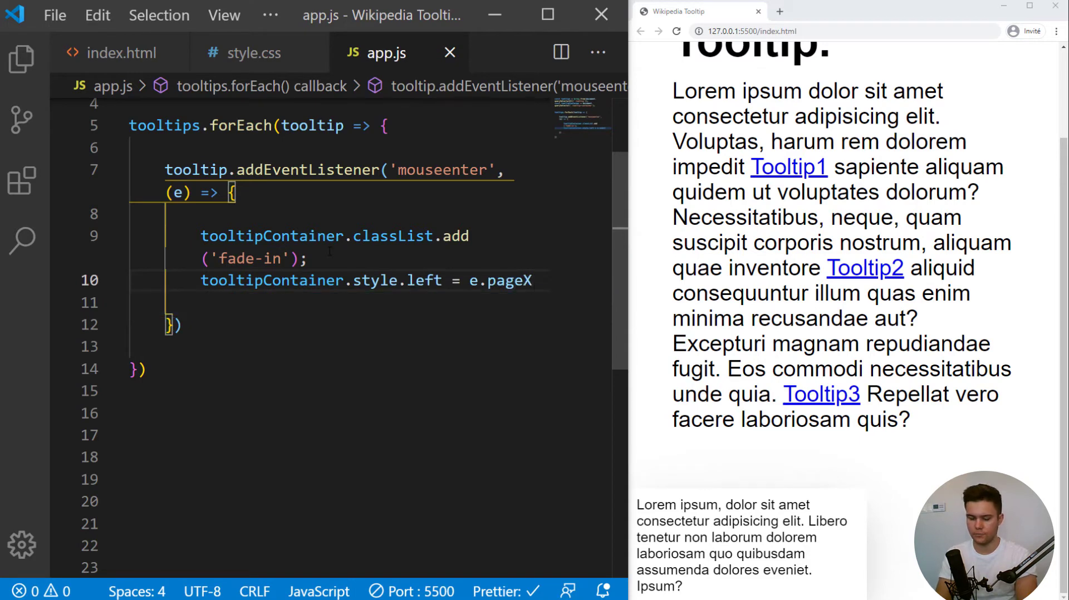
text(+ "px";)
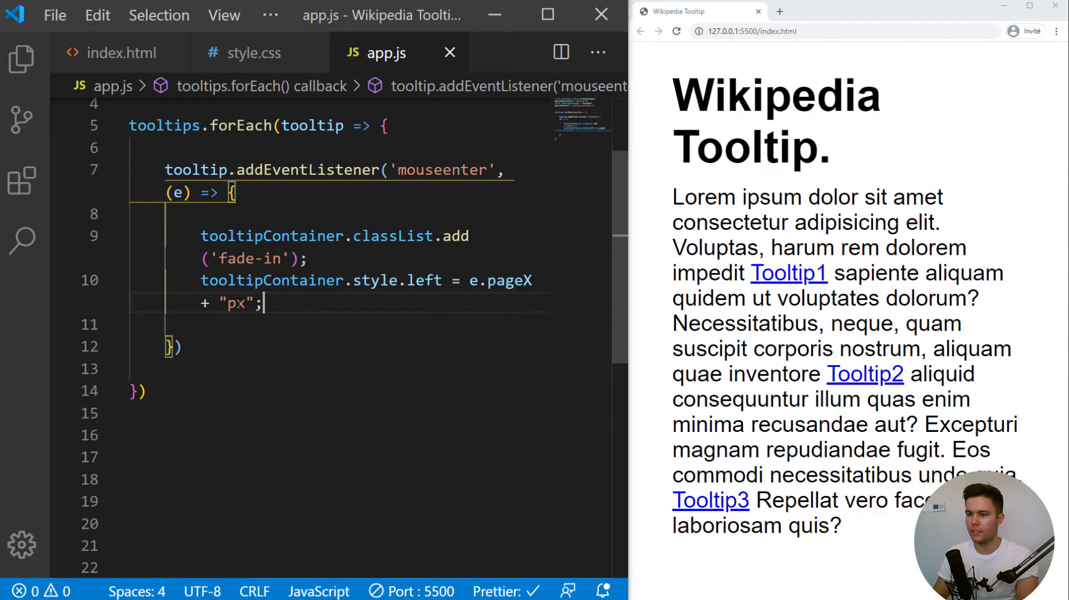
- Convert the px expression to a template string and add the matching style.top from e.pageY
click(138, 278)
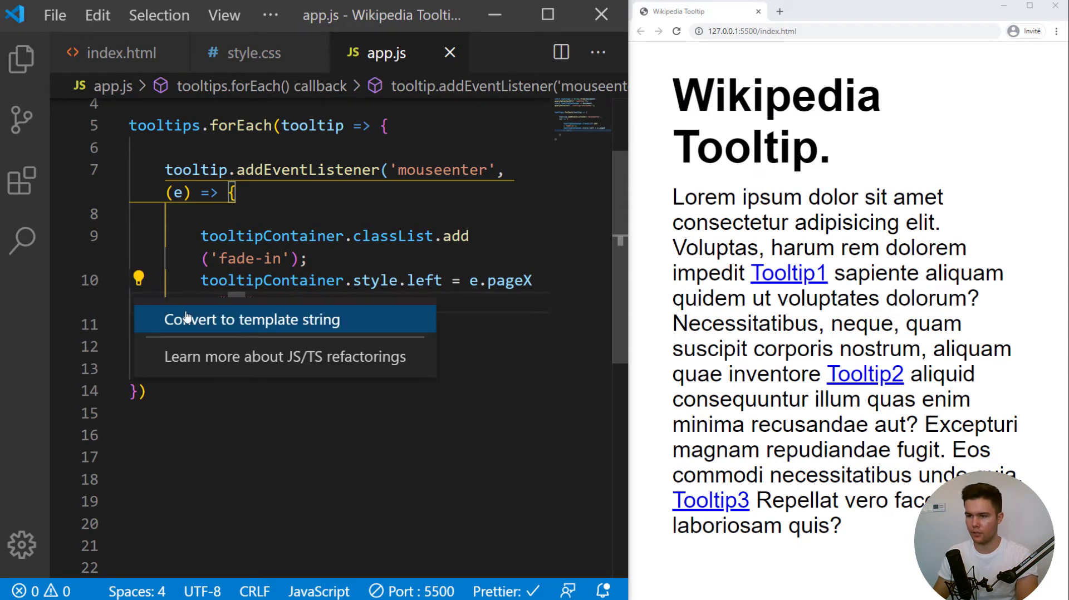
click(253, 320)
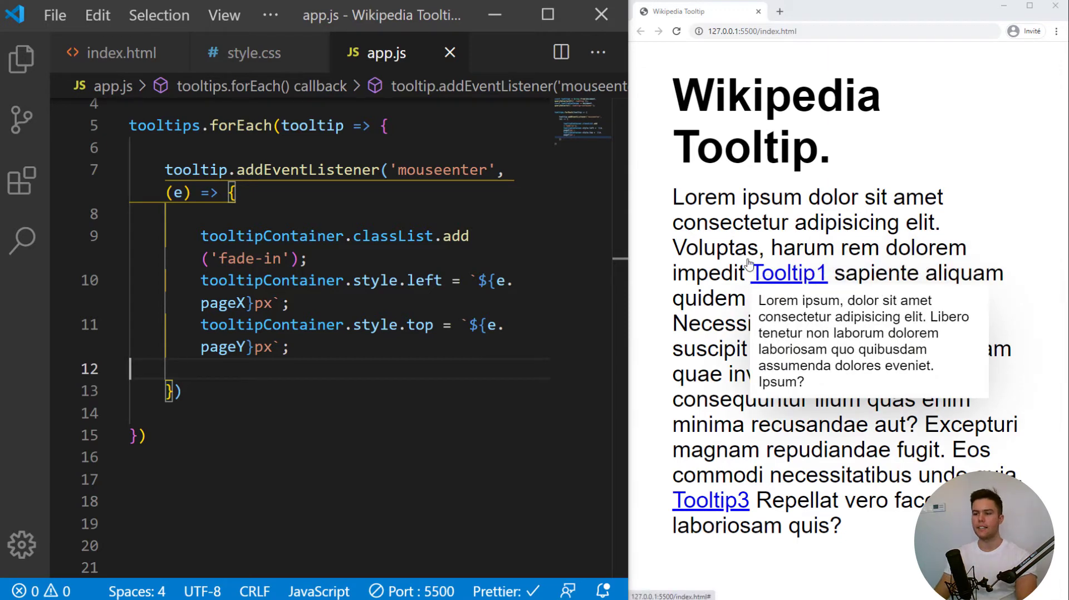
double_click(223, 346)
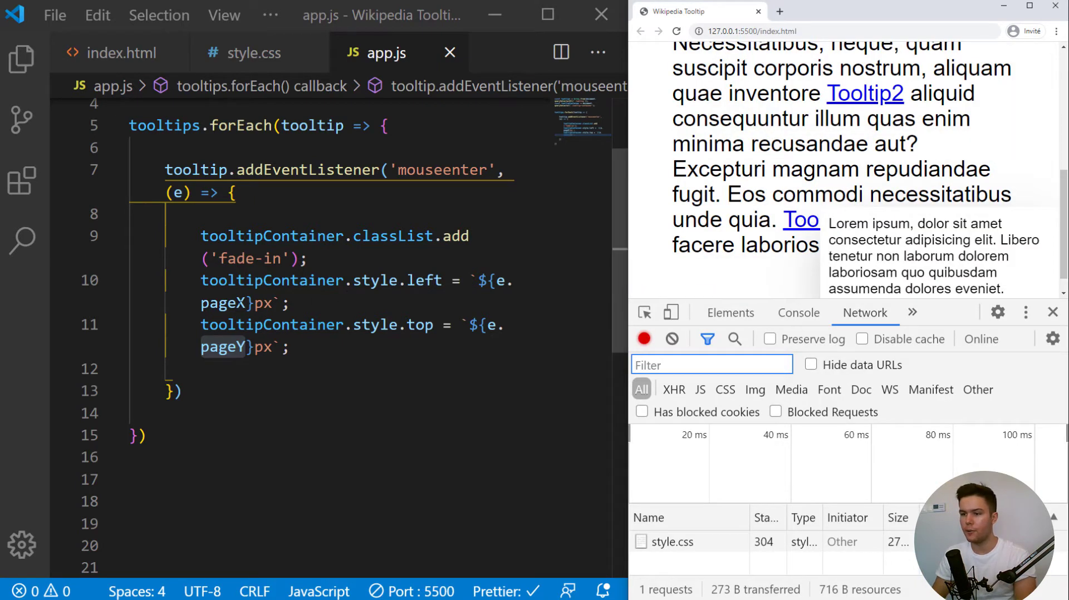
double_click(224, 303)
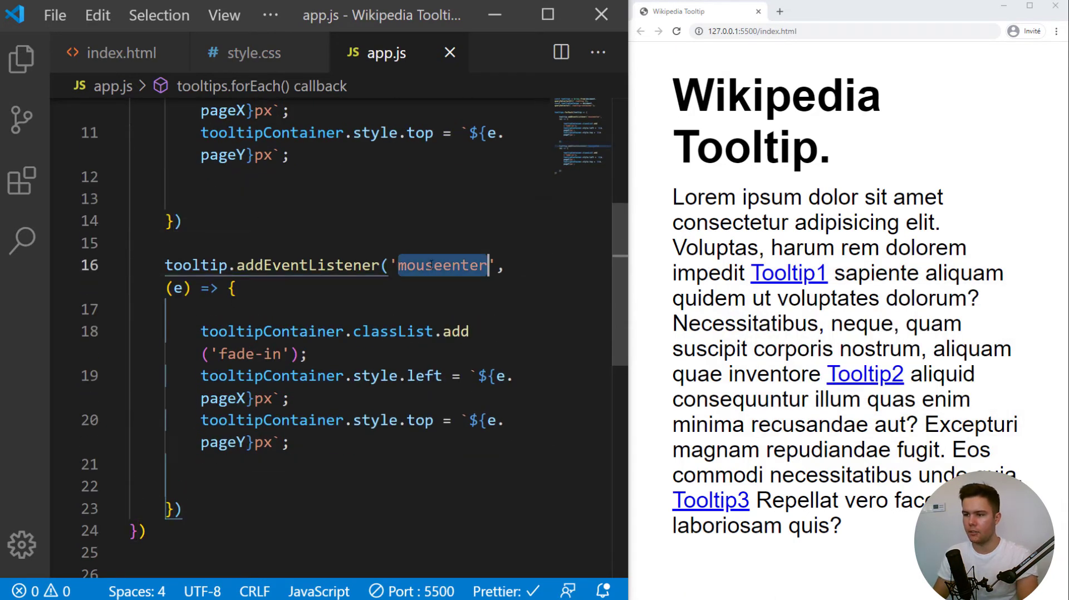
- Add a mouseout listener removing 'fade-in', plus enter/out listeners on tooltipContainer itself
text(mo)
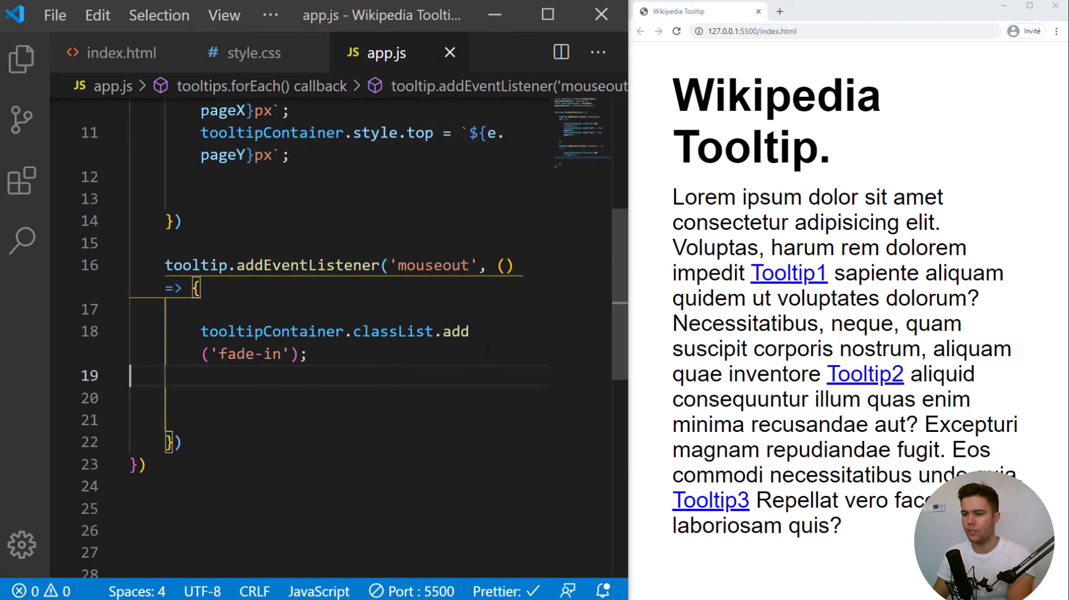
text(remove)
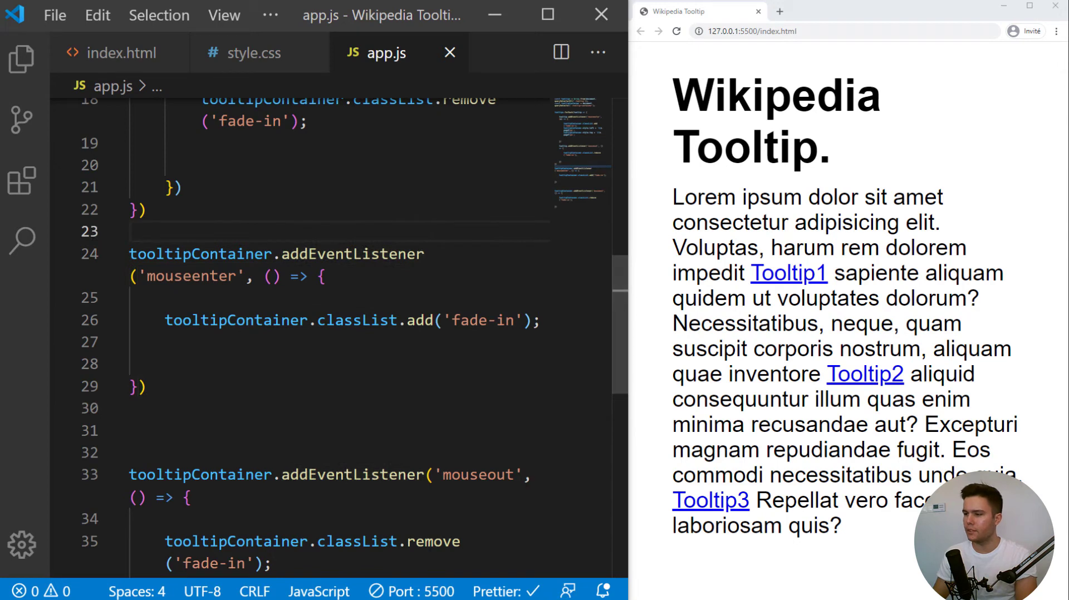
mouse_move(788, 273)
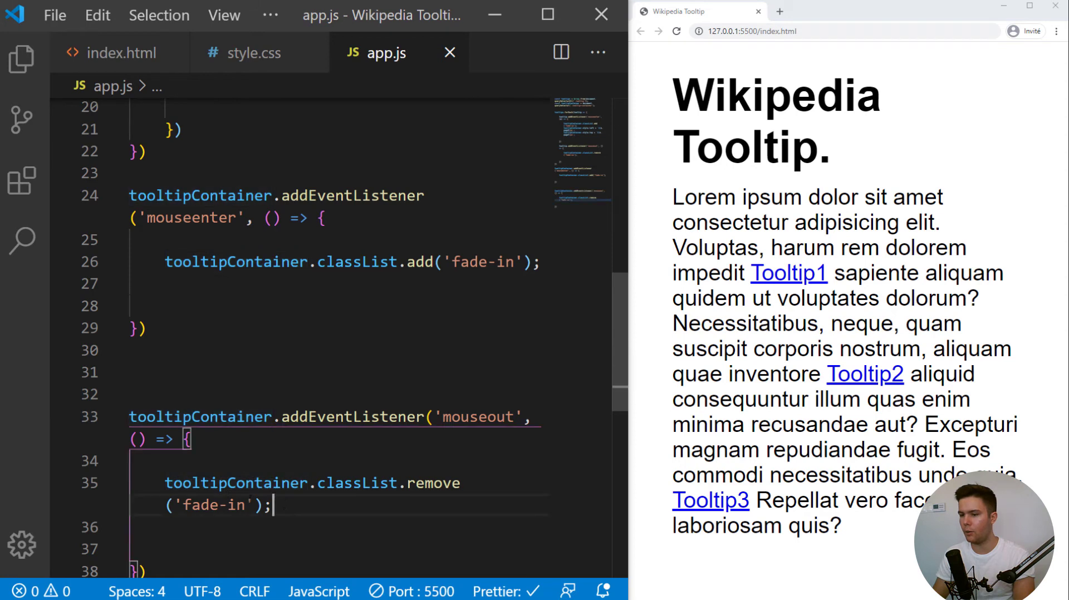
mouse_move(787, 273)
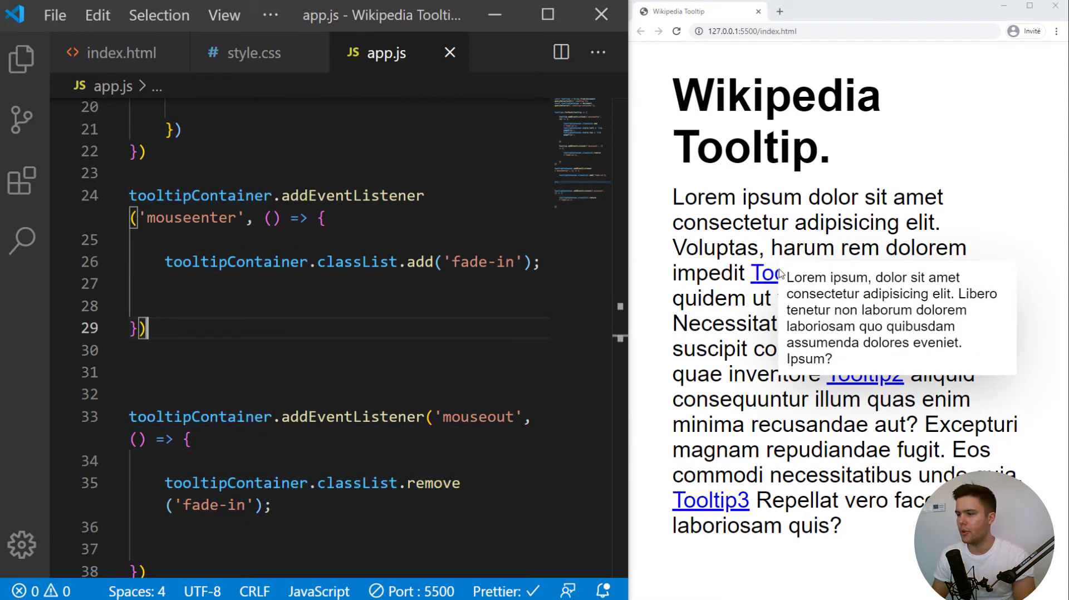
mouse_move(845, 374)
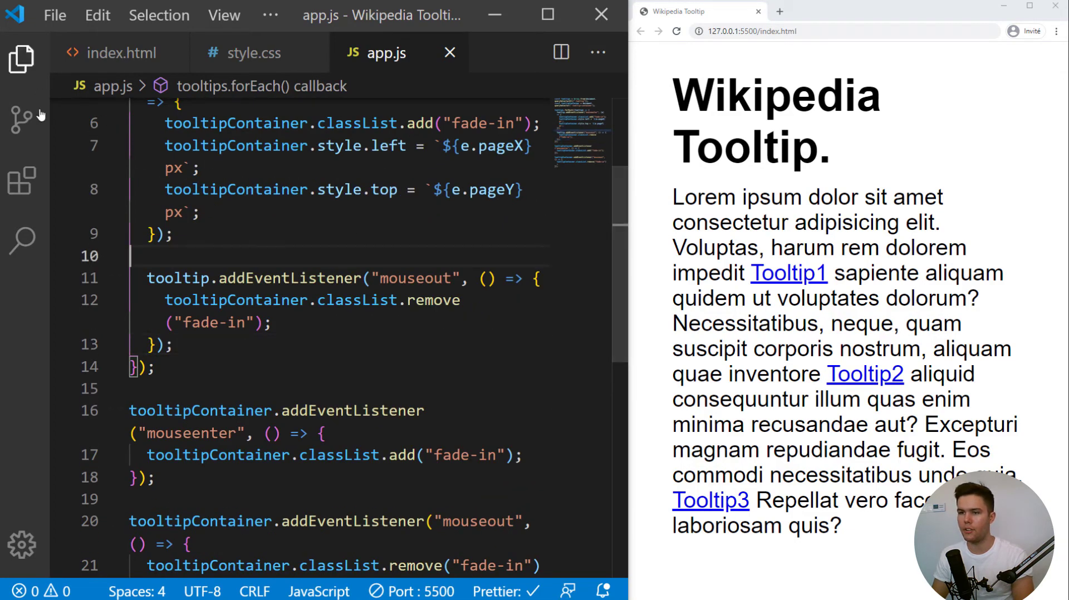
- Scroll through the reformatted app.js to review the double-quoted, consistently indented code
scroll(down, 3)
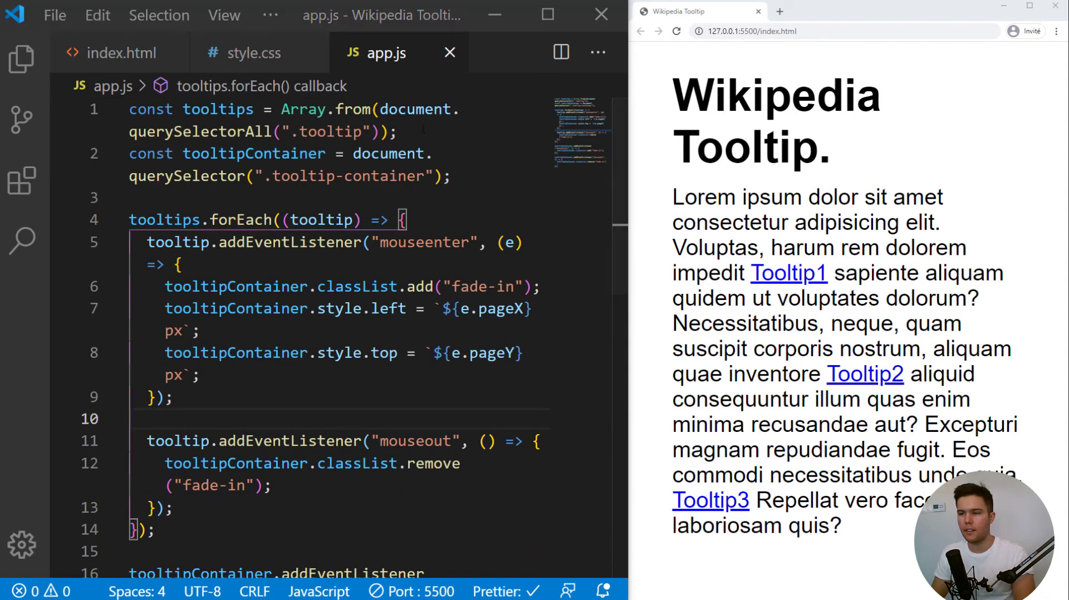
- Below the selector constants, declare const data = [ with three {id, txt} lorem ipsum entries
key(Enter)
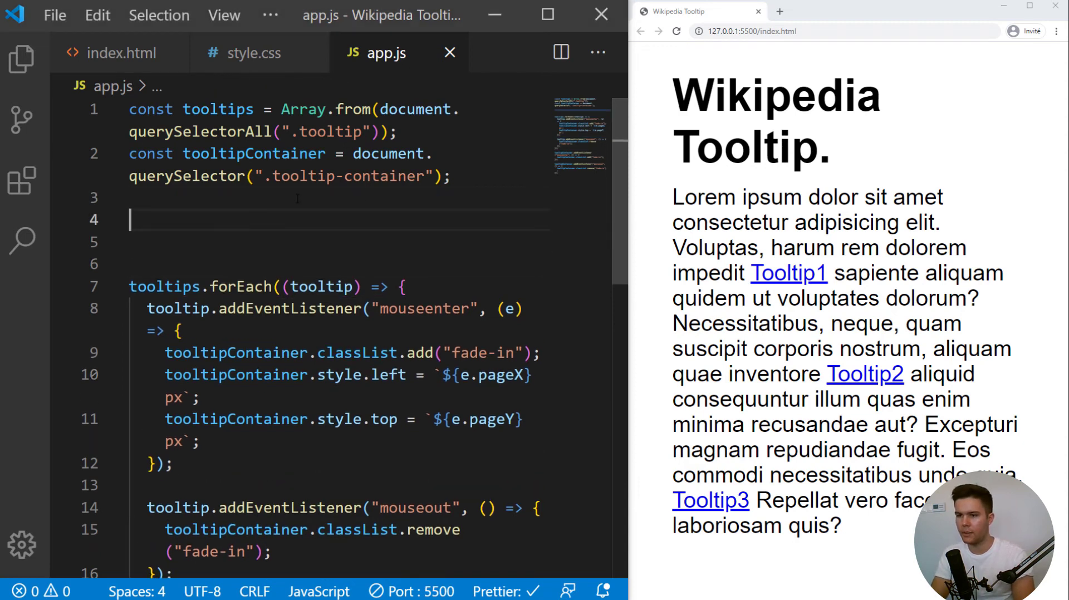
text(const data = [)
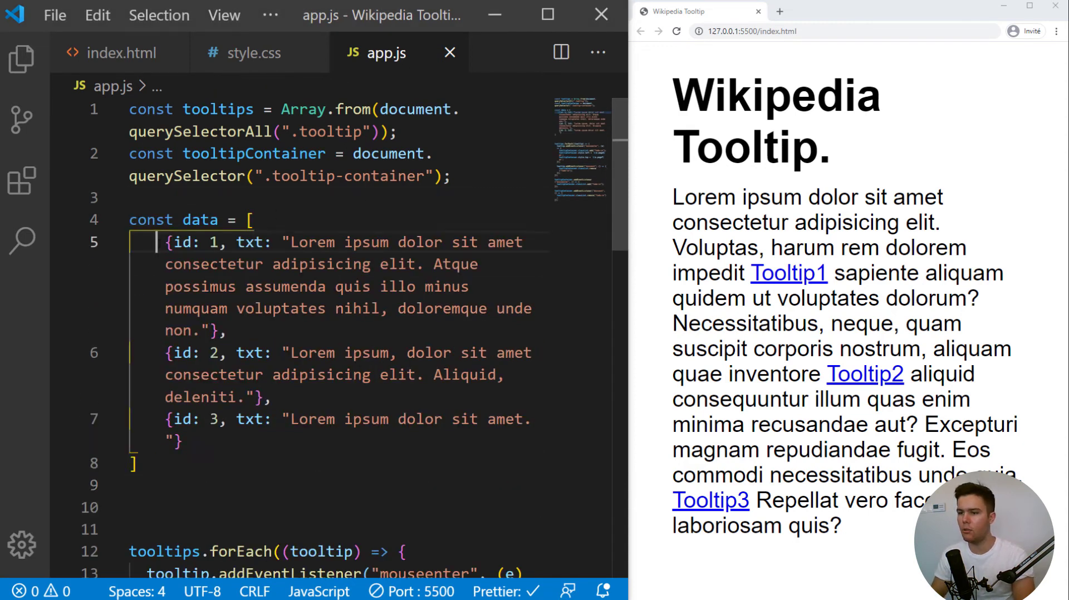
drag(164, 242, 229, 331)
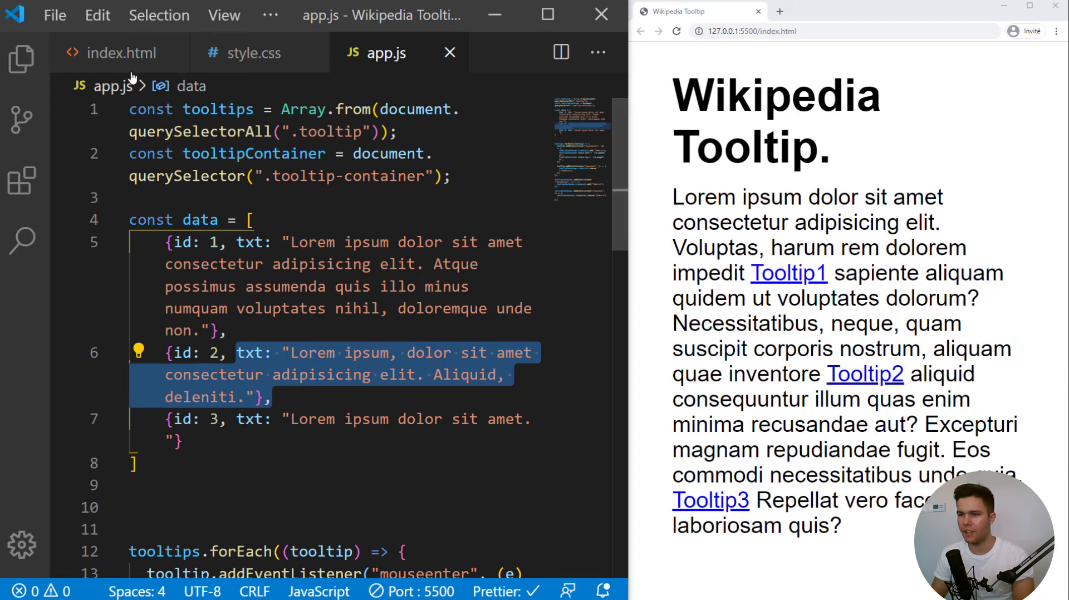
- Check the spans' data-id values in index.html, then return to app.js
click(121, 52)
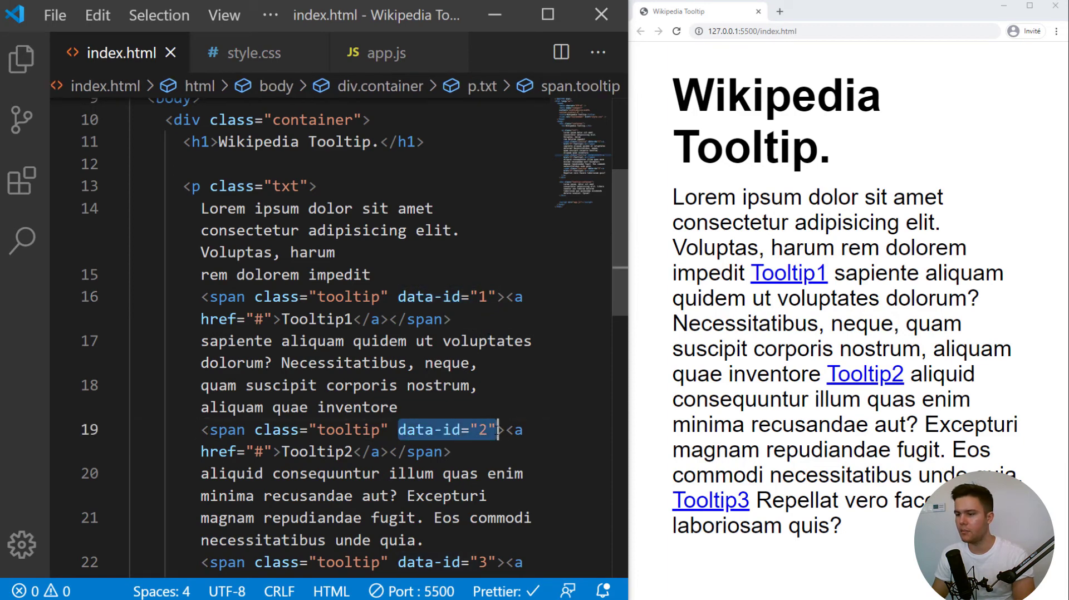
scroll(down, 3)
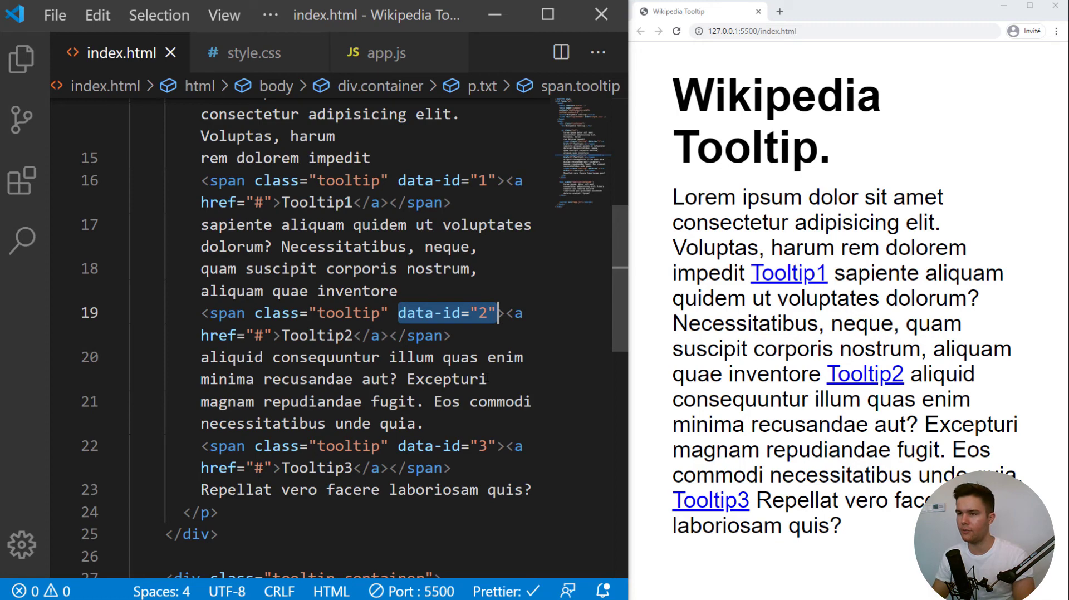
click(387, 54)
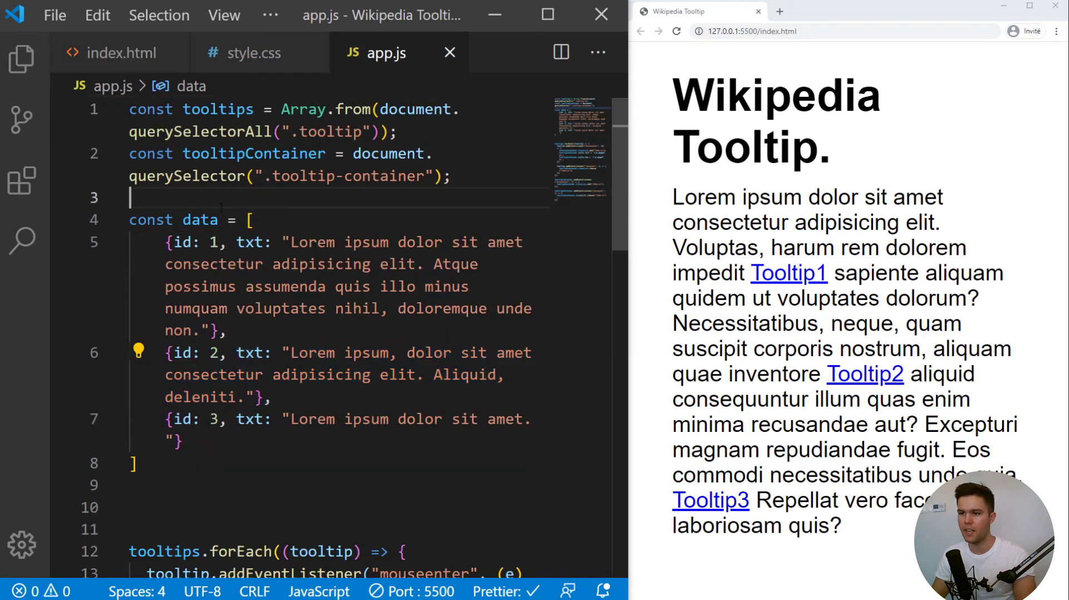
scroll(down, 3)
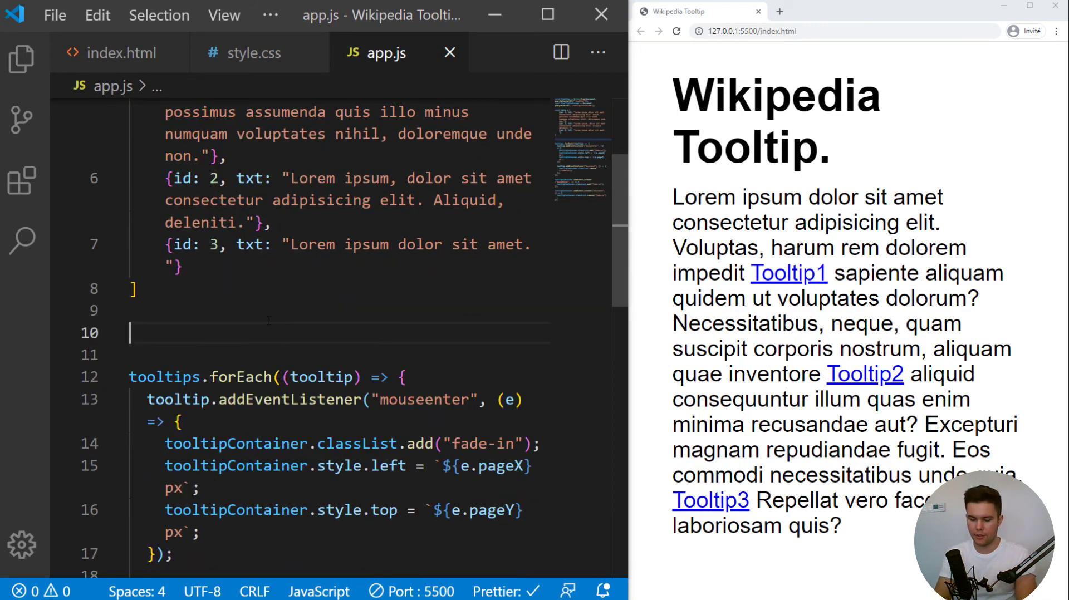
- Declare let tooltipID and set it in mouseenter from e.target.getAttribute('data-id')
text(let tooltipID;)
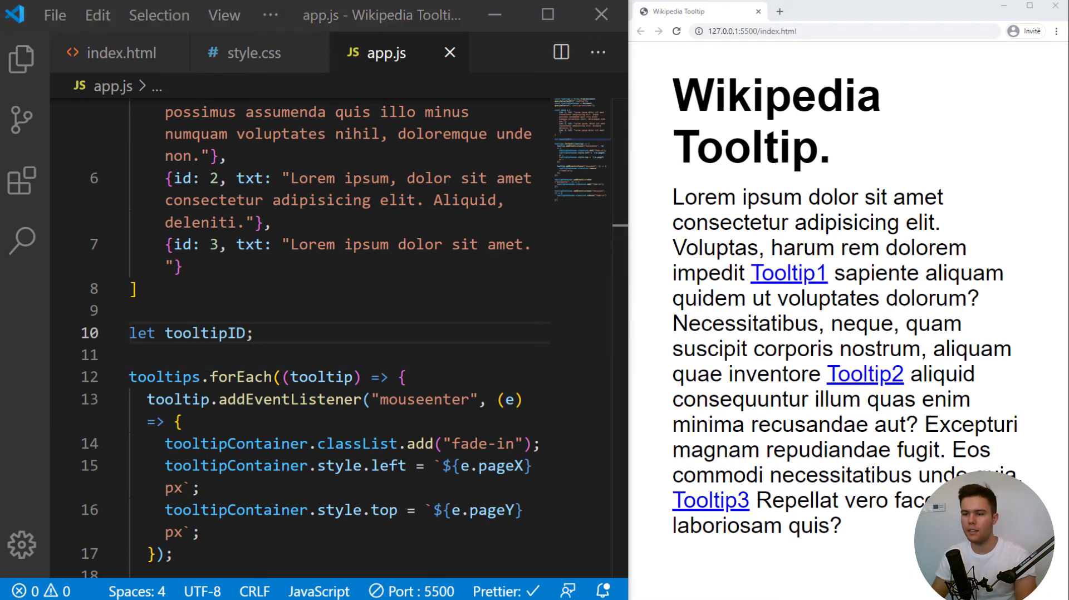
text(tooltipID = e.target.getAttribute('data-id');)
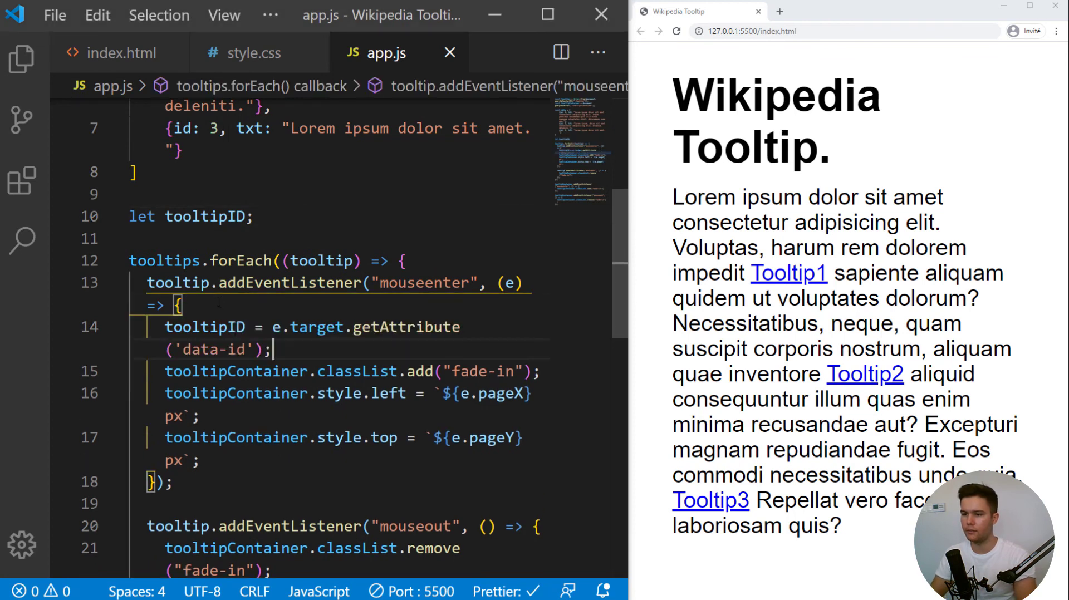
double_click(205, 327)
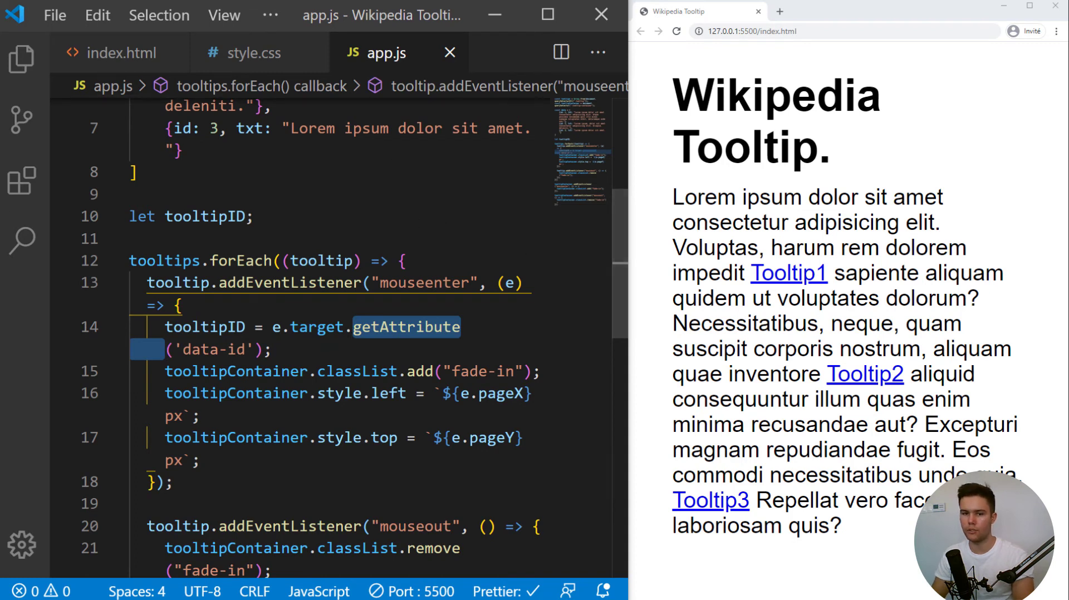
scroll(down, 3)
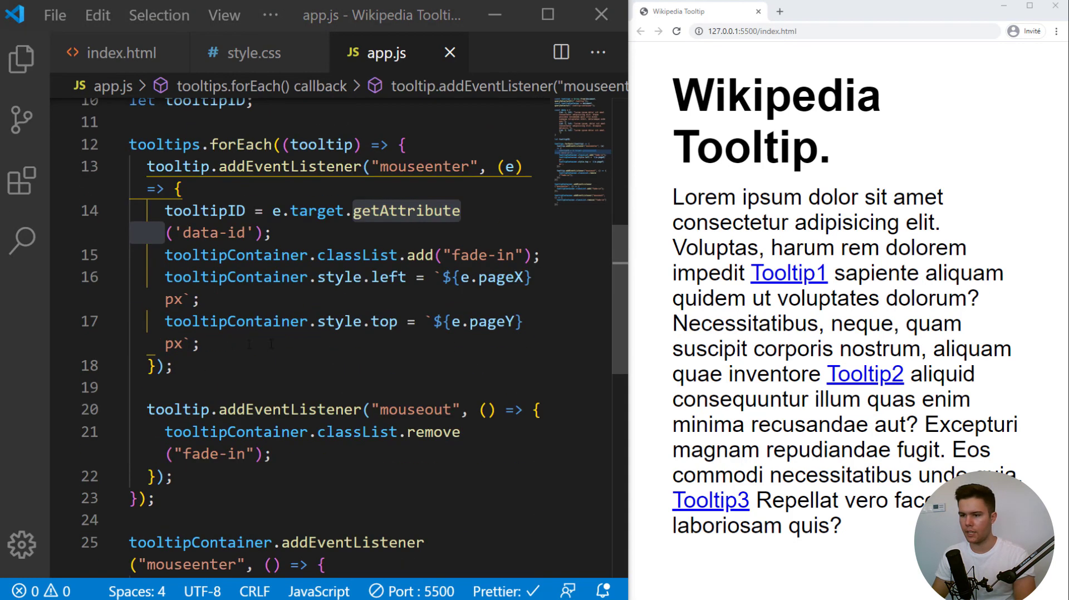
- Fill tooltipContainer.innerText with data[tooltipID - 1].txt for the hovered link
text(tooltipContainer.innerText = data[tooltipID - 1].txt;)
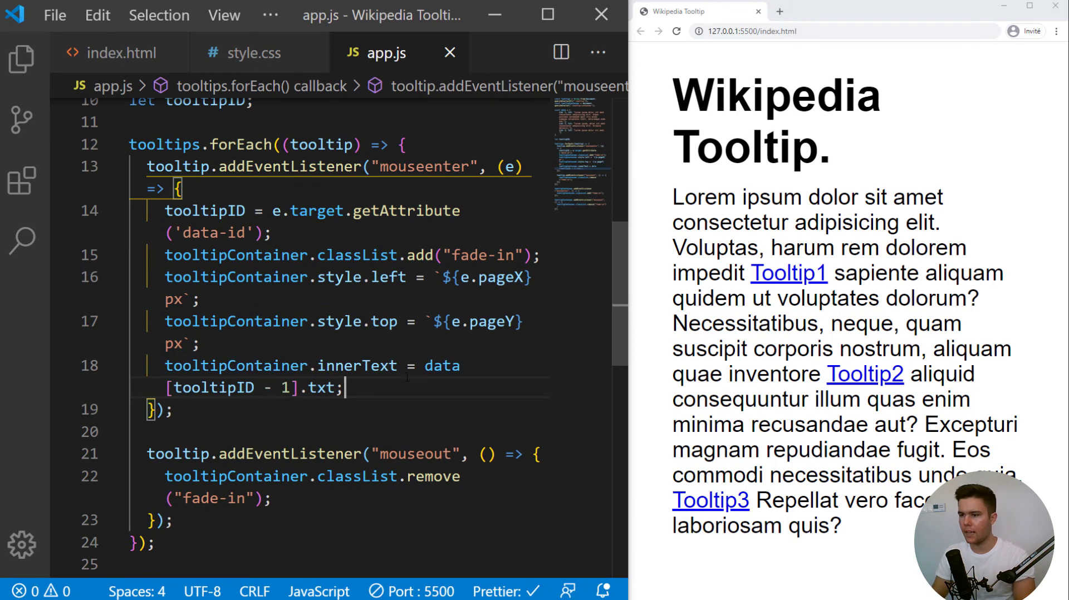
double_click(357, 365)
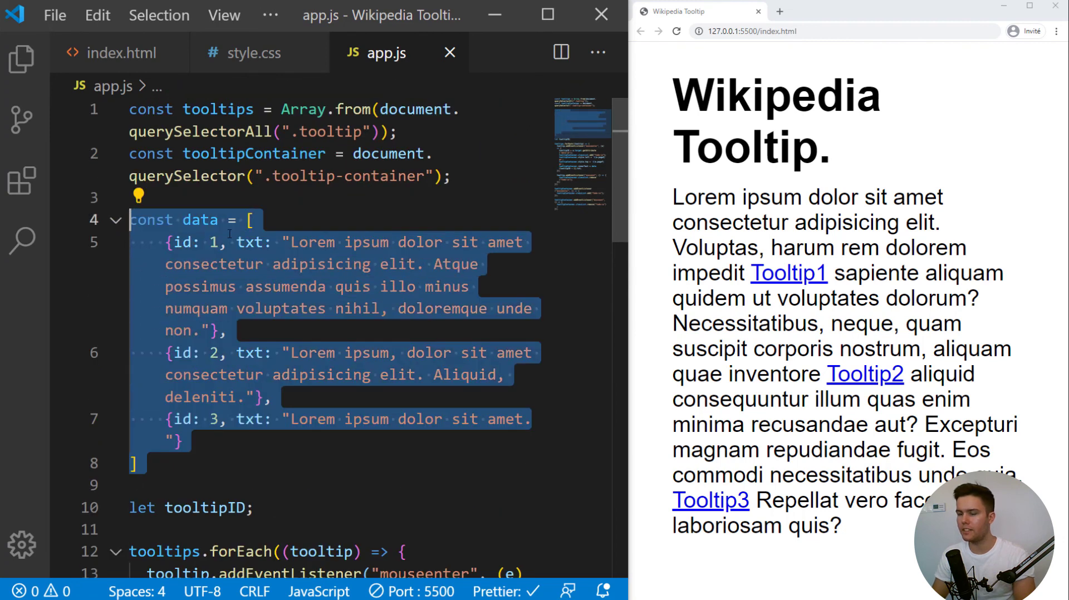
mouse_move(253, 242)
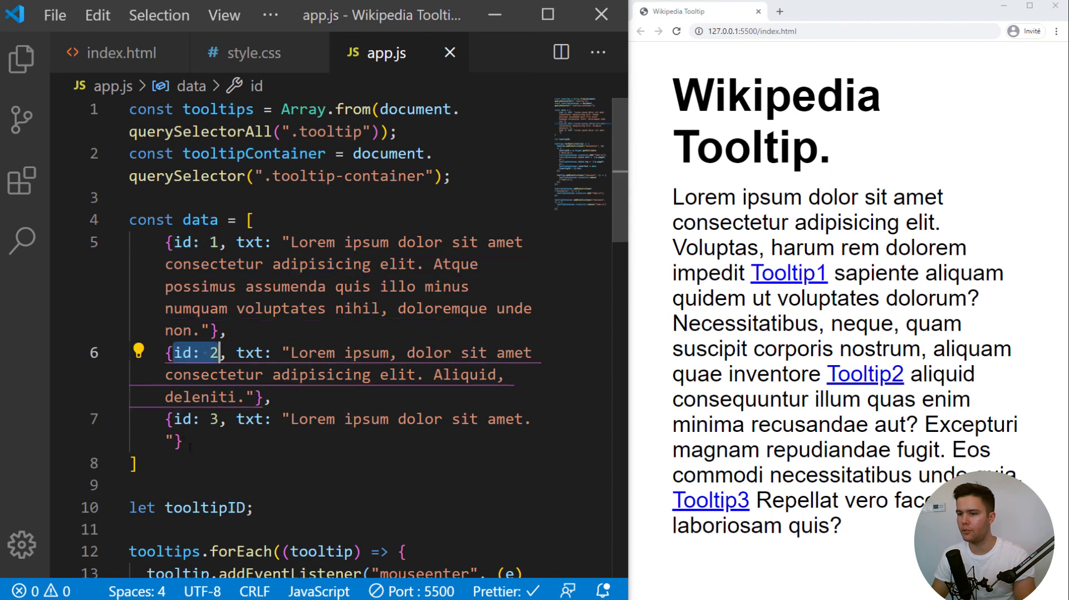
scroll(down, 3)
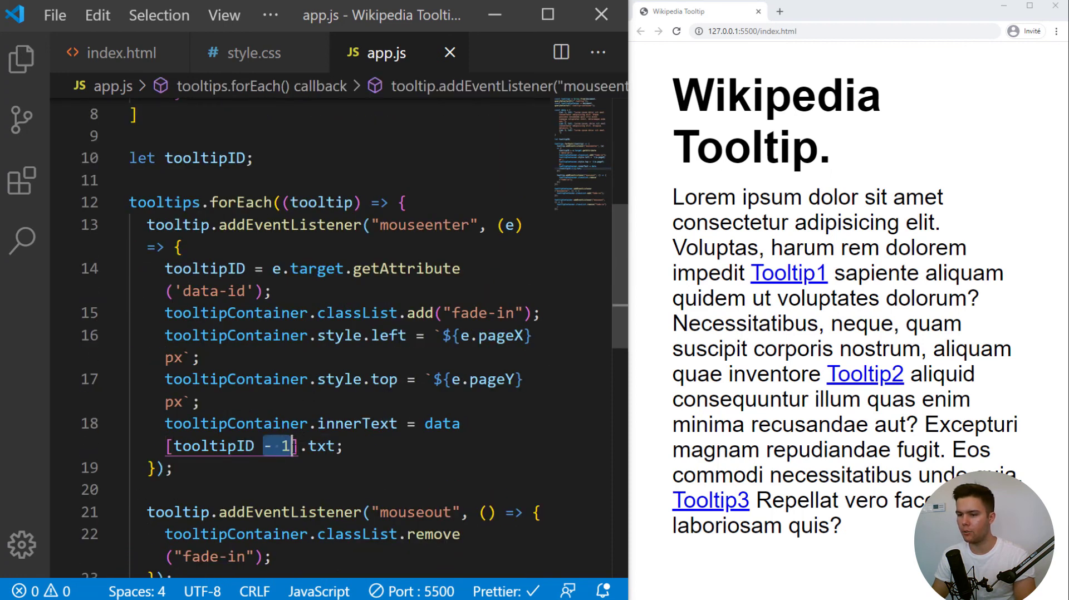
mouse_move(788, 273)
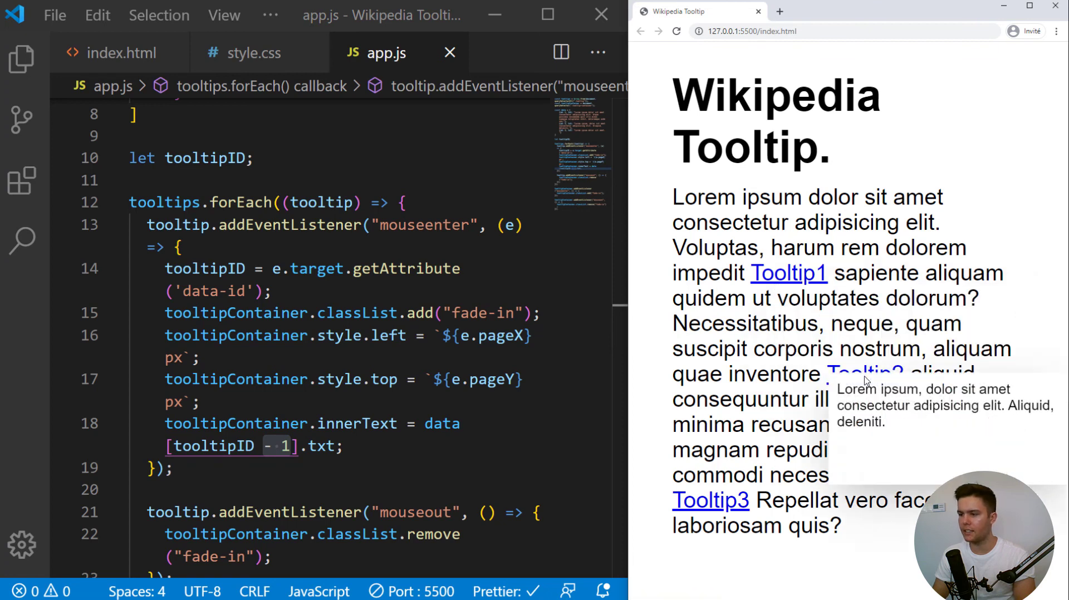
mouse_move(845, 378)
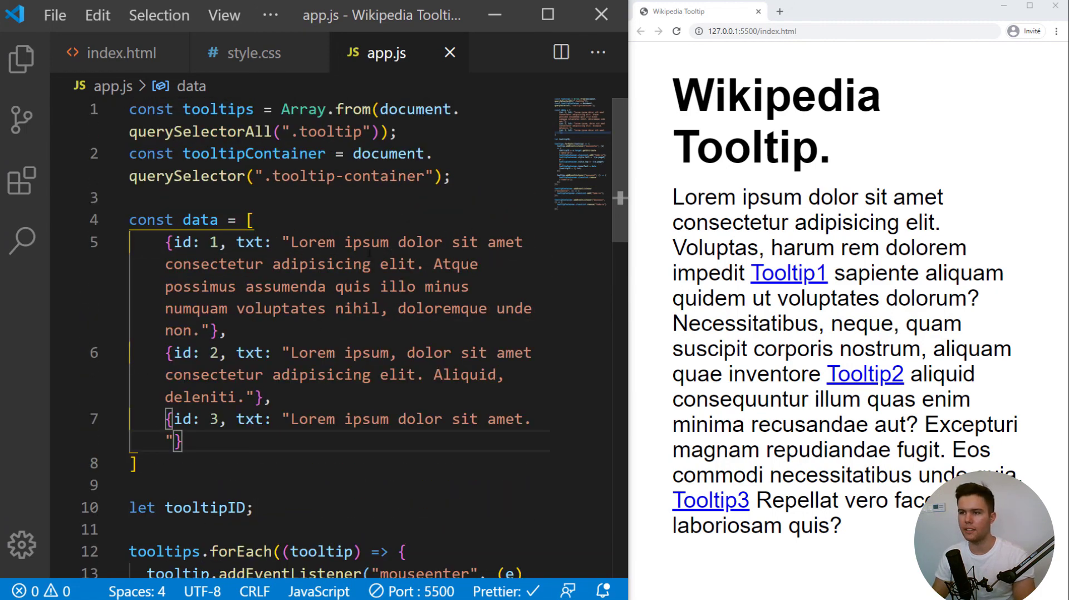
scroll(down, 3)
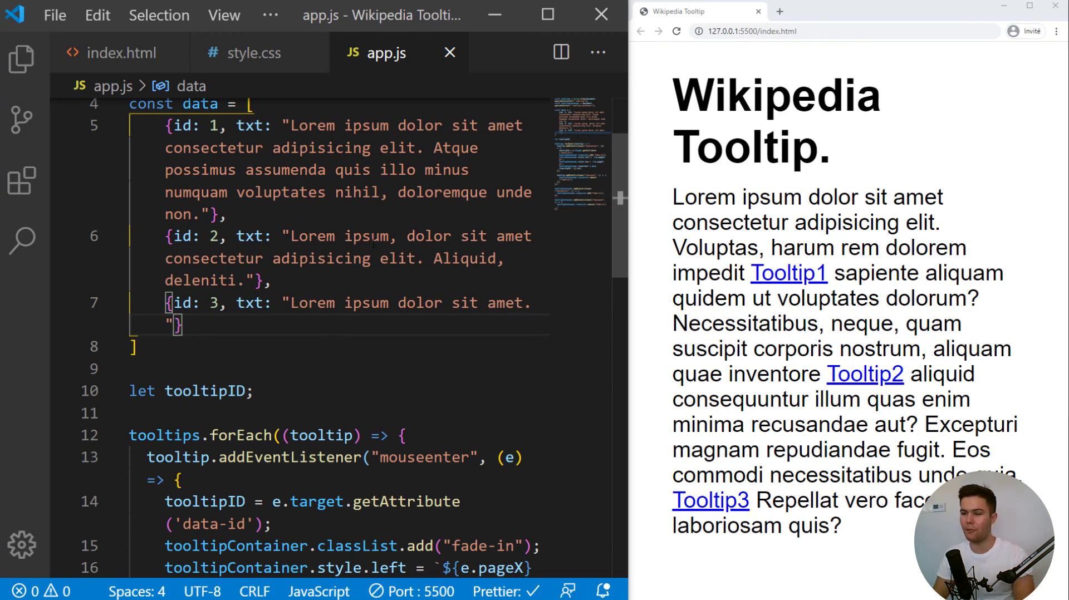
scroll(down, 3)
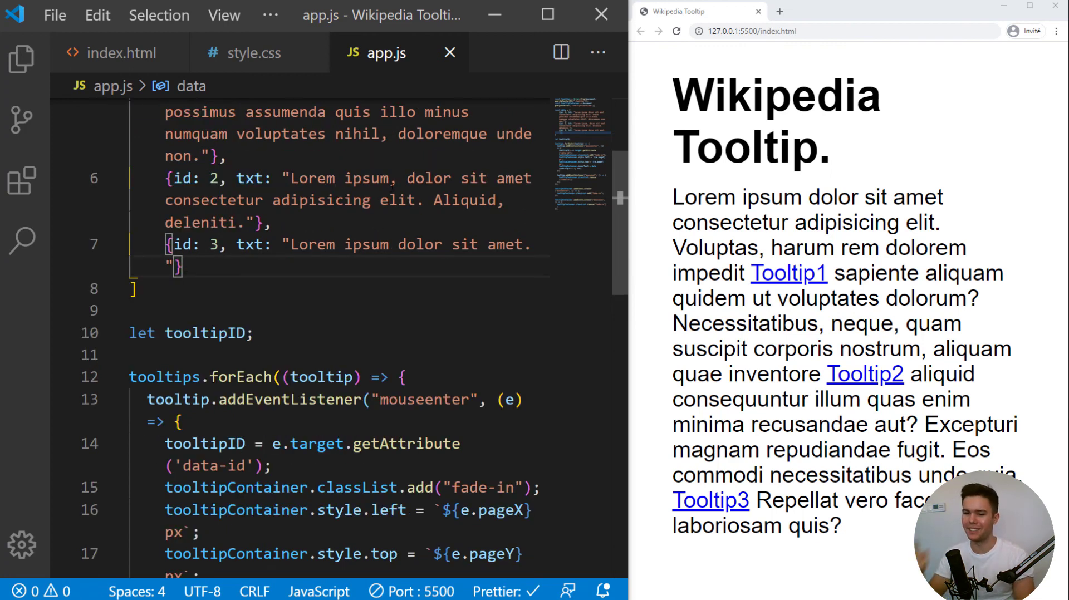